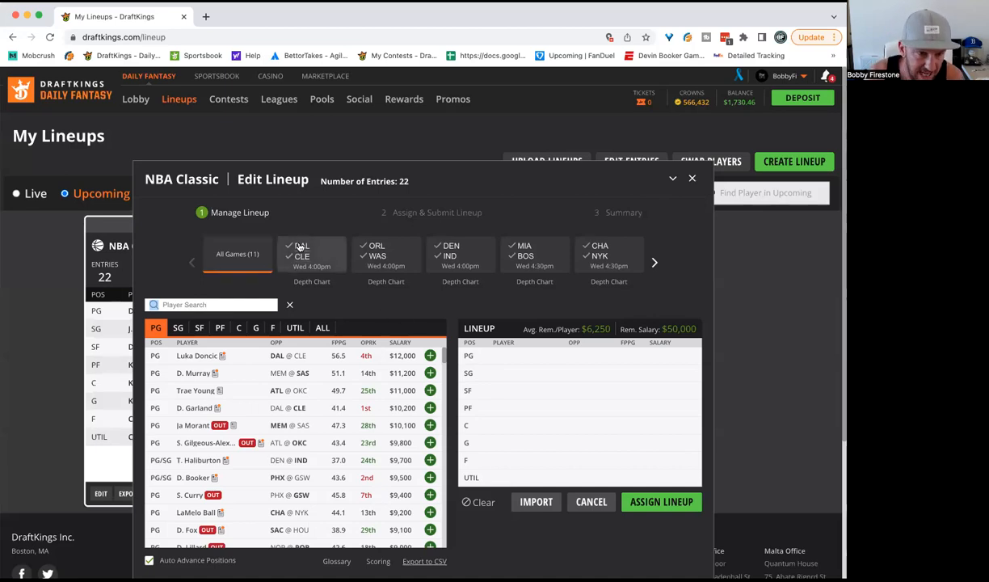
Step: Filter the player pool to the DAL–CLE game's Cleveland players, then to the ORL–WAS game
{"action": "left_click", "coordinate": [311, 253]}
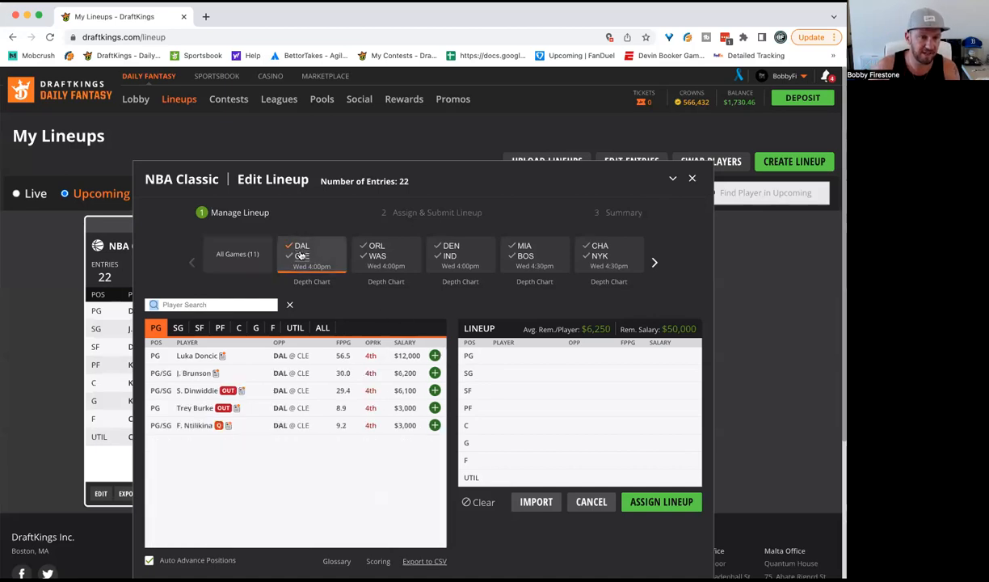
{"action": "left_click", "coordinate": [322, 327]}
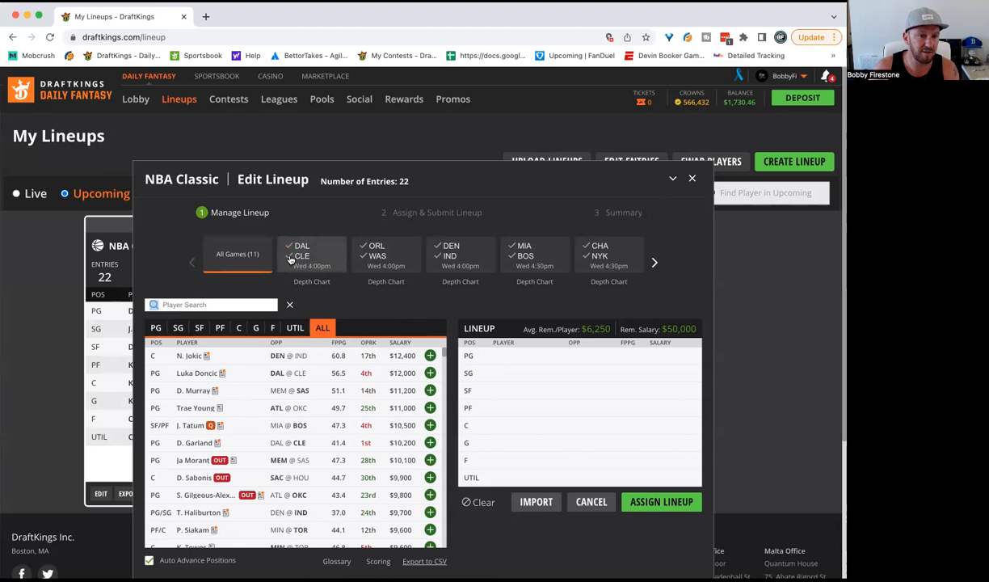
{"action": "left_click", "coordinate": [311, 253]}
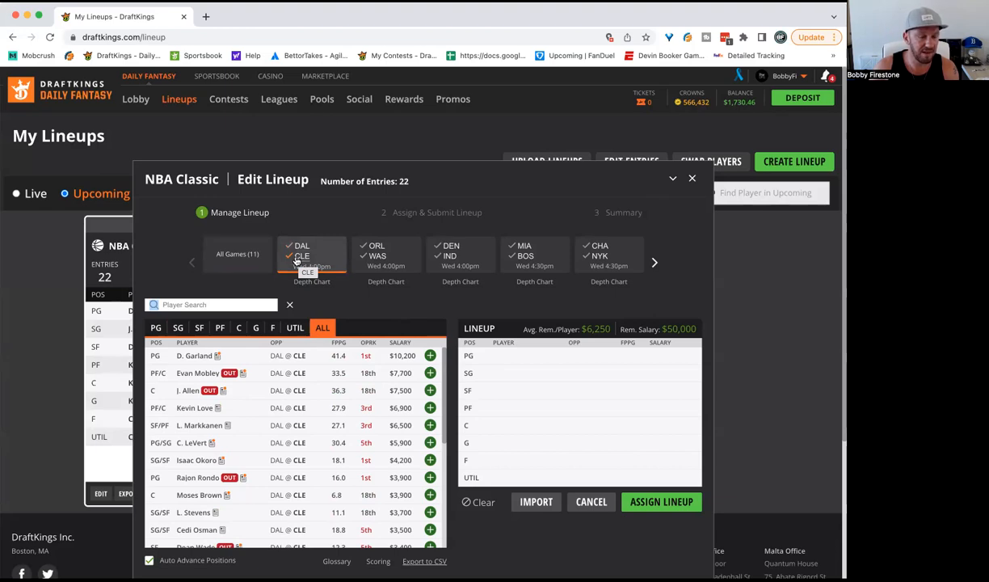
{"action": "left_click", "coordinate": [385, 255]}
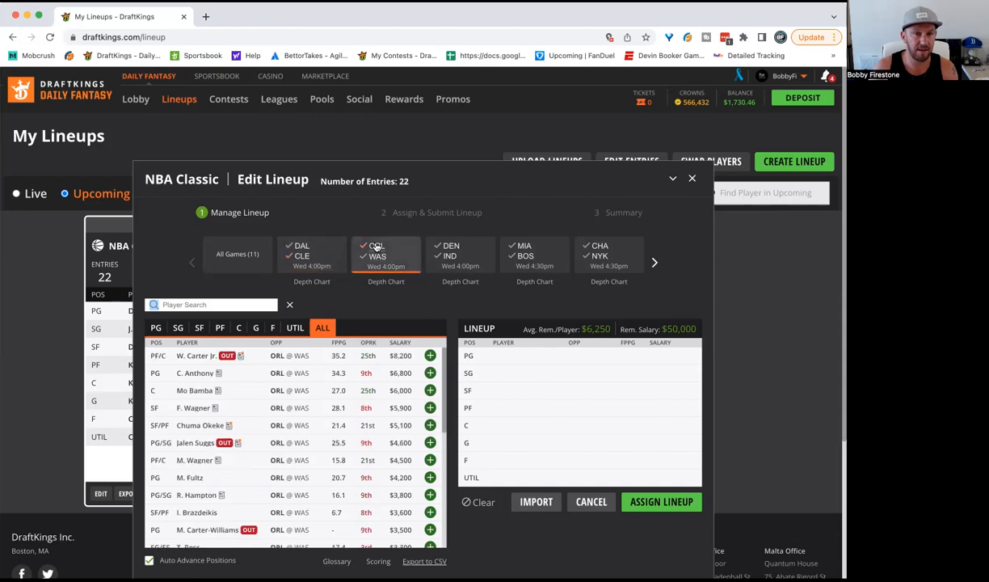
Step: Filter the player list to Orlando, then Washington, then clear back to all games
{"action": "left_click", "coordinate": [385, 251]}
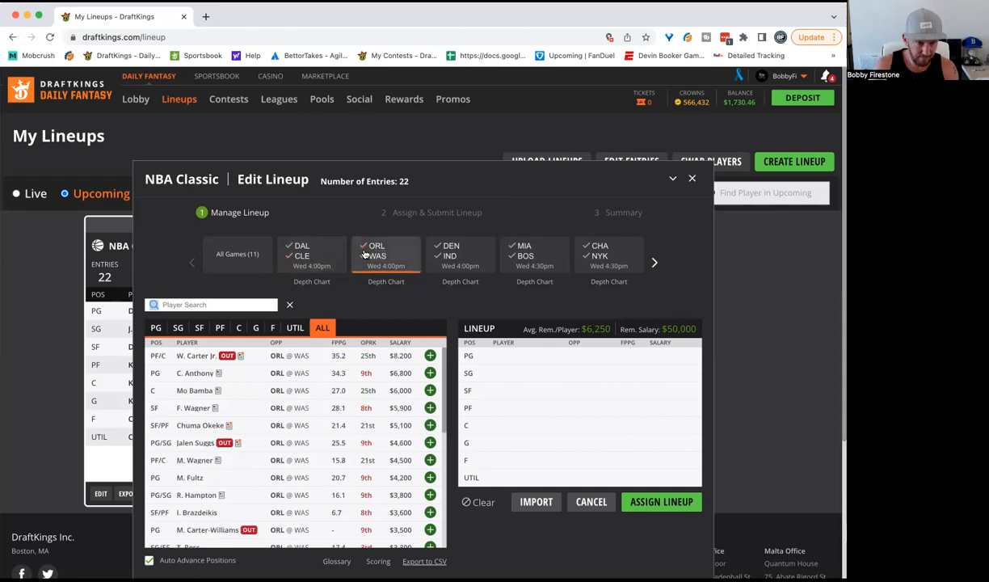
{"action": "mouse_move", "coordinate": [365, 254]}
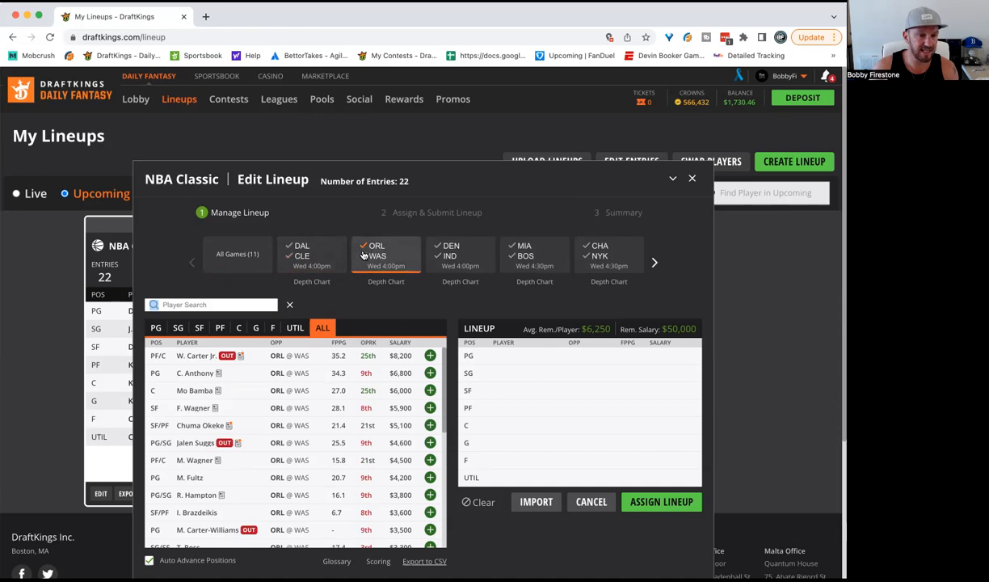
{"action": "mouse_move", "coordinate": [363, 255]}
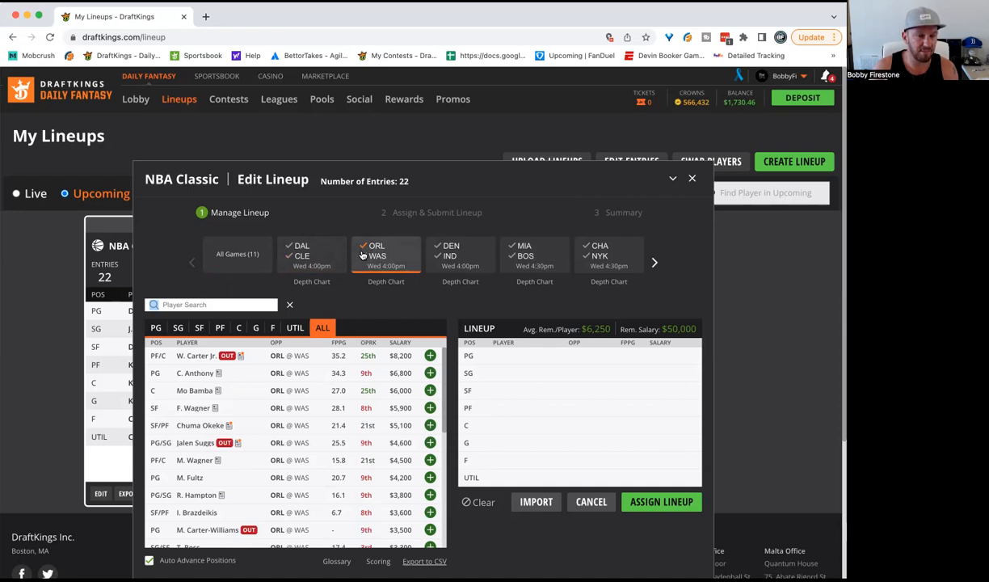
{"action": "mouse_move", "coordinate": [365, 253]}
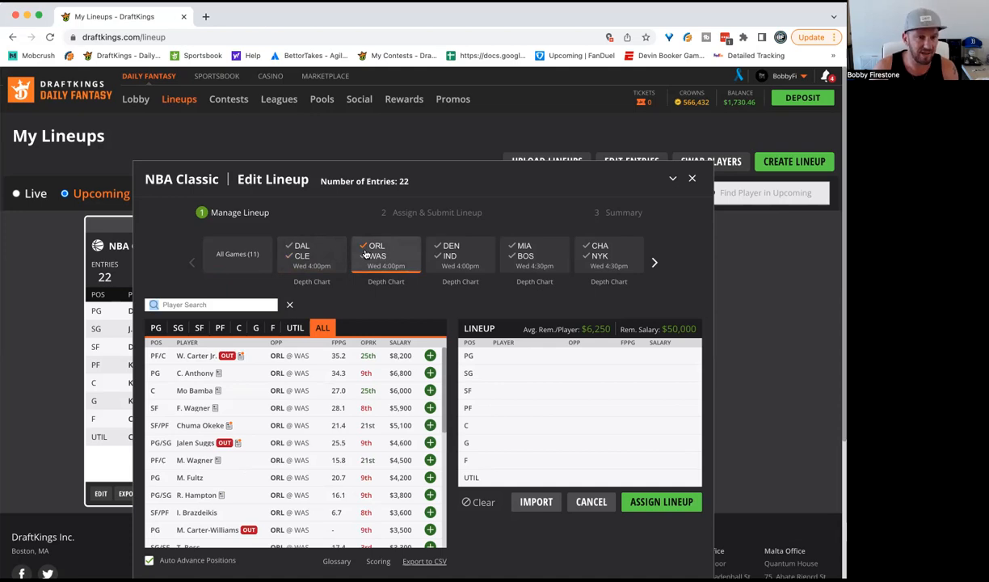
{"action": "mouse_move", "coordinate": [366, 255]}
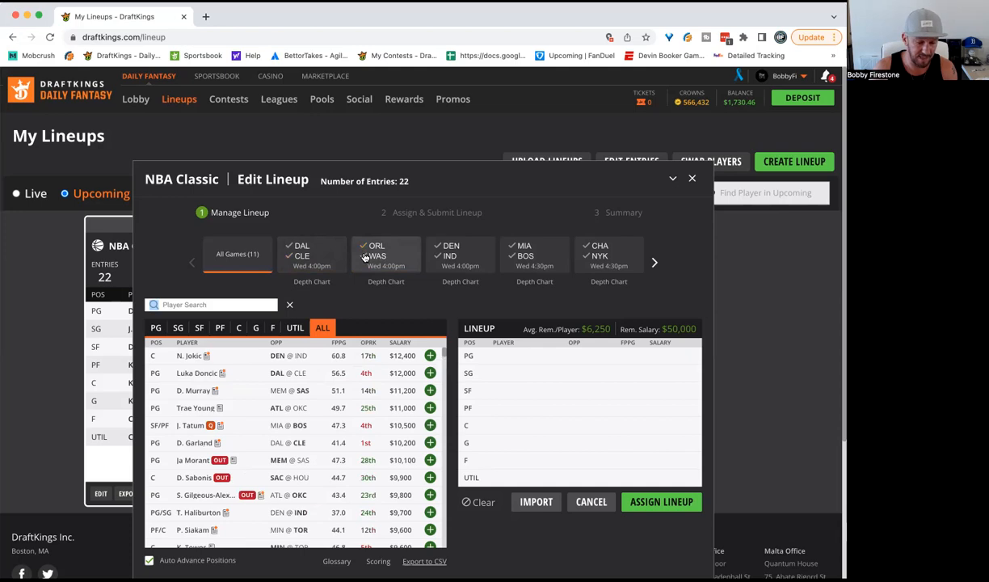
{"action": "left_click", "coordinate": [386, 254]}
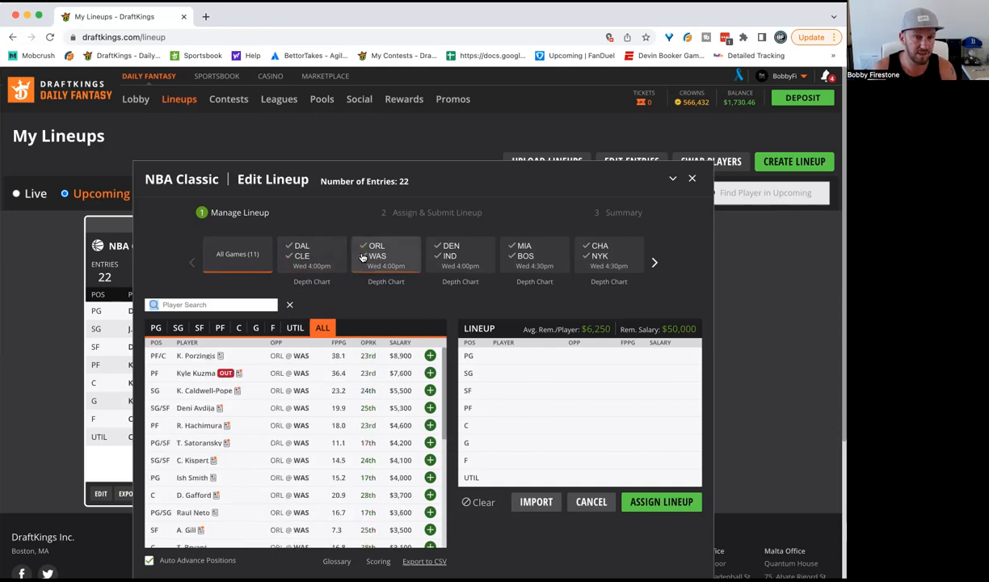
{"action": "left_click", "coordinate": [386, 255]}
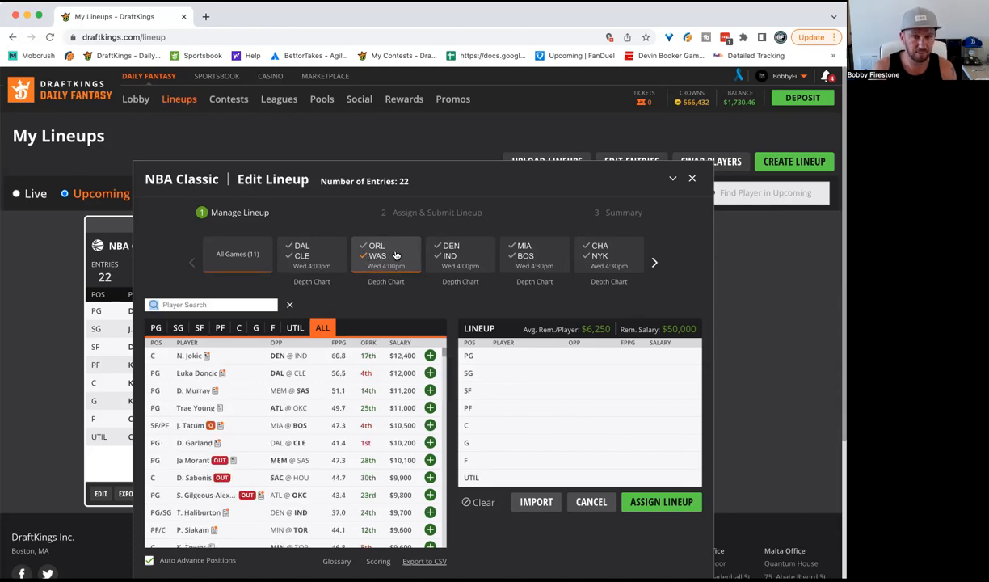
{"action": "left_click", "coordinate": [461, 254]}
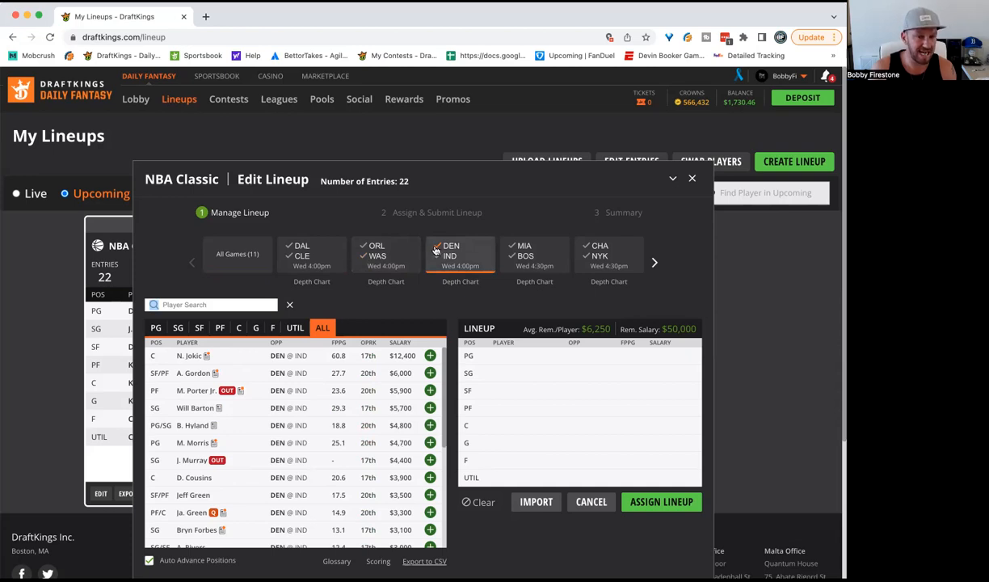
{"action": "mouse_move", "coordinate": [432, 251]}
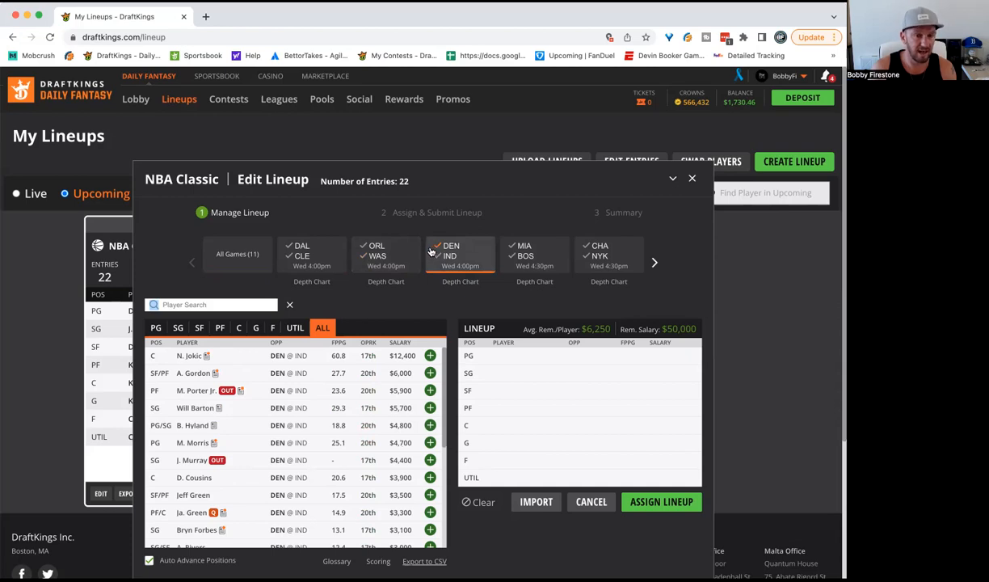
{"action": "mouse_move", "coordinate": [433, 252]}
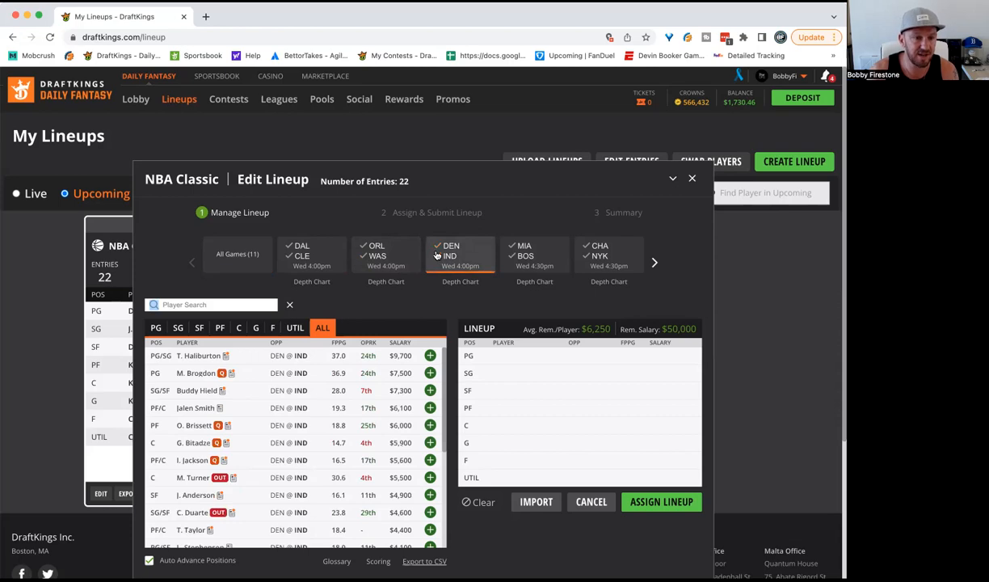
{"action": "mouse_move", "coordinate": [351, 442]}
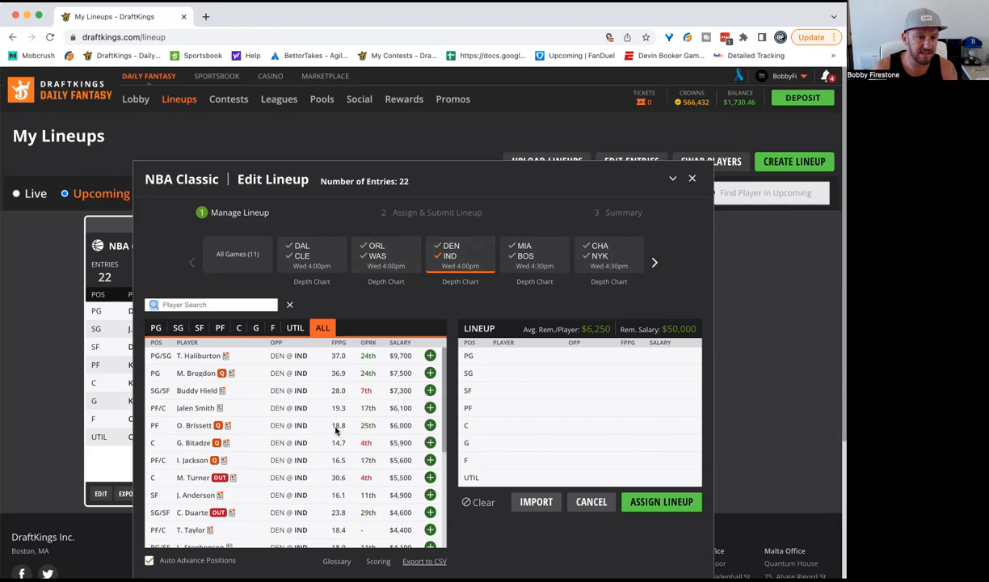
{"action": "mouse_move", "coordinate": [417, 295]}
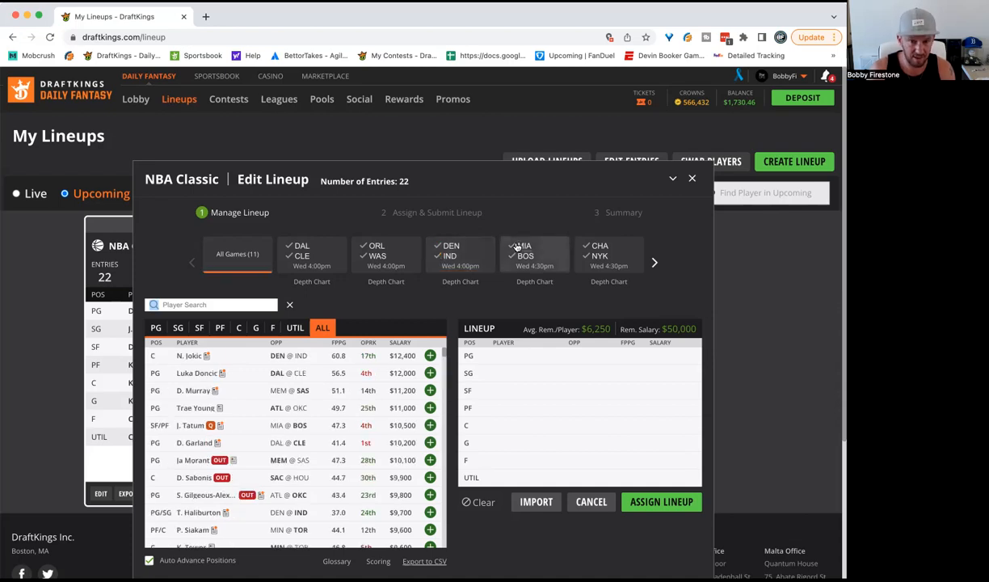
Step: Filter the player list to Miami's players from the MIA–BOS game
{"action": "left_click", "coordinate": [534, 254]}
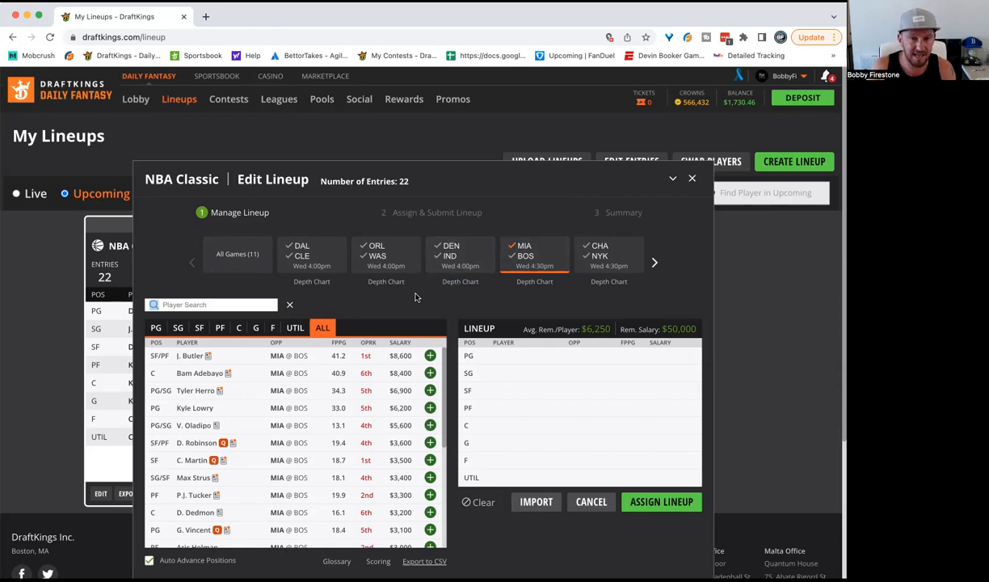
{"action": "mouse_move", "coordinate": [230, 369]}
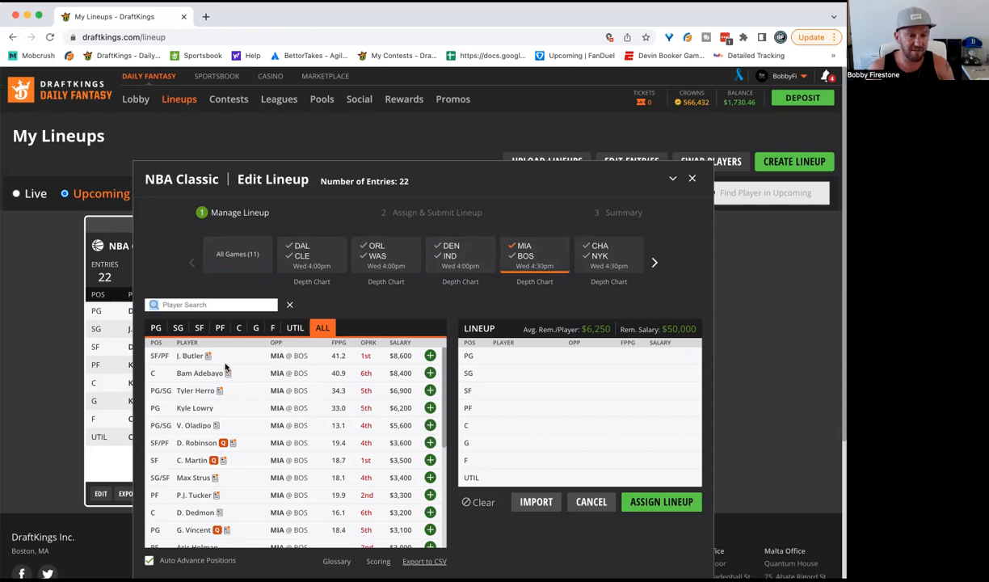
{"action": "mouse_move", "coordinate": [238, 364]}
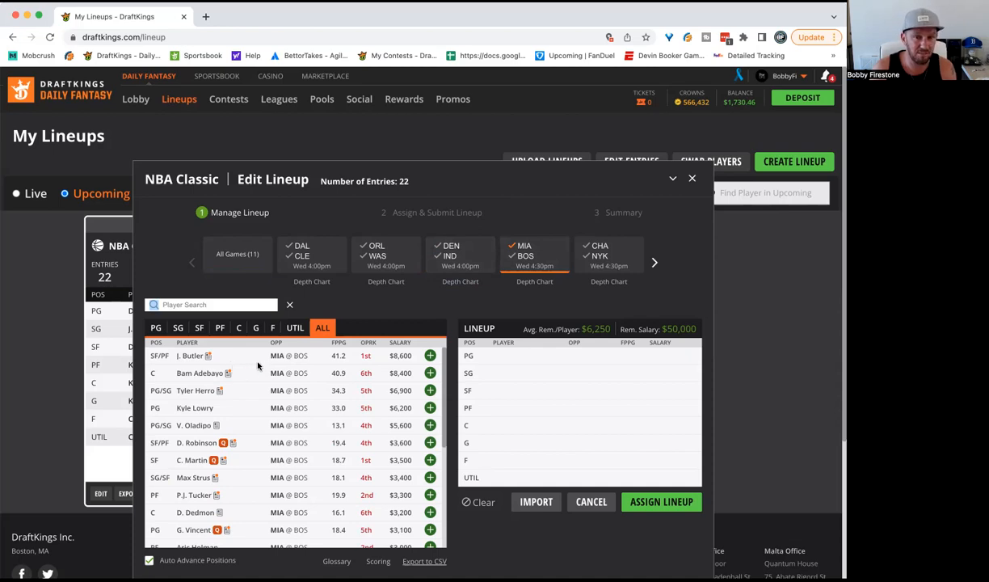
{"action": "mouse_move", "coordinate": [373, 305]}
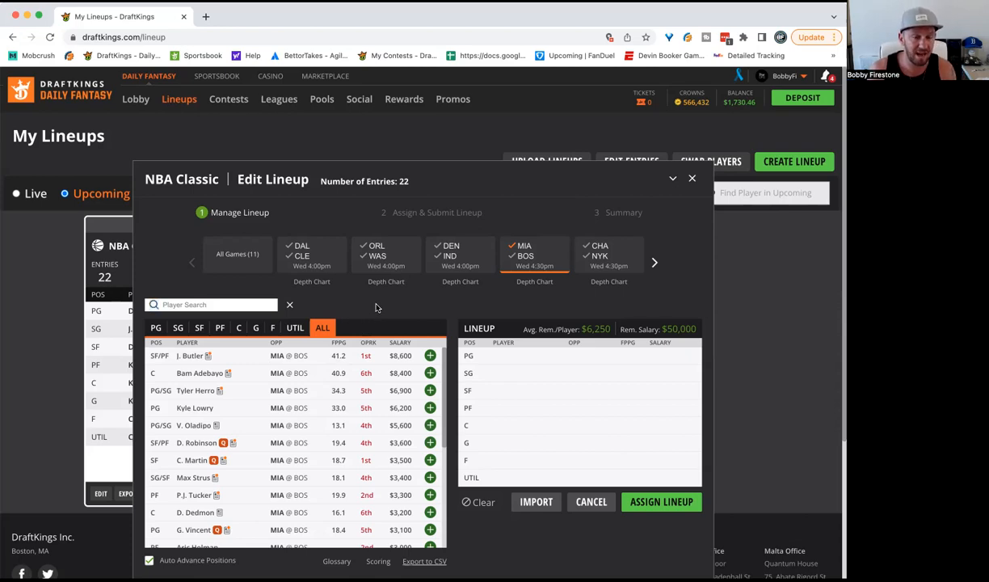
{"action": "mouse_move", "coordinate": [396, 310]}
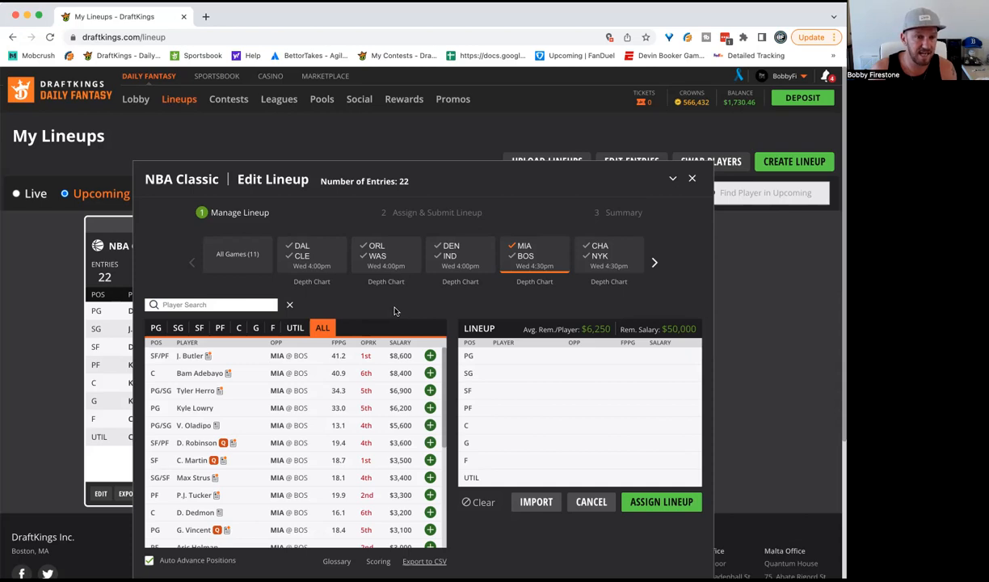
{"action": "mouse_move", "coordinate": [205, 355]}
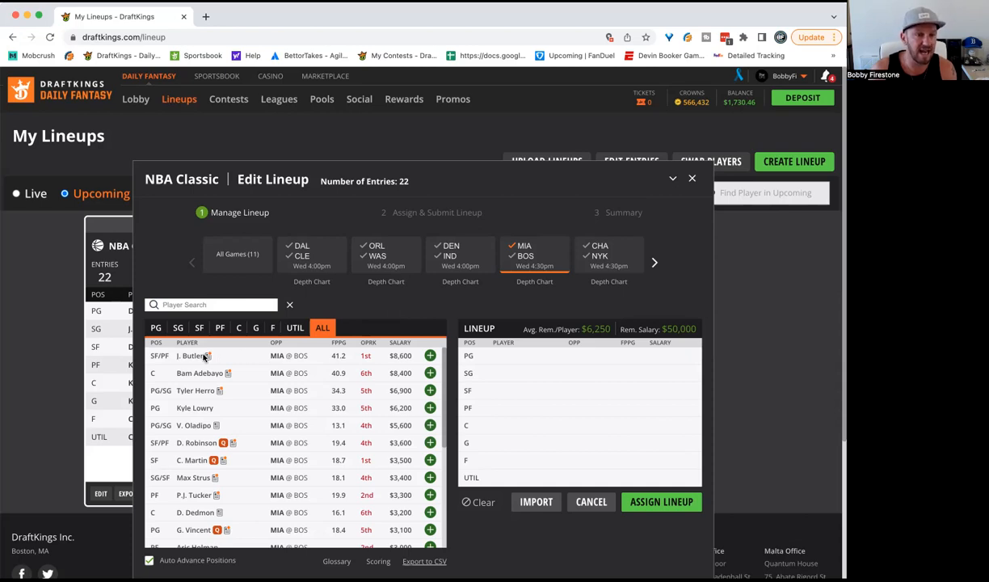
{"action": "left_click", "coordinate": [192, 356]}
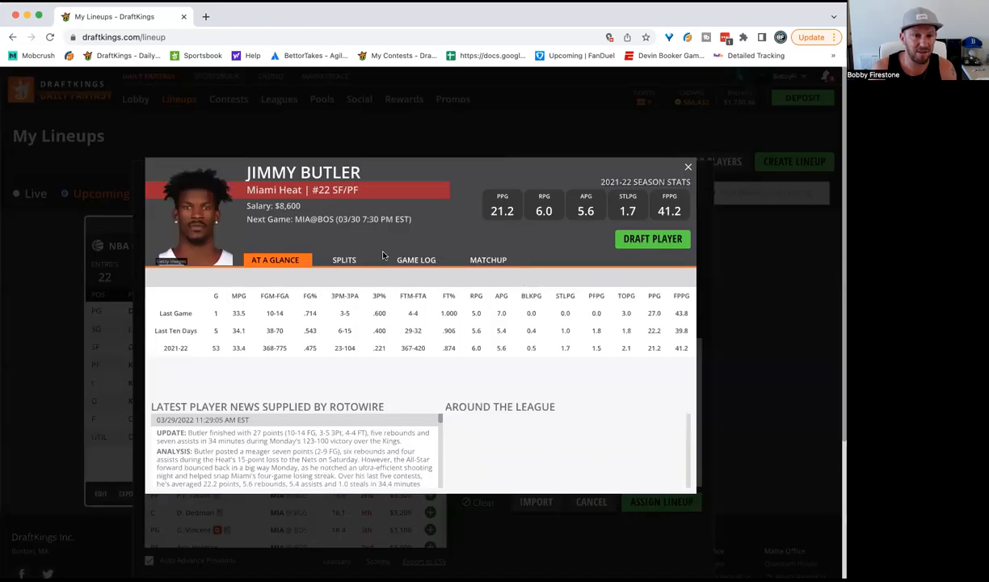
{"action": "left_click", "coordinate": [416, 260]}
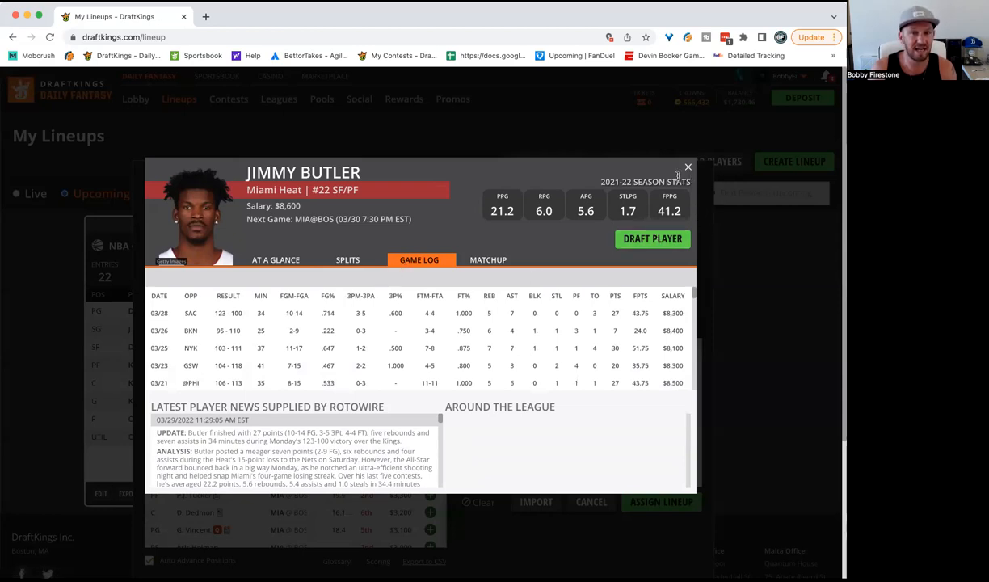
{"action": "left_click", "coordinate": [688, 167]}
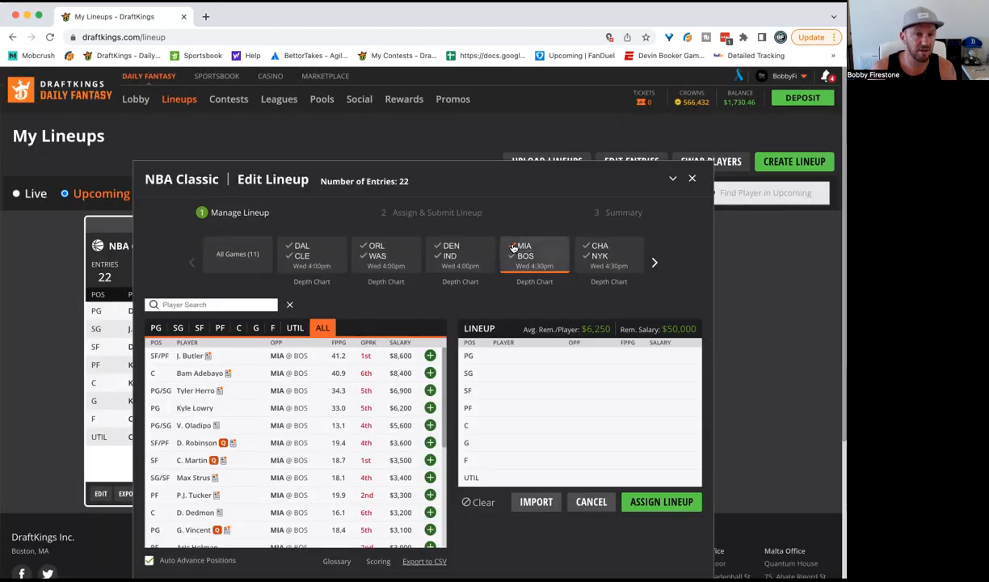
Step: Reset to all games, then filter the pool to Boston's players from MIA–BOS
{"action": "left_click", "coordinate": [237, 254]}
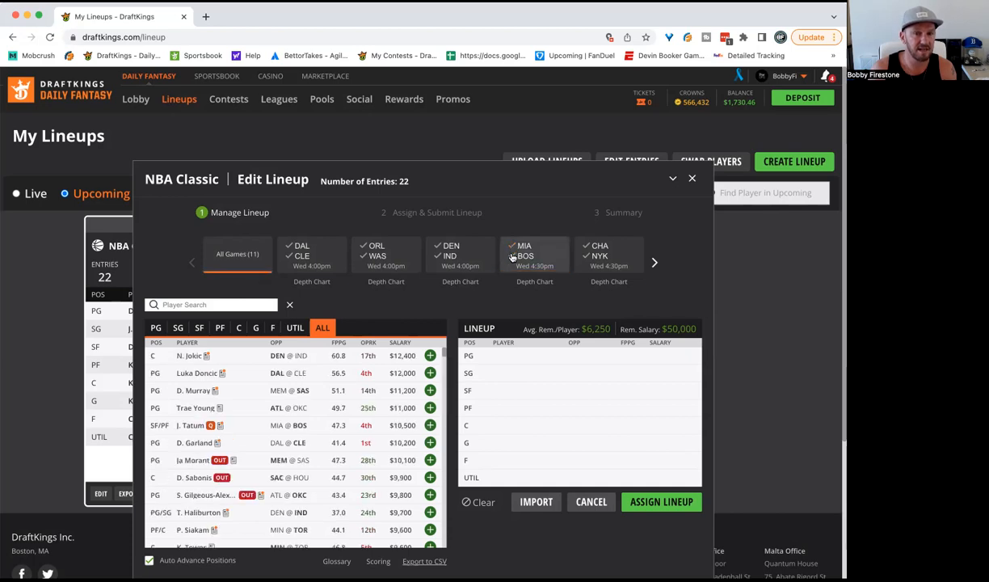
{"action": "left_click", "coordinate": [534, 254]}
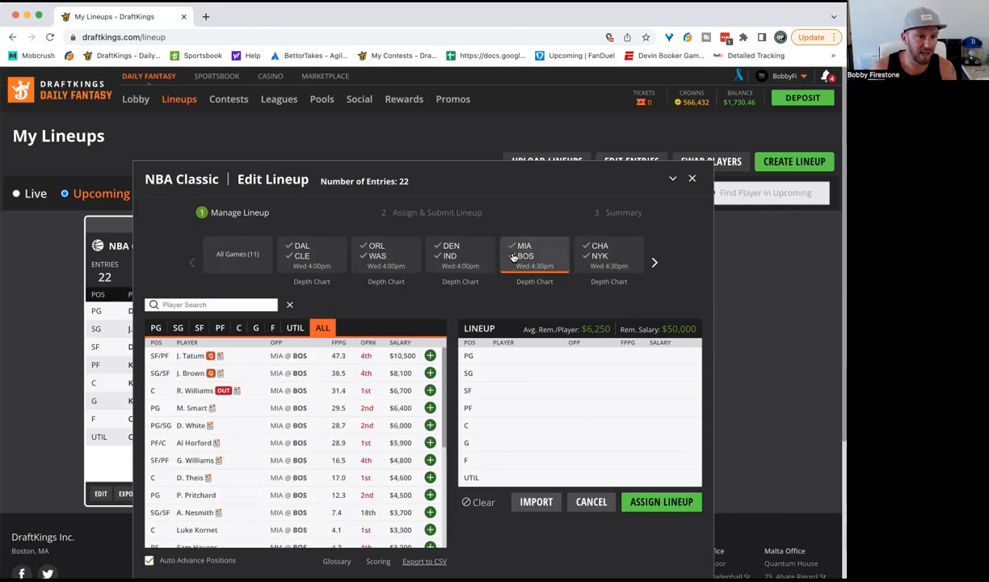
{"action": "mouse_move", "coordinate": [510, 257]}
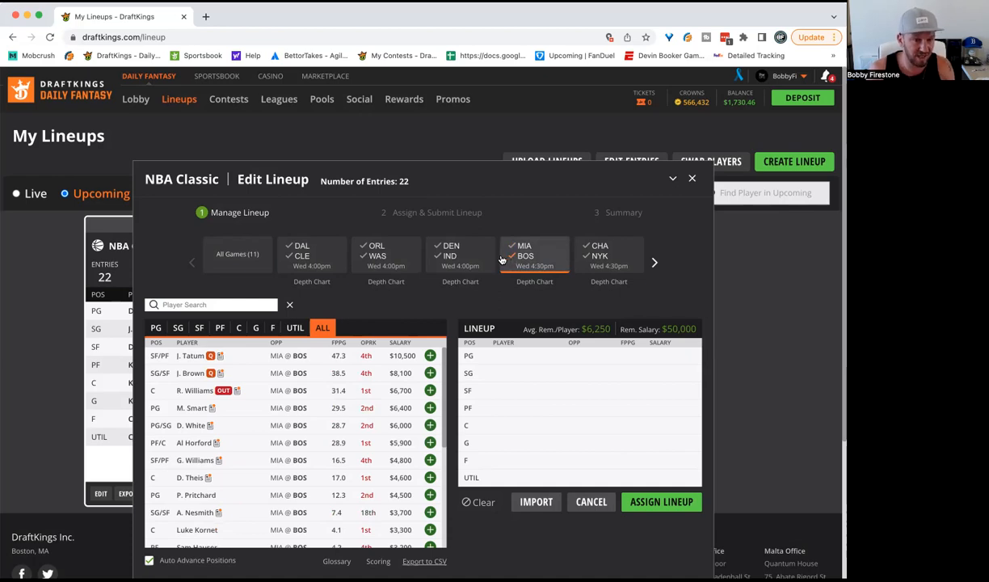
{"action": "mouse_move", "coordinate": [507, 260]}
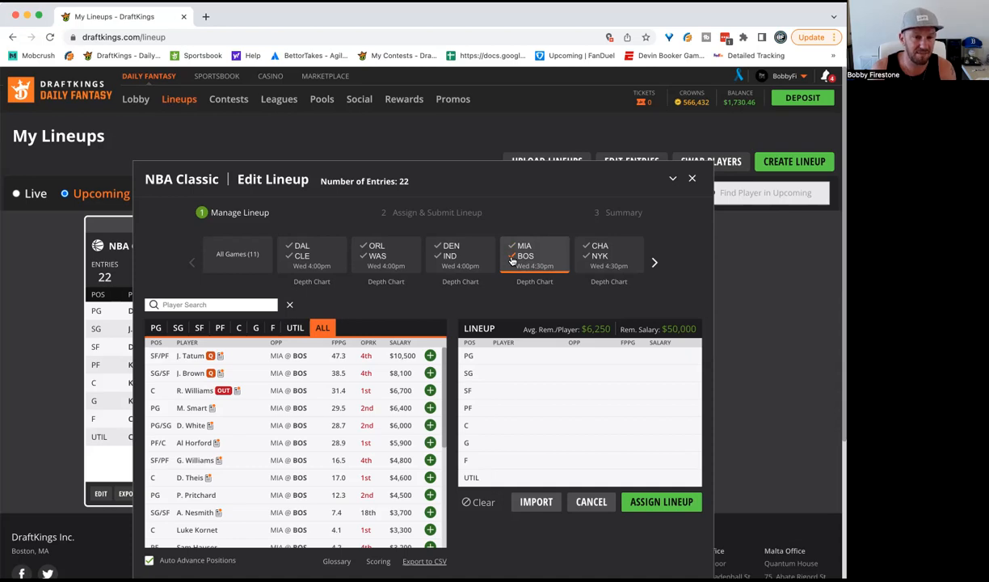
Step: Filter to Charlotte's players, review LaMelo Ball's game log, then close his card
{"action": "left_click", "coordinate": [609, 256]}
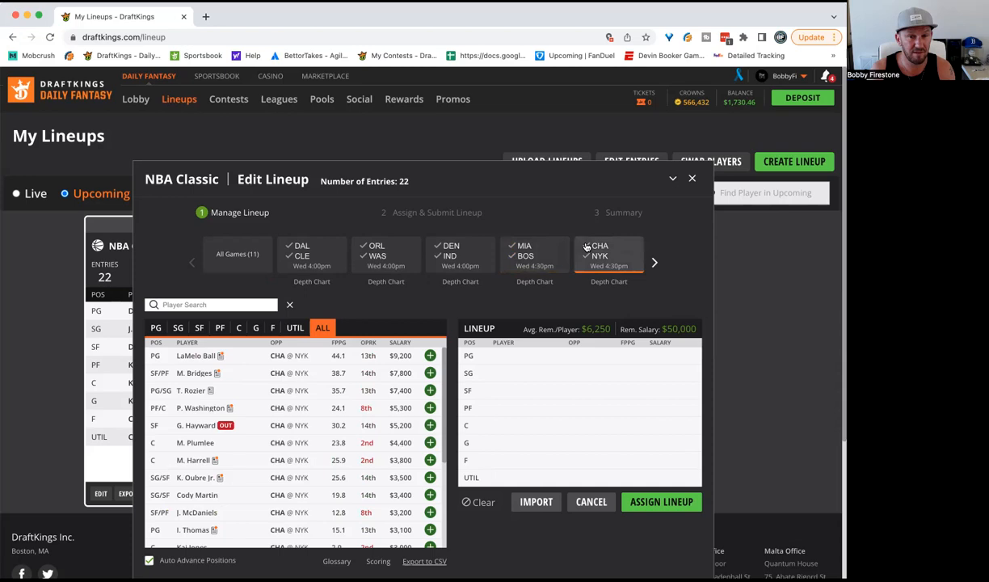
{"action": "mouse_move", "coordinate": [586, 253]}
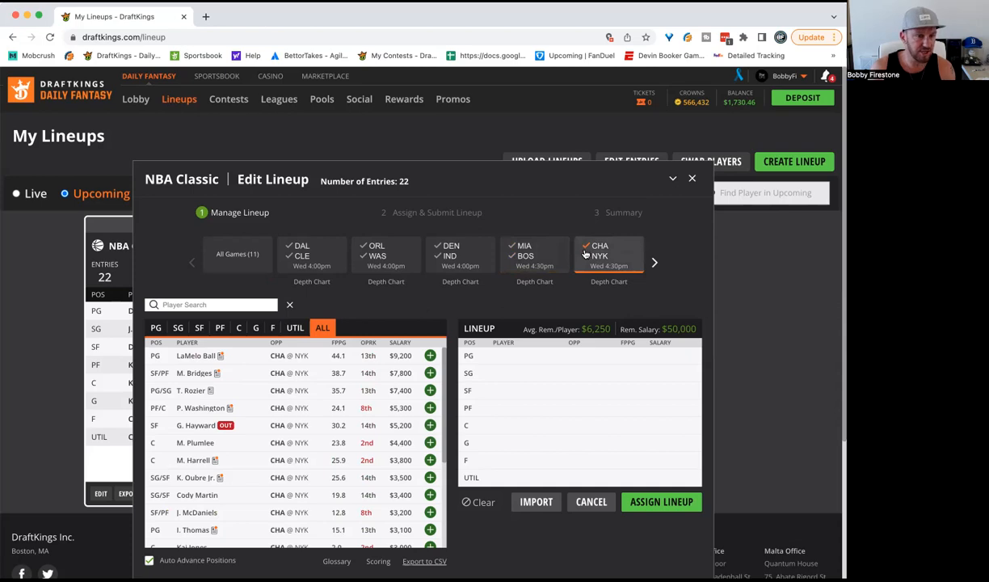
{"action": "left_click", "coordinate": [195, 355]}
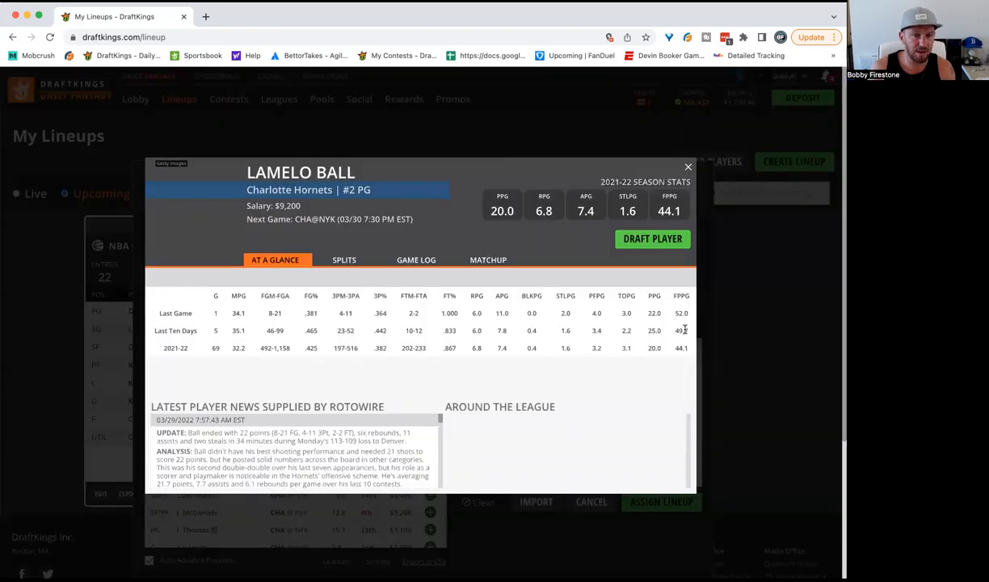
{"action": "left_click", "coordinate": [416, 259]}
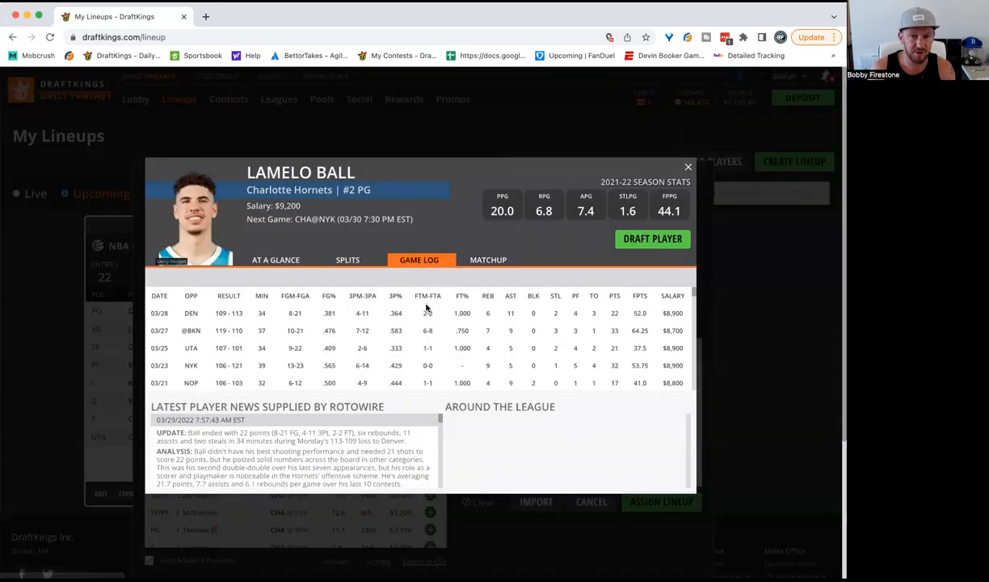
{"action": "scroll", "scroll_direction": "down", "scroll_amount": 3}
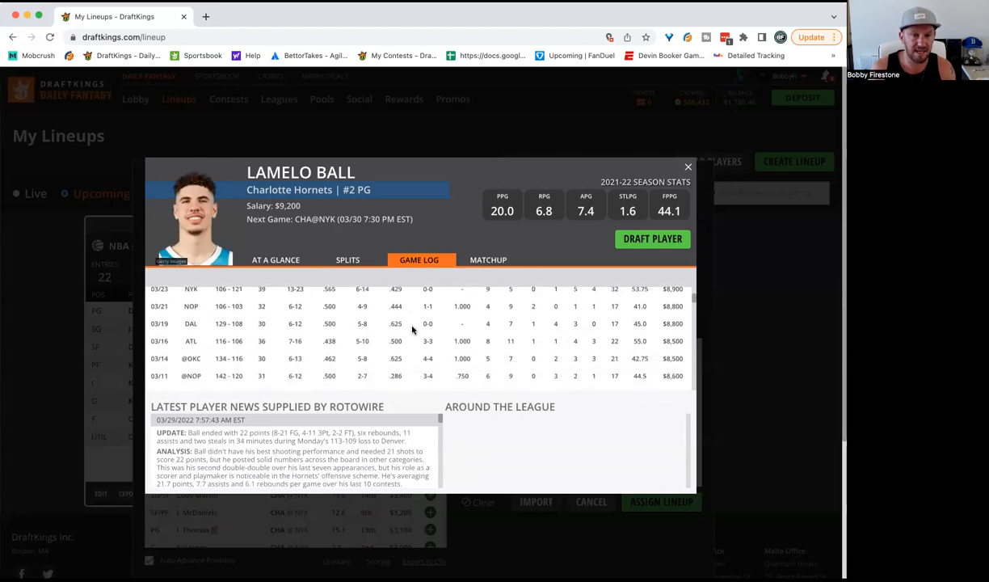
{"action": "scroll", "scroll_direction": "down", "scroll_amount": 3}
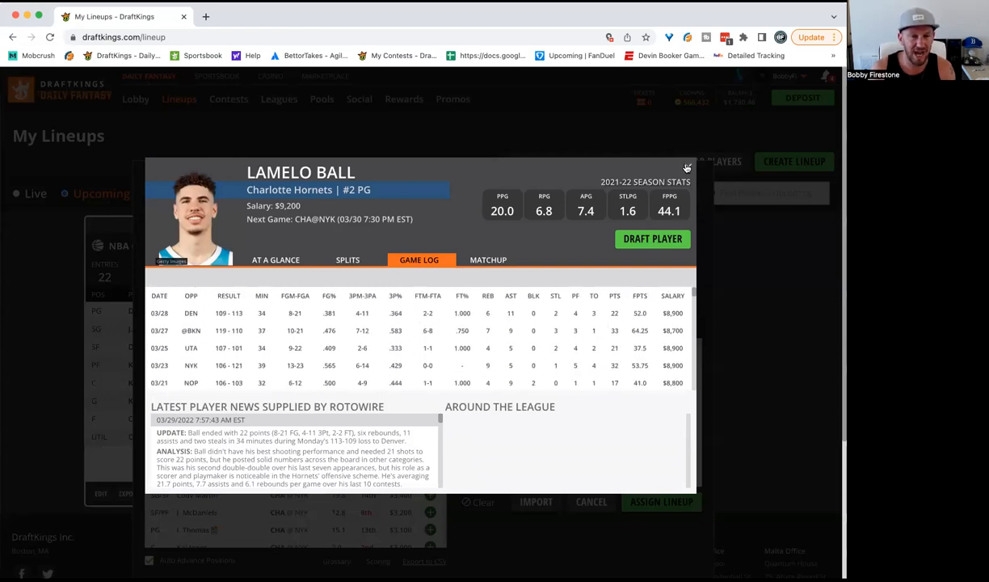
{"action": "left_click", "coordinate": [688, 169]}
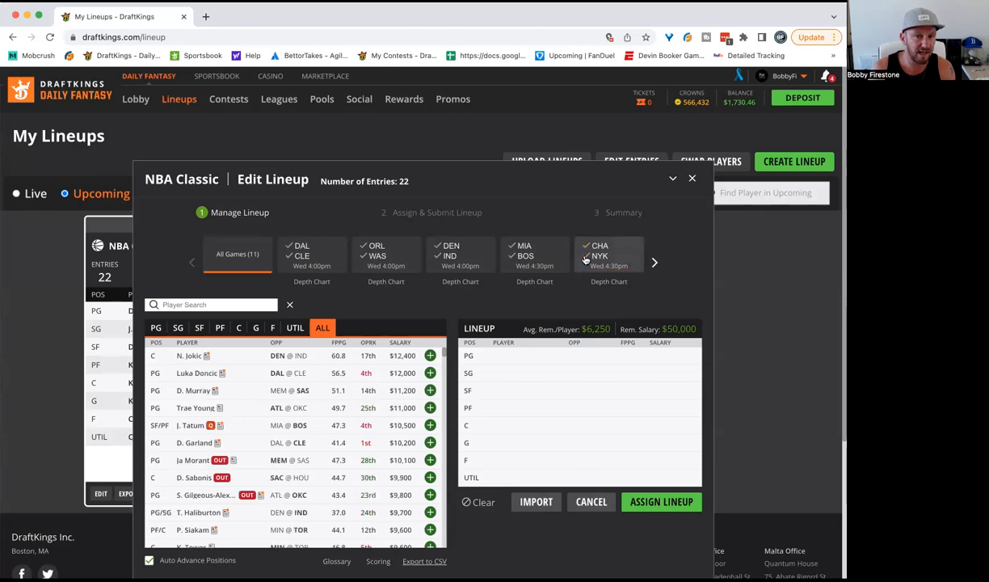
Step: Filter to the Knicks and review Immanuel Quickley's player card and game log
{"action": "left_click", "coordinate": [608, 255]}
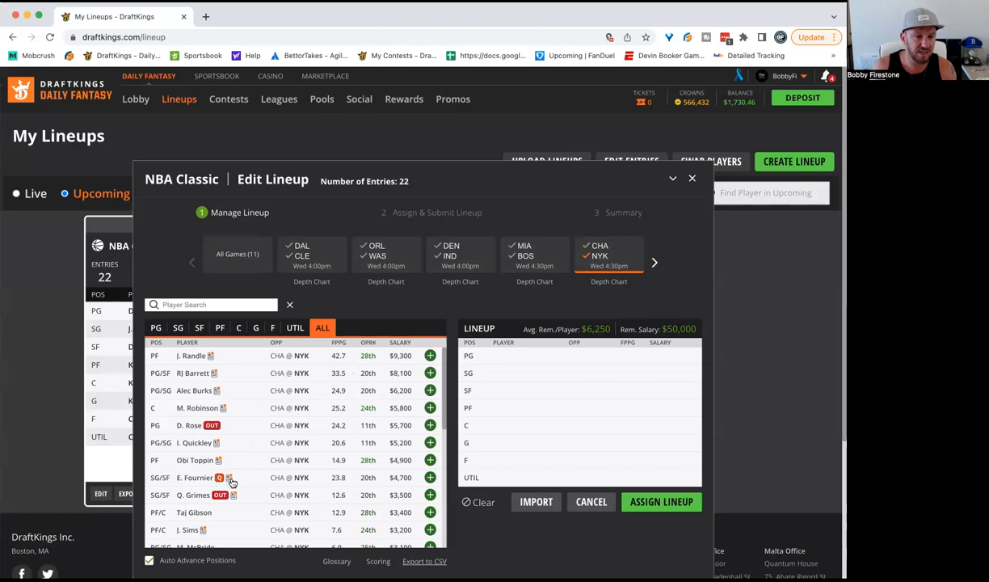
{"action": "mouse_move", "coordinate": [239, 477]}
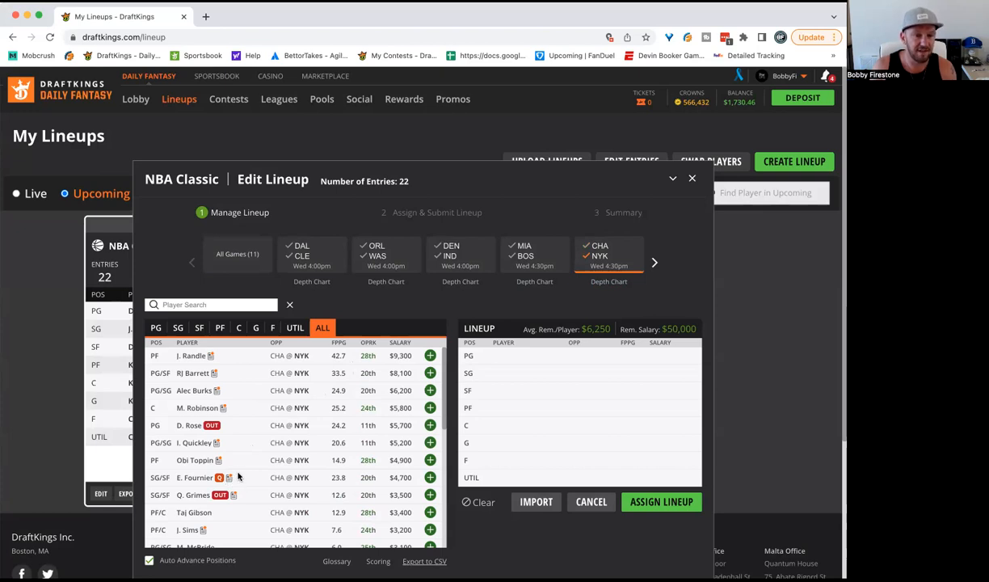
{"action": "left_click", "coordinate": [195, 442]}
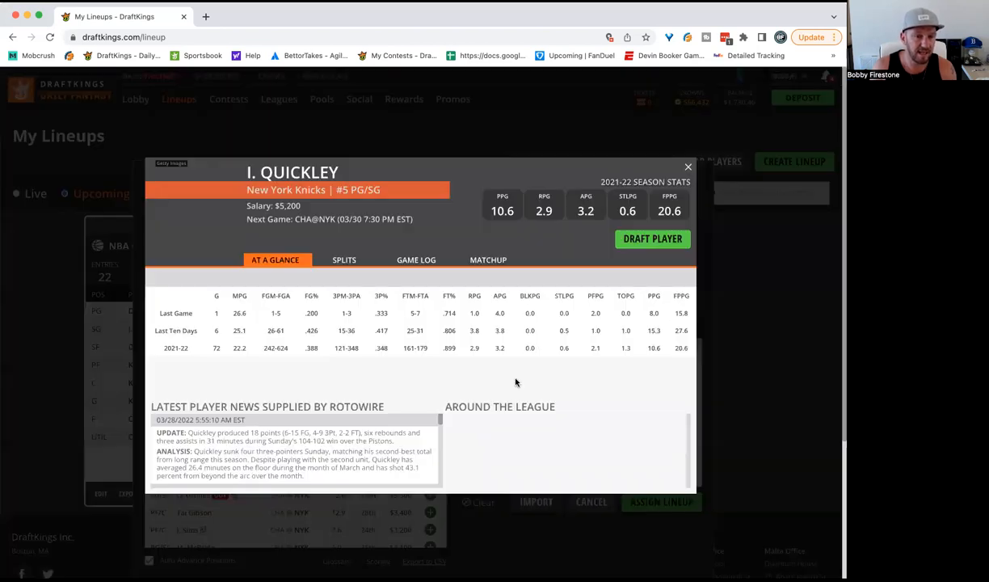
{"action": "left_click", "coordinate": [416, 260]}
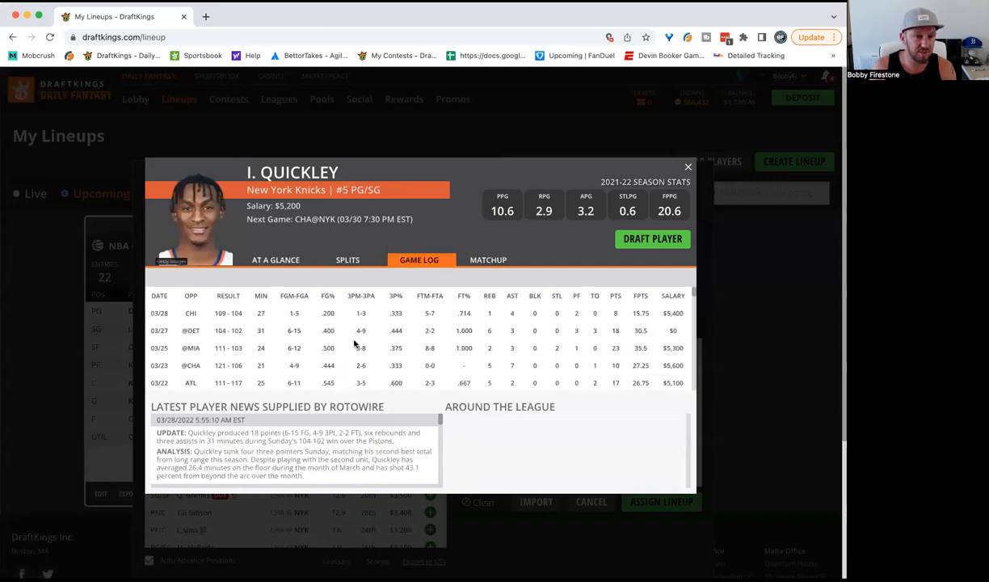
{"action": "mouse_move", "coordinate": [541, 266]}
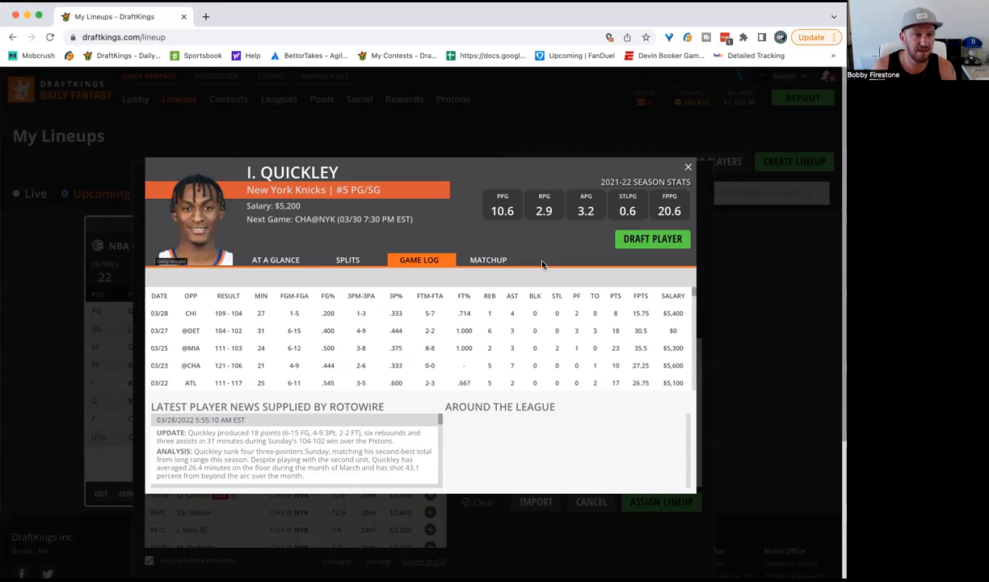
{"action": "mouse_move", "coordinate": [687, 169]}
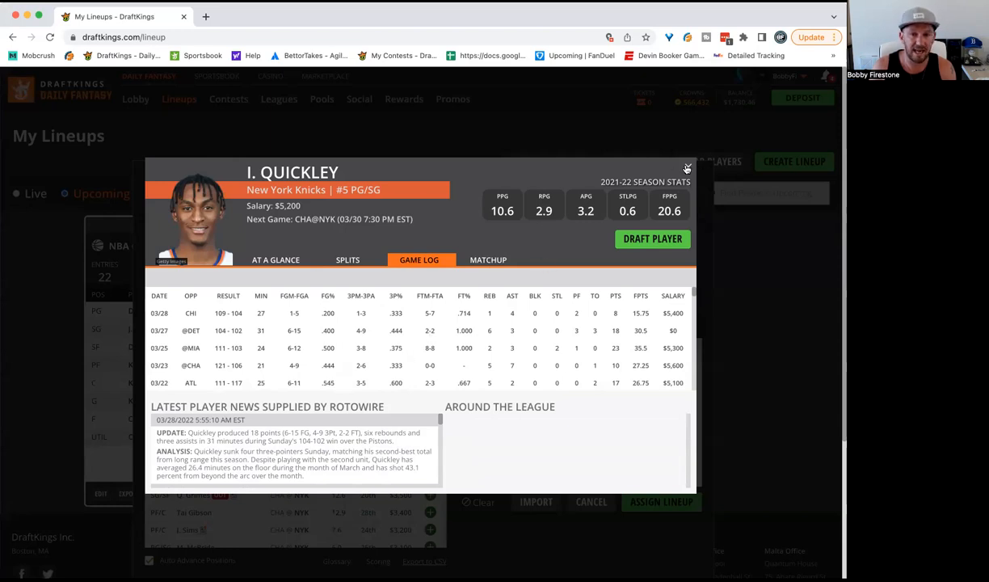
{"action": "left_click", "coordinate": [688, 169]}
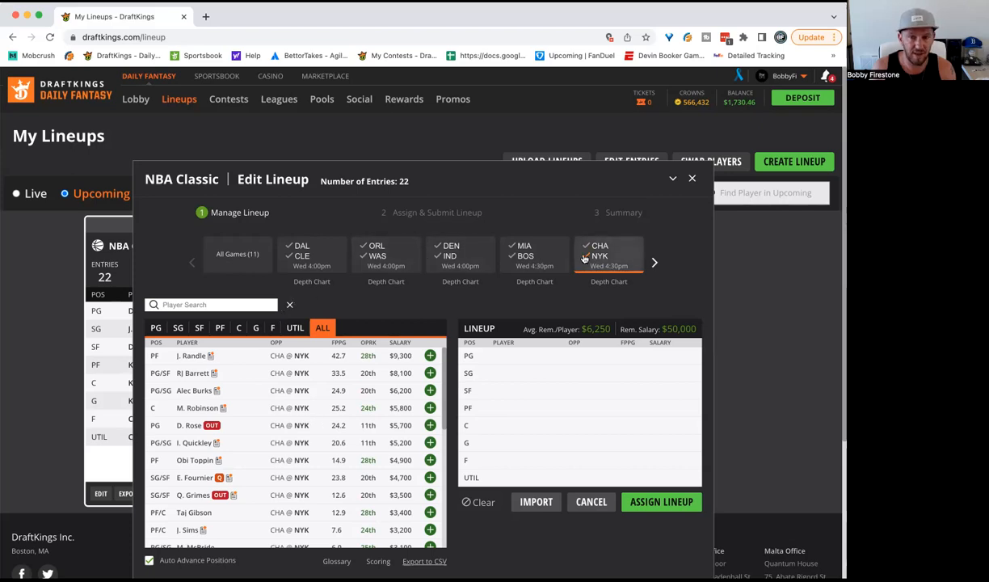
Step: Return to all games and scroll the game strip to the later slate games
{"action": "left_click", "coordinate": [236, 254]}
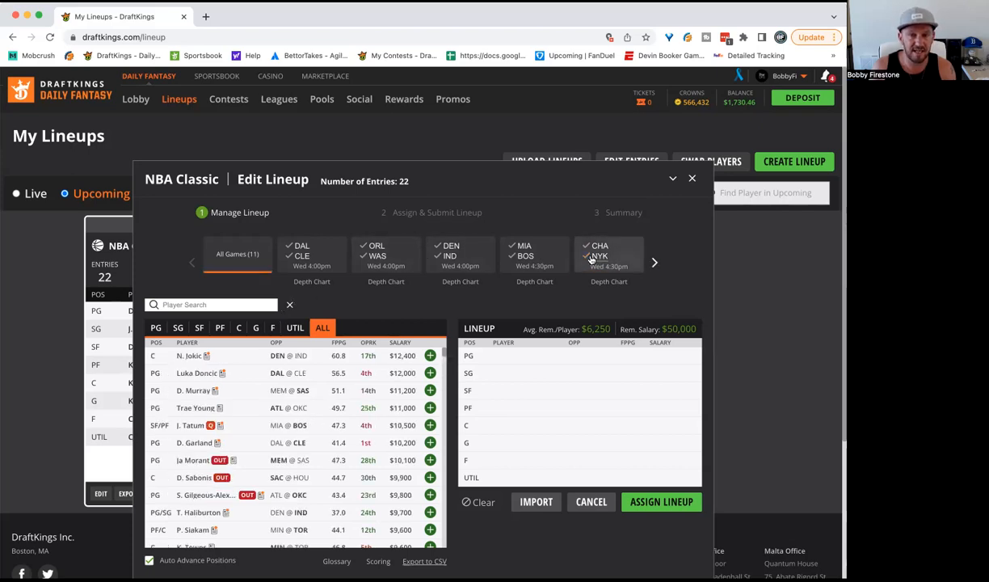
{"action": "left_click", "coordinate": [609, 255]}
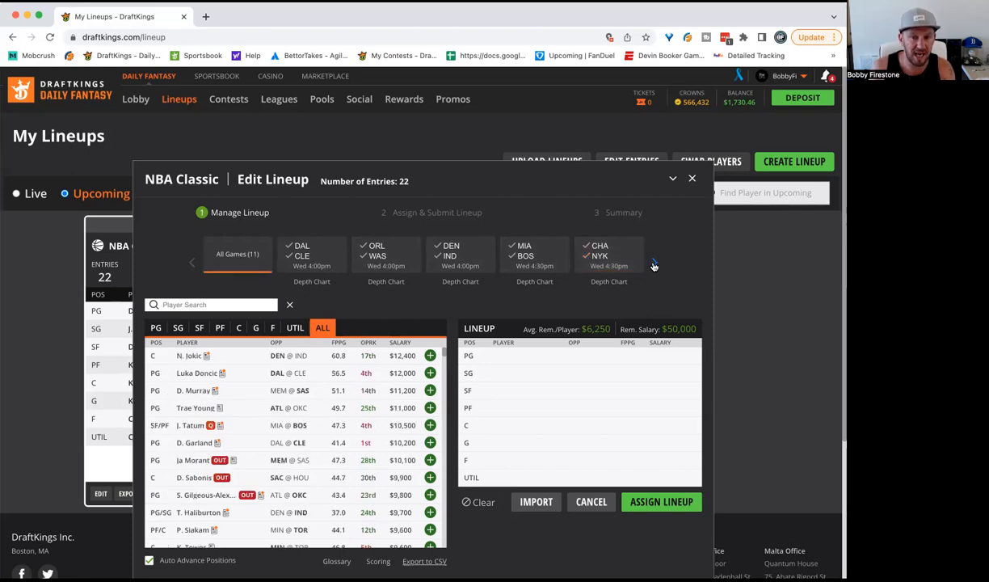
{"action": "left_click", "coordinate": [654, 262]}
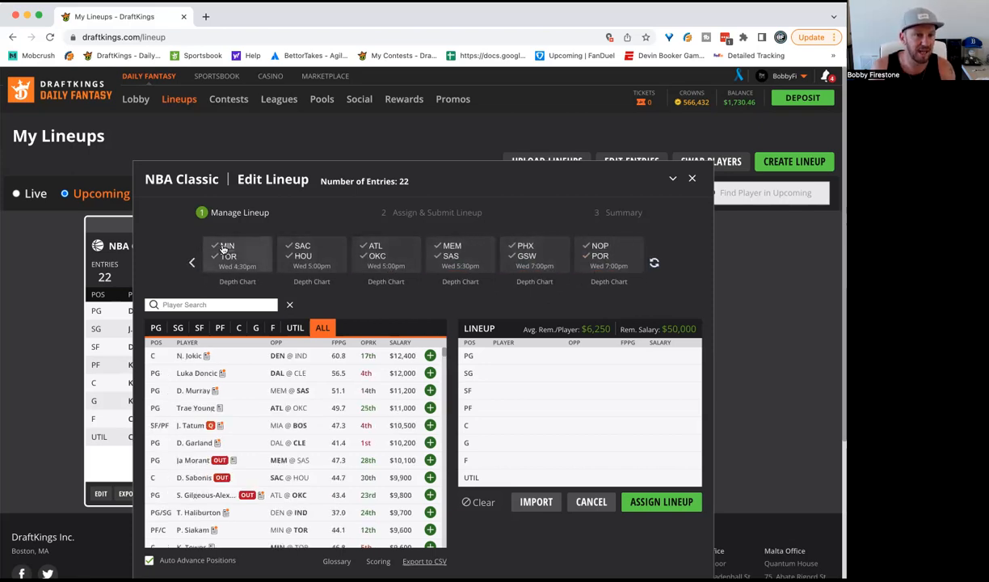
Step: Filter to Minnesota's players and open, then close, K. Towns's player card
{"action": "left_click", "coordinate": [237, 255]}
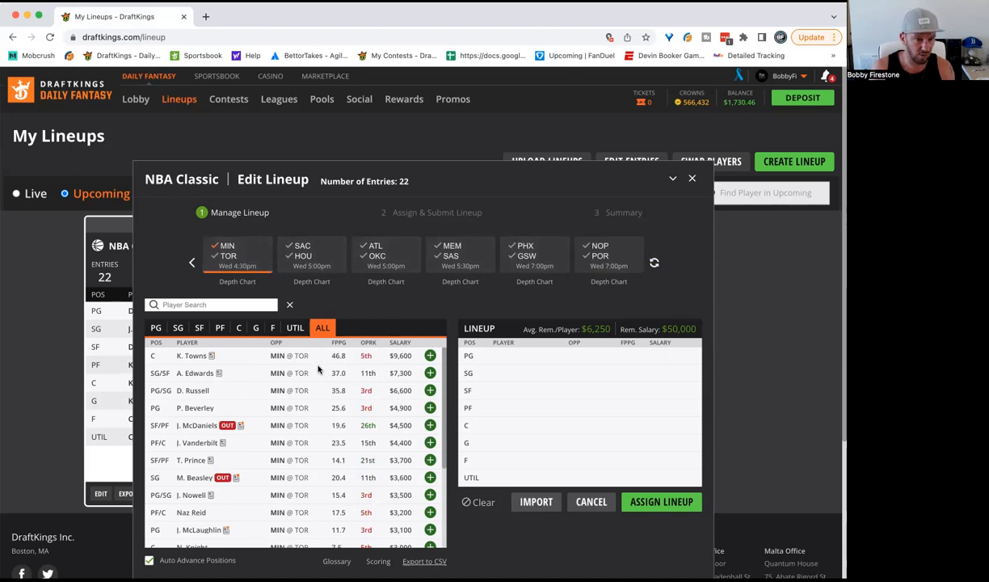
{"action": "mouse_move", "coordinate": [207, 369]}
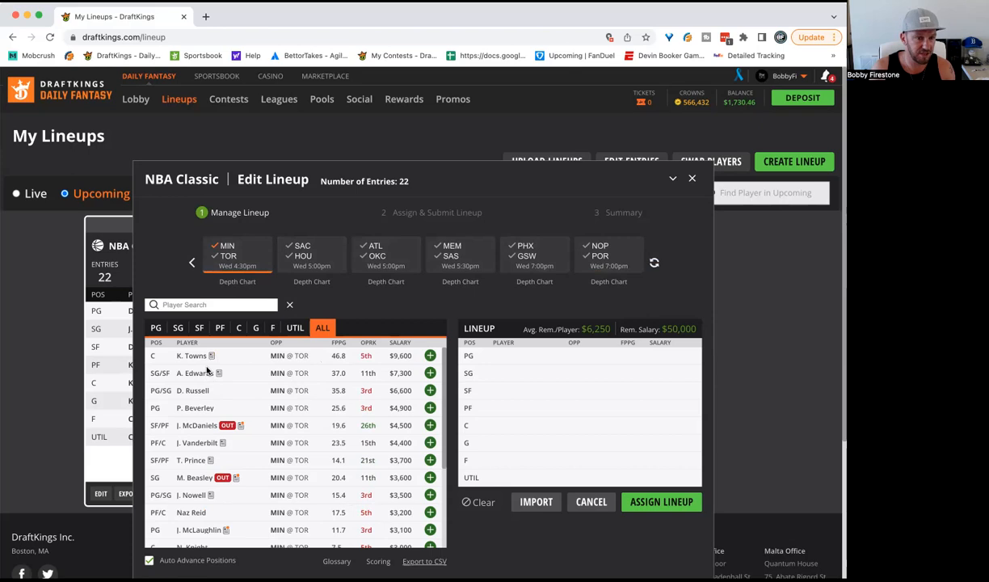
{"action": "mouse_move", "coordinate": [257, 386]}
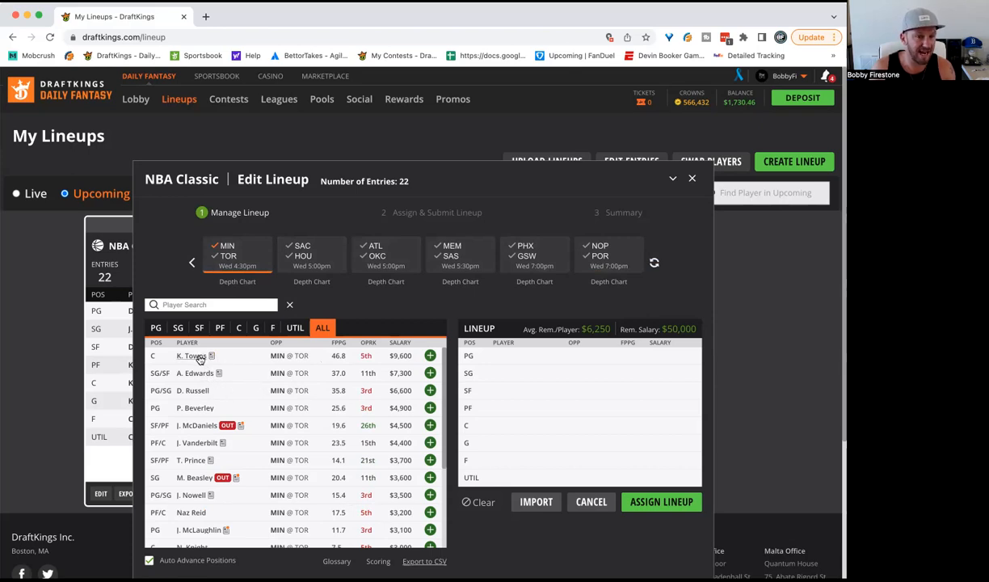
{"action": "mouse_move", "coordinate": [194, 356]}
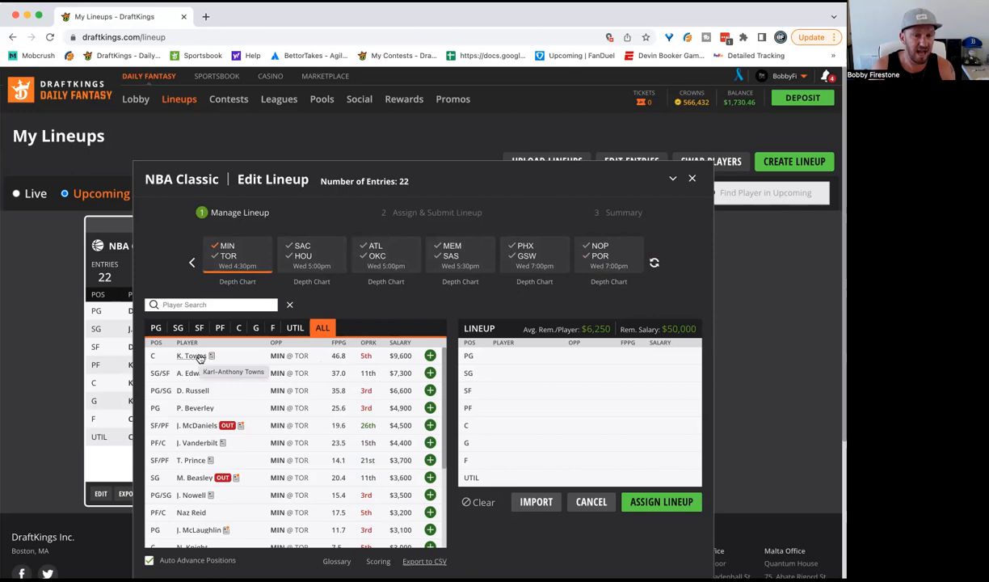
{"action": "left_click", "coordinate": [430, 355]}
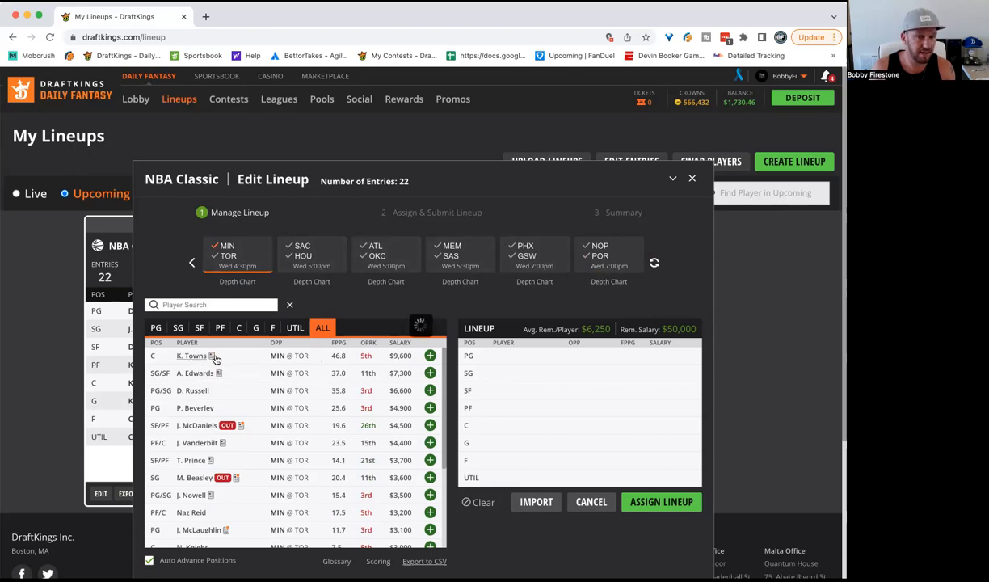
{"action": "left_click", "coordinate": [191, 355]}
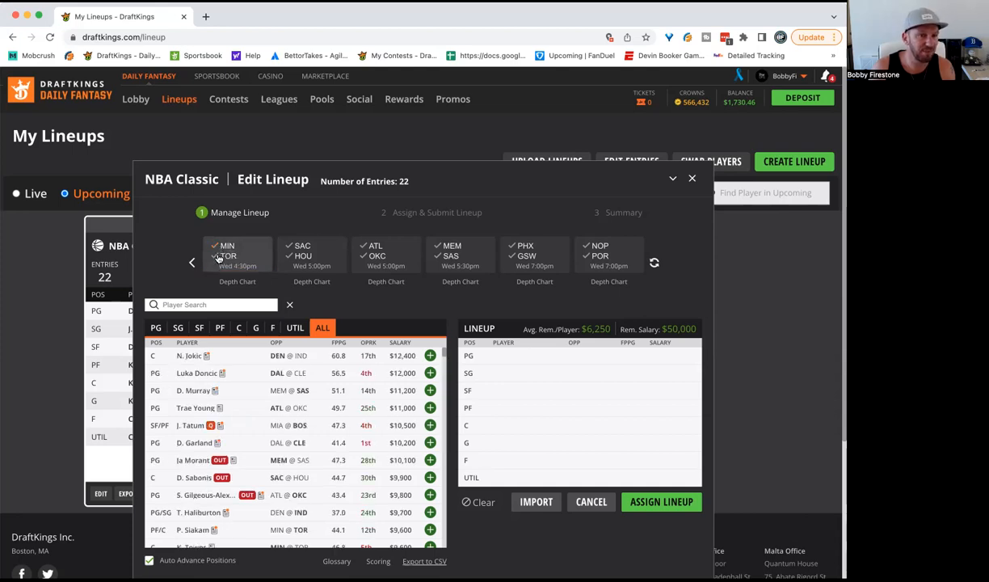
Step: Filter to Toronto's players and review Fred VanVleet's game log
{"action": "left_click", "coordinate": [237, 254]}
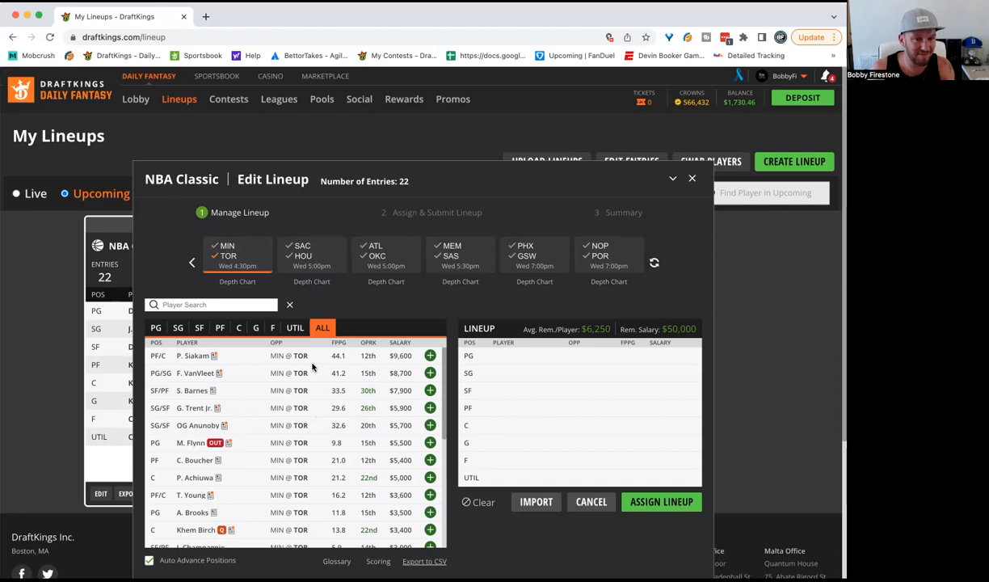
{"action": "mouse_move", "coordinate": [311, 391]}
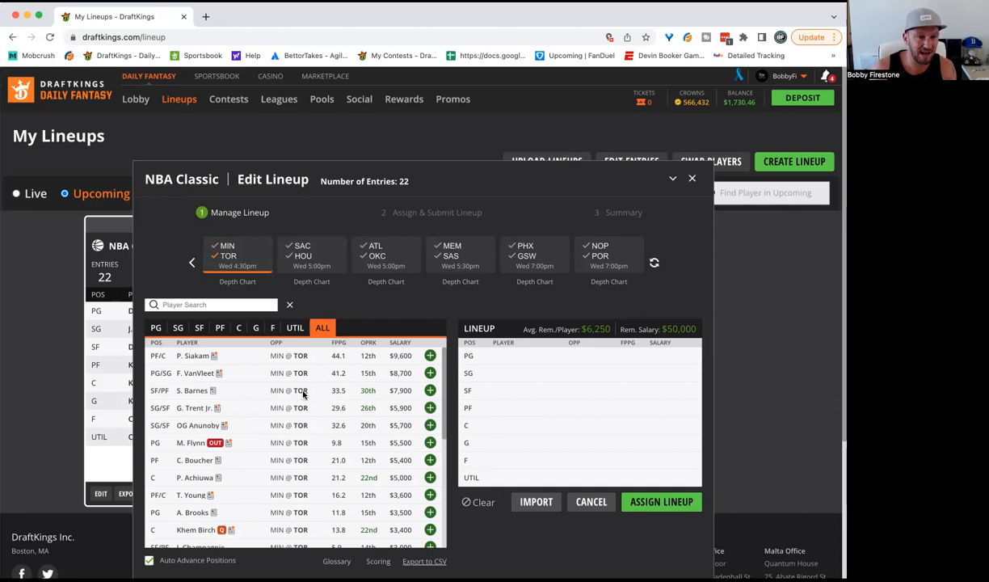
{"action": "mouse_move", "coordinate": [221, 380]}
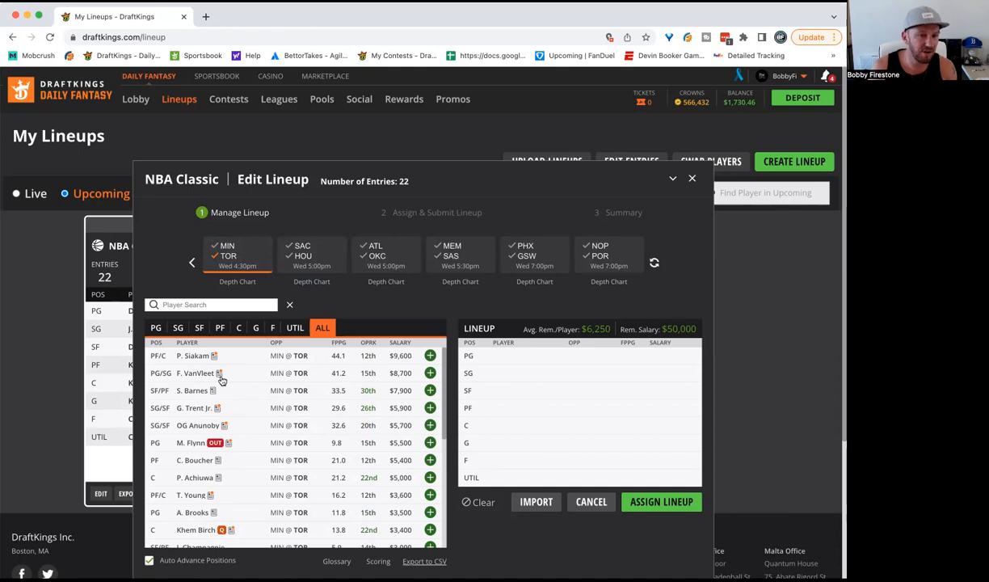
{"action": "left_click", "coordinate": [195, 372]}
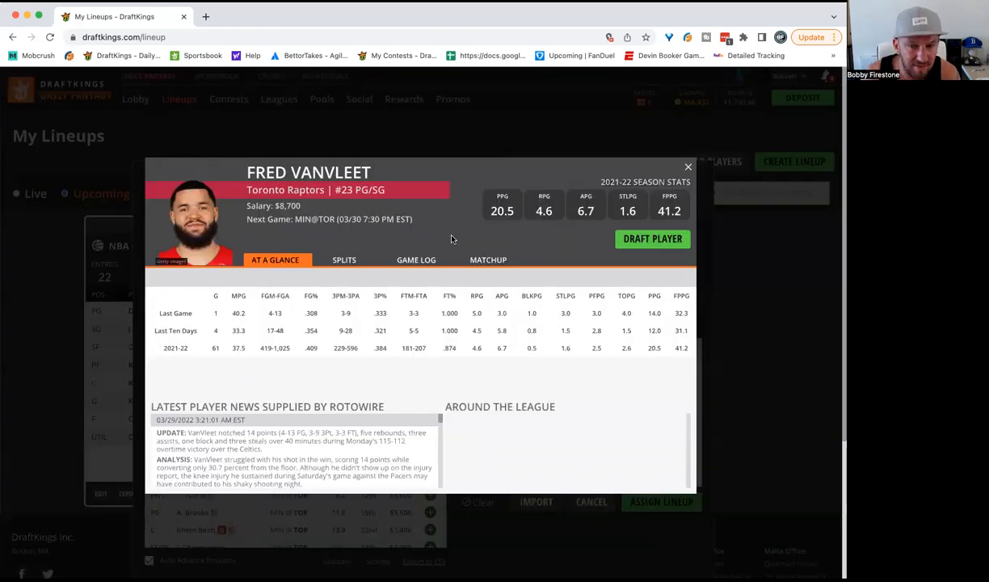
{"action": "left_click", "coordinate": [419, 259]}
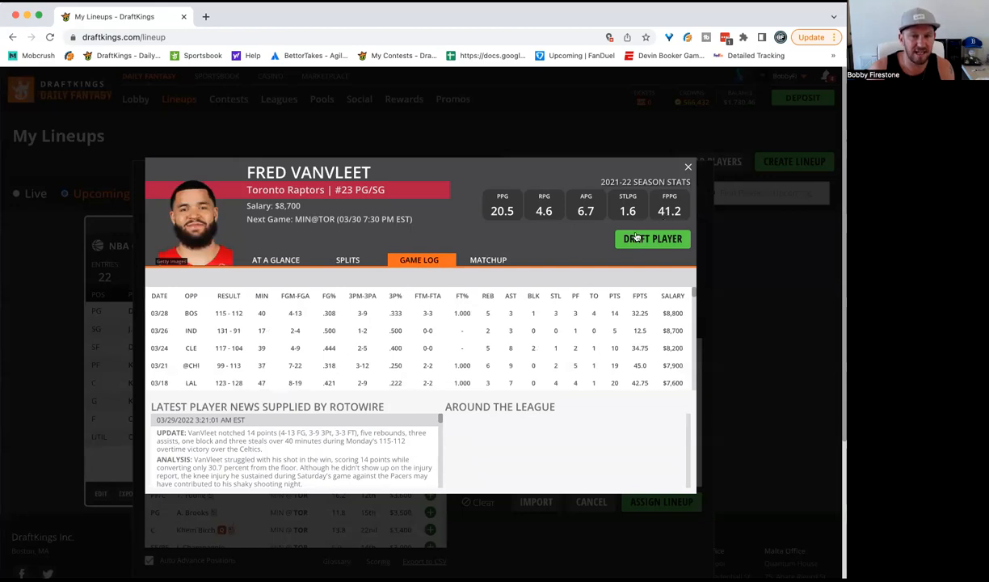
{"action": "mouse_move", "coordinate": [396, 313]}
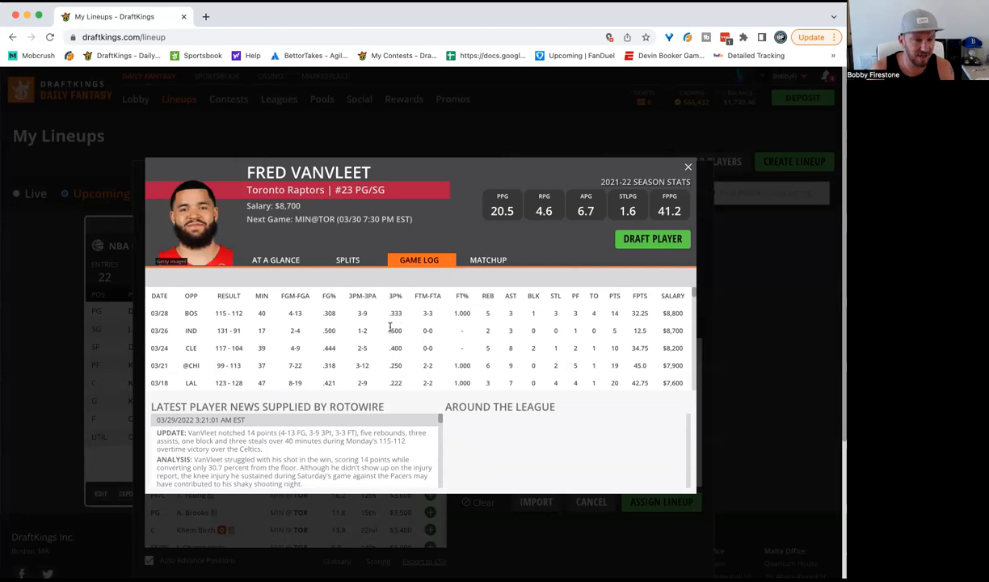
{"action": "mouse_move", "coordinate": [625, 331]}
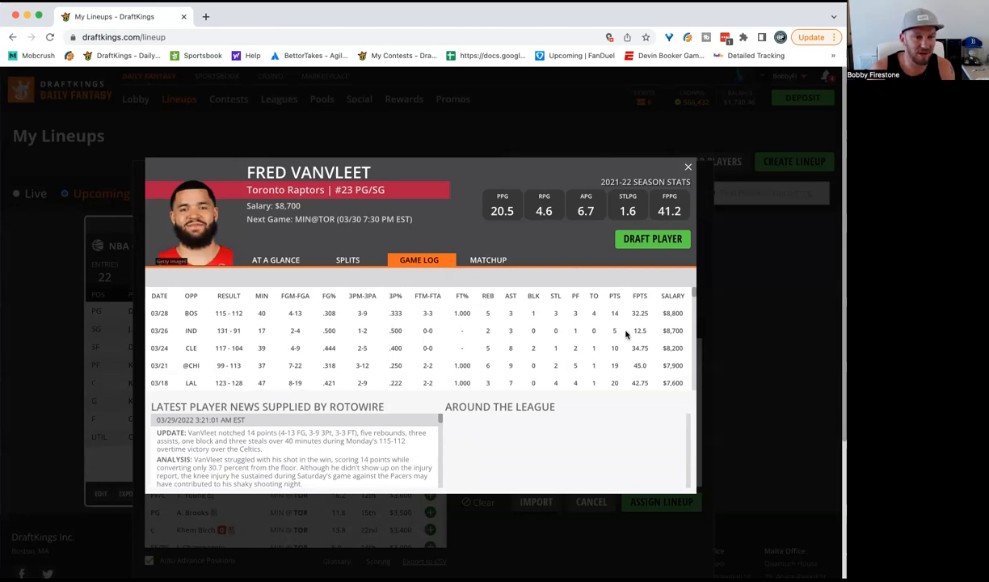
{"action": "mouse_move", "coordinate": [624, 269]}
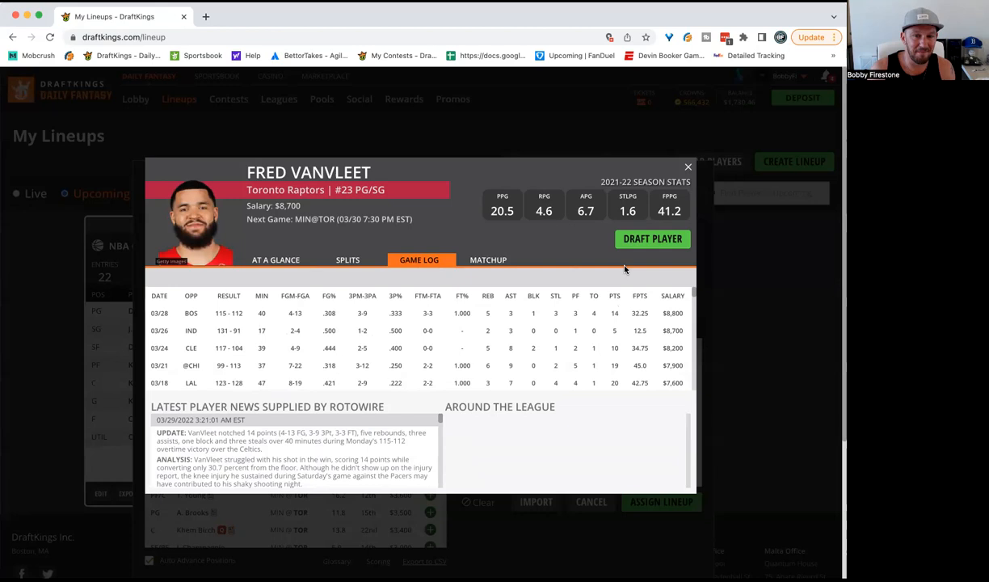
{"action": "mouse_move", "coordinate": [464, 360]}
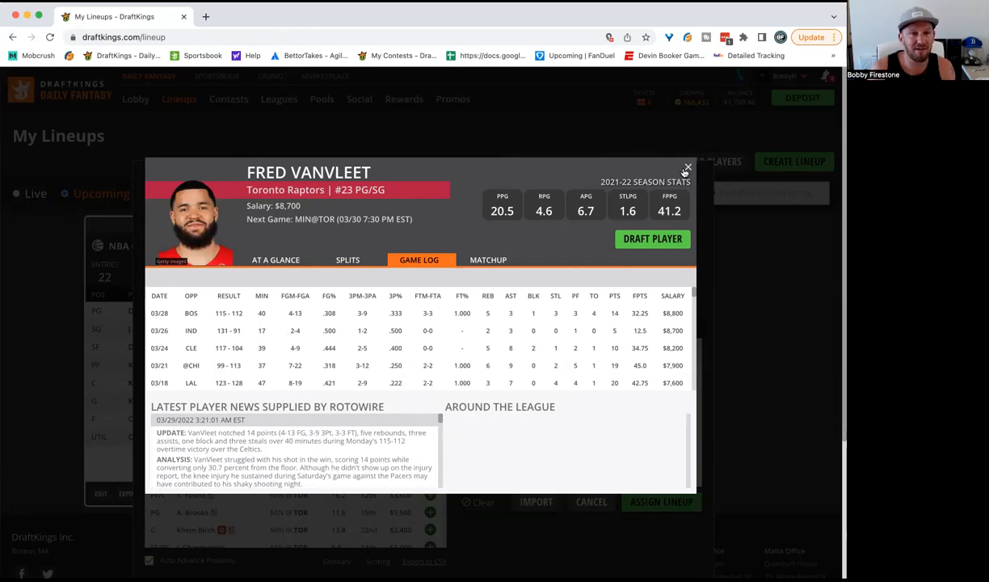
{"action": "left_click", "coordinate": [688, 168]}
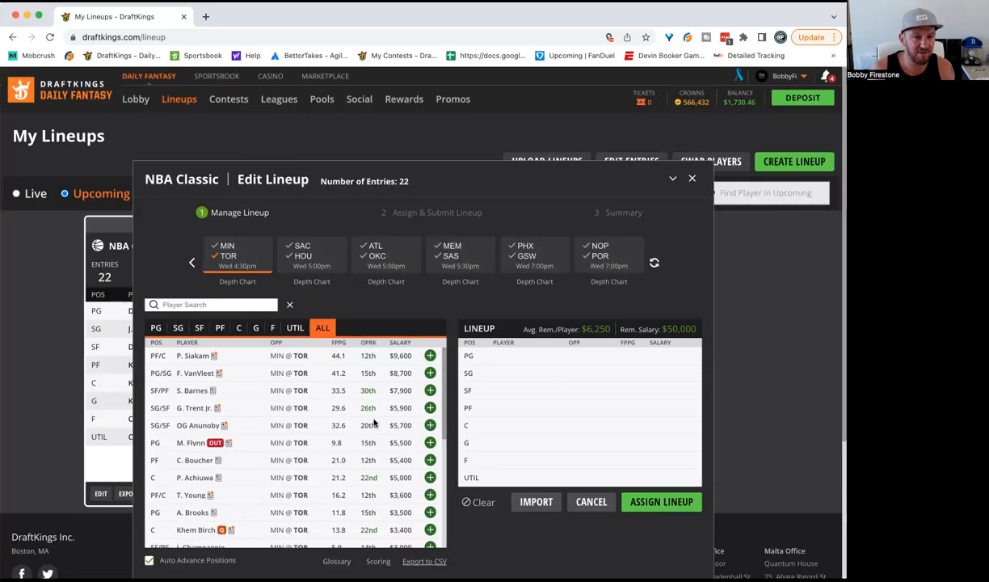
{"action": "mouse_move", "coordinate": [361, 414]}
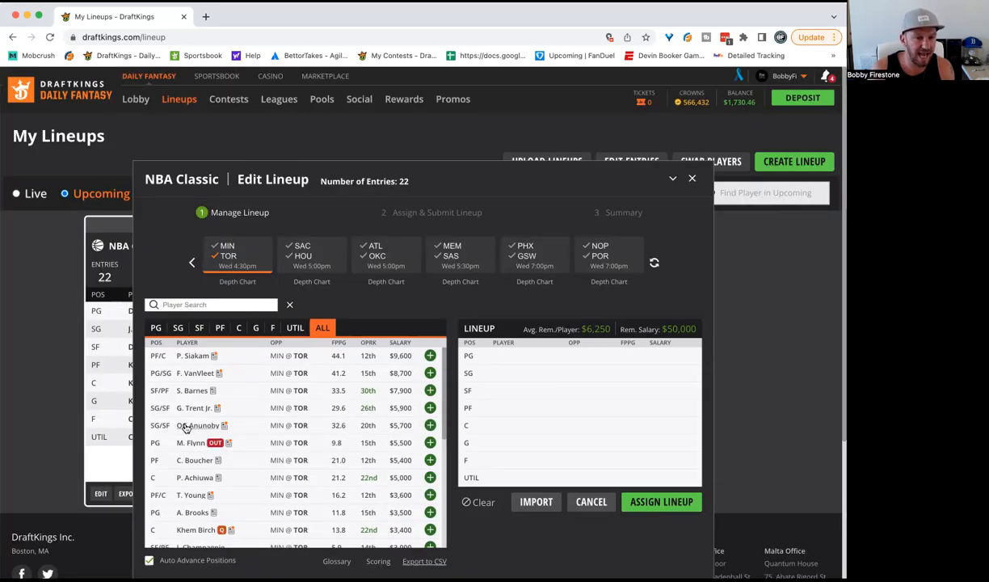
Step: Review OG Anunoby's game log, then filter the pool to the SAC @ HOU game
{"action": "left_click", "coordinate": [200, 425]}
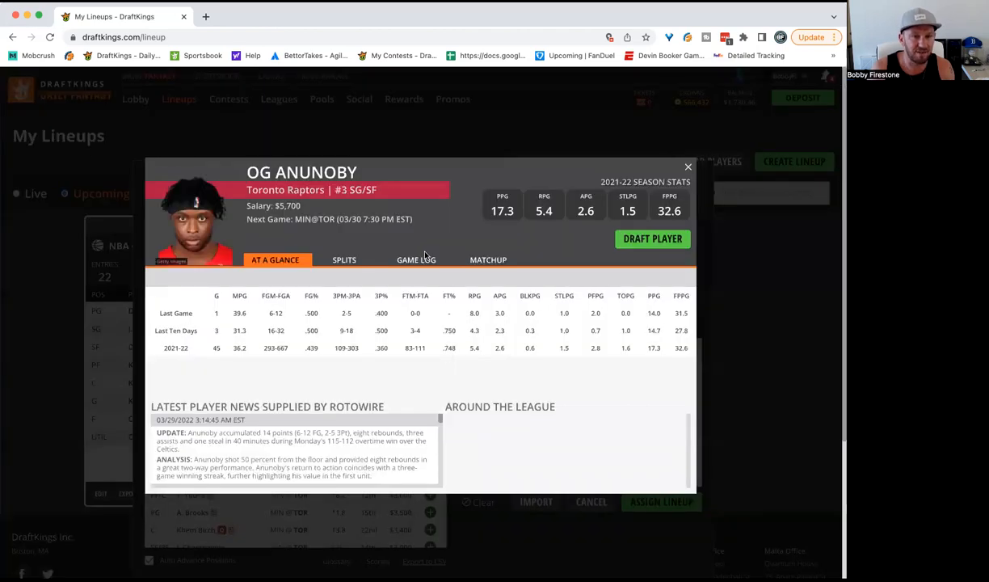
{"action": "left_click", "coordinate": [416, 259]}
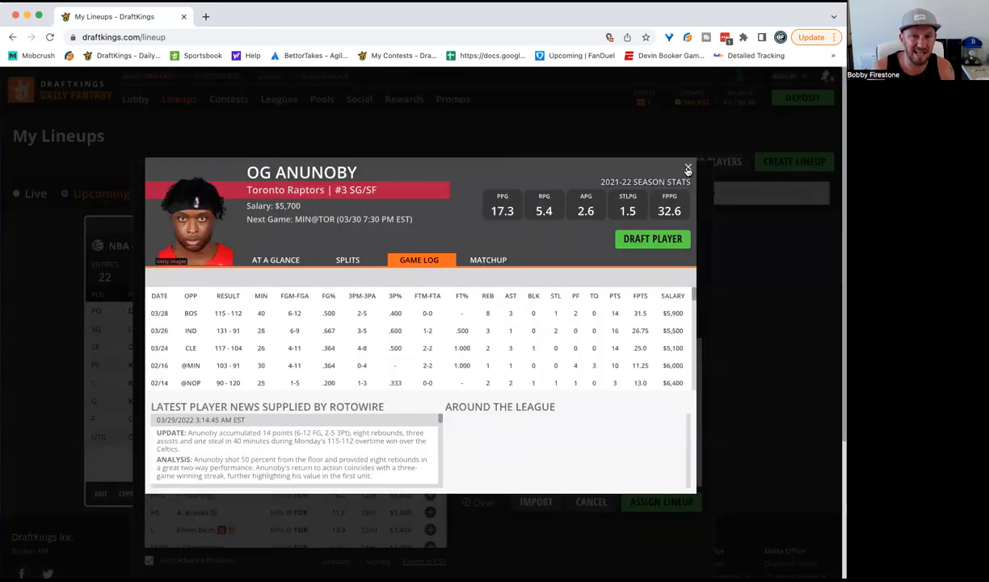
{"action": "left_click", "coordinate": [688, 168]}
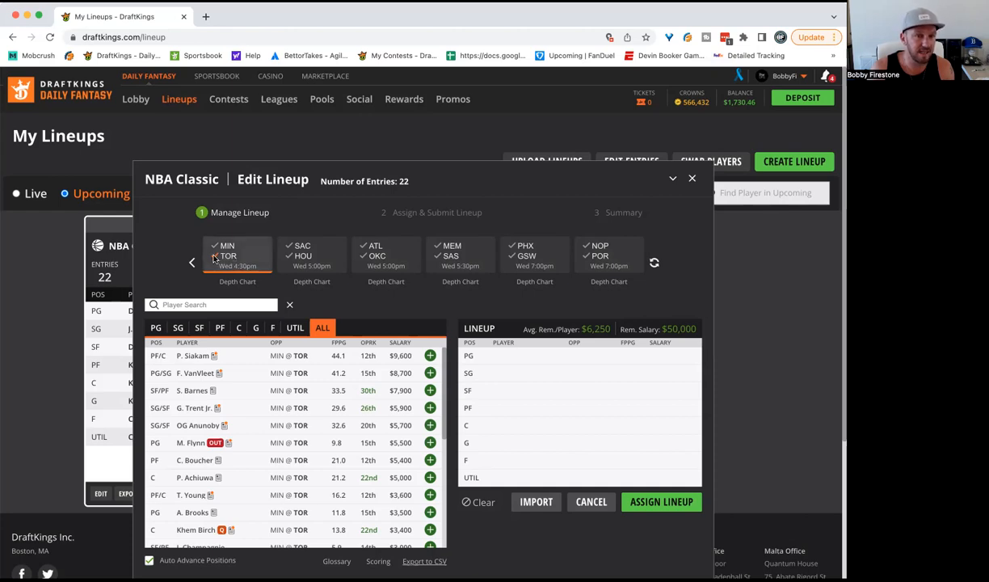
{"action": "left_click", "coordinate": [311, 254]}
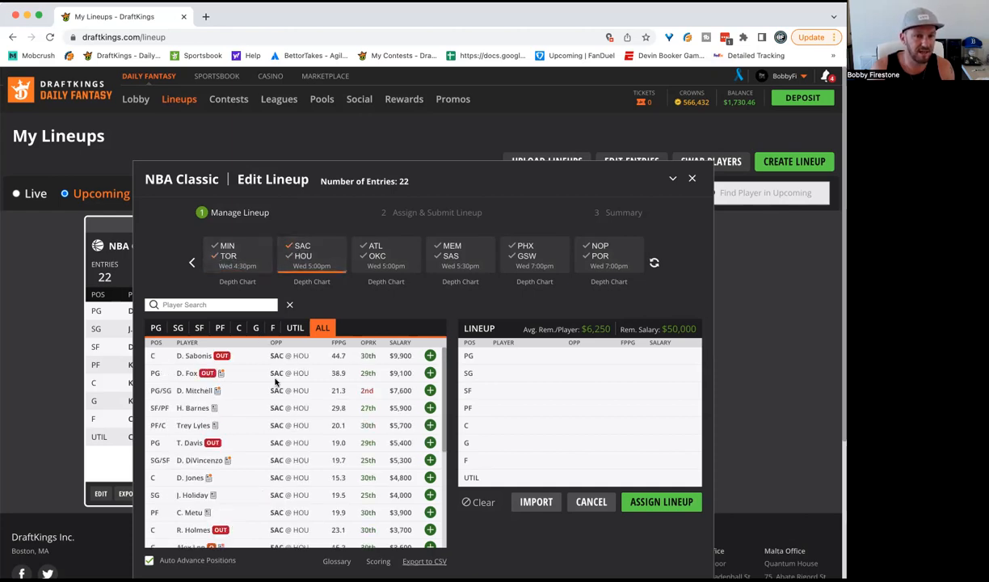
{"action": "mouse_move", "coordinate": [598, 372]}
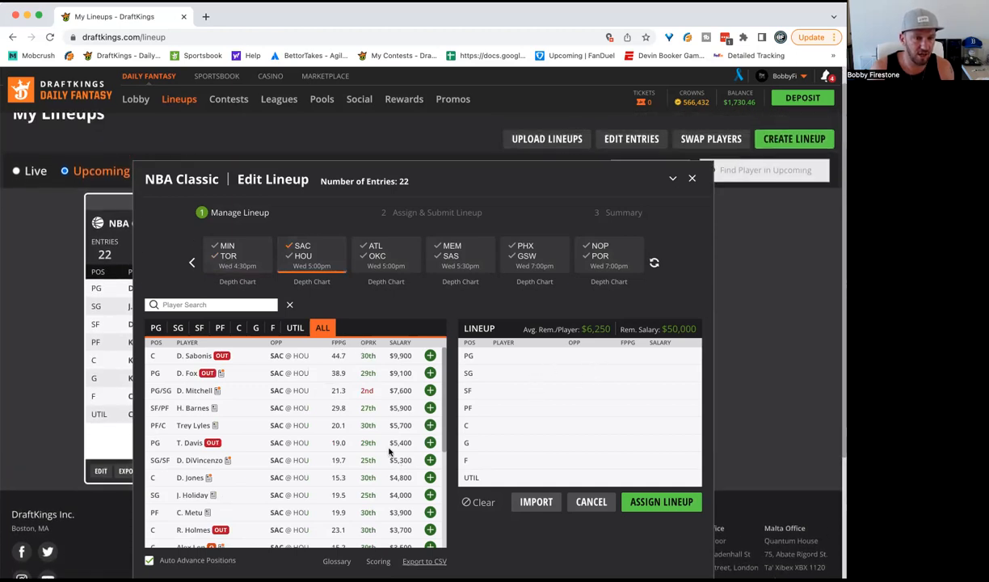
{"action": "mouse_move", "coordinate": [359, 439]}
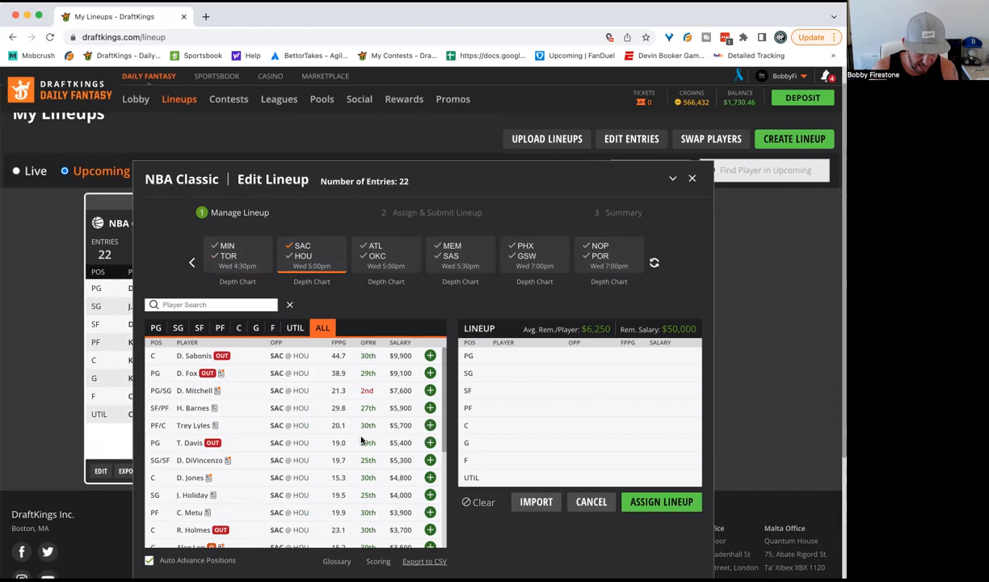
{"action": "mouse_move", "coordinate": [314, 423]}
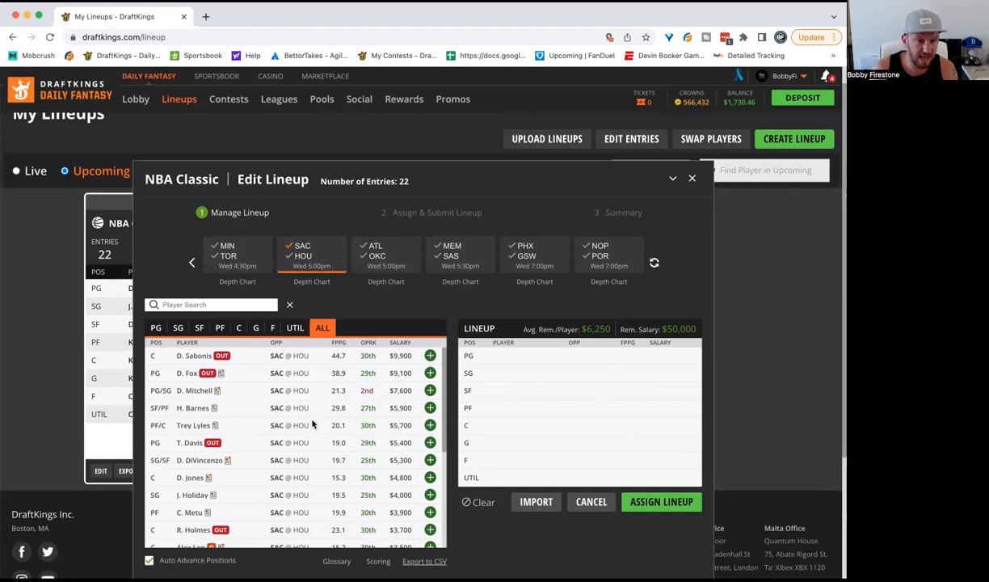
{"action": "mouse_move", "coordinate": [200, 478]}
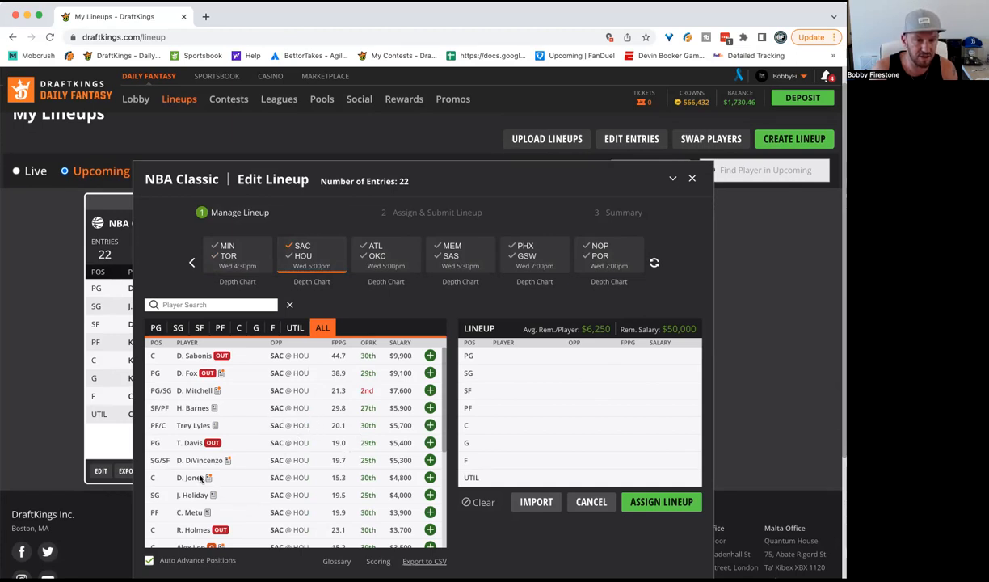
{"action": "left_click", "coordinate": [191, 477]}
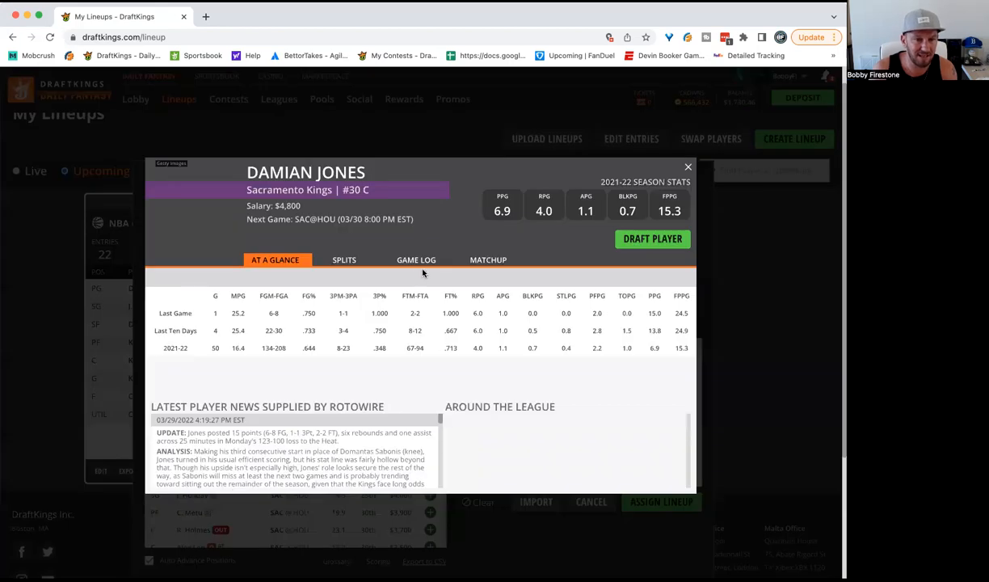
{"action": "left_click", "coordinate": [417, 260]}
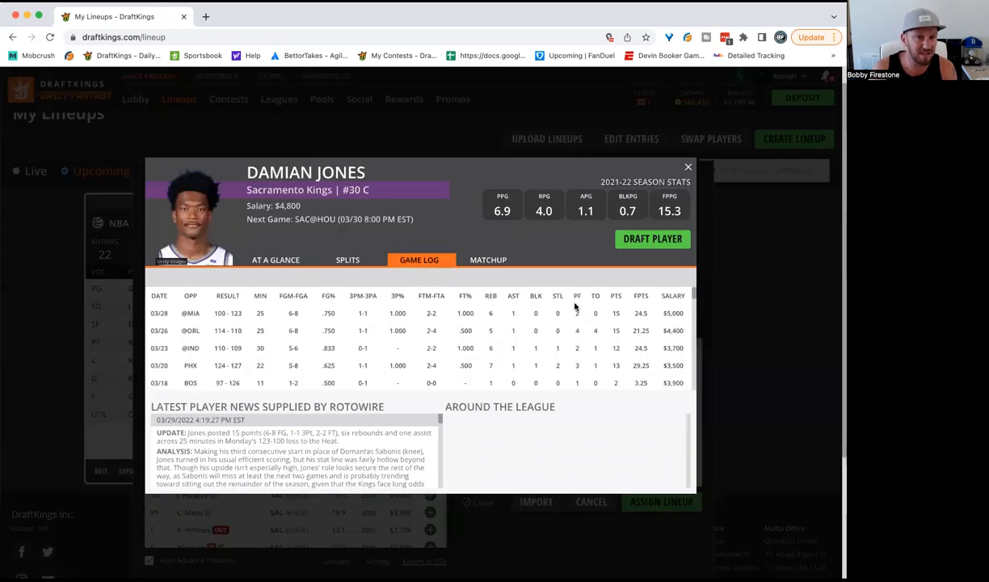
{"action": "mouse_move", "coordinate": [524, 314]}
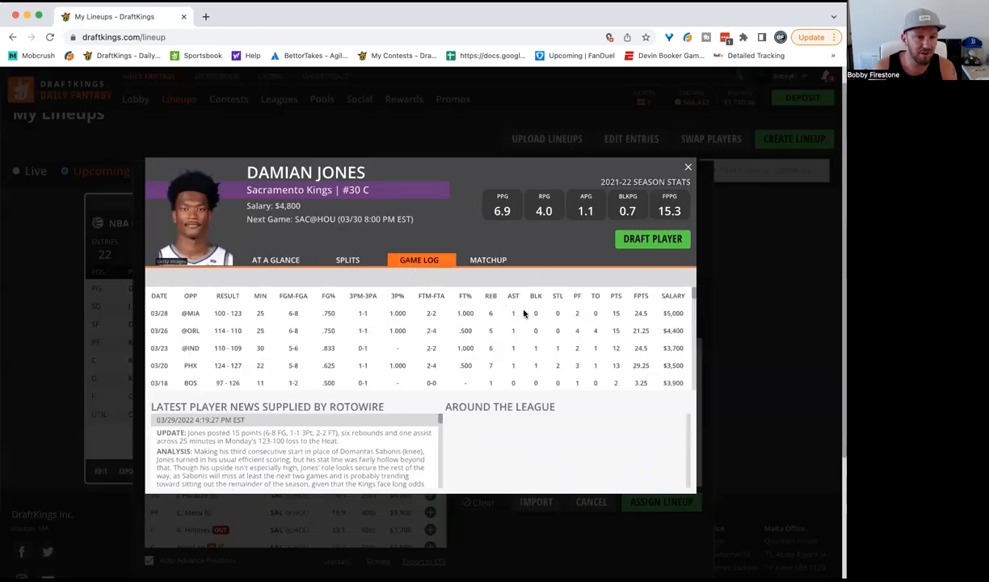
{"action": "left_click", "coordinate": [687, 167]}
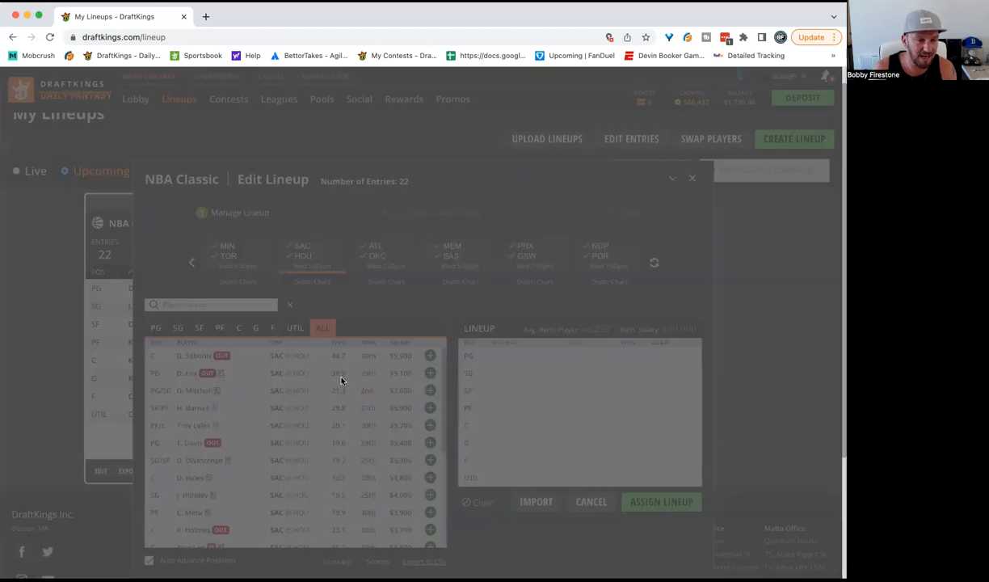
{"action": "left_click", "coordinate": [192, 512]}
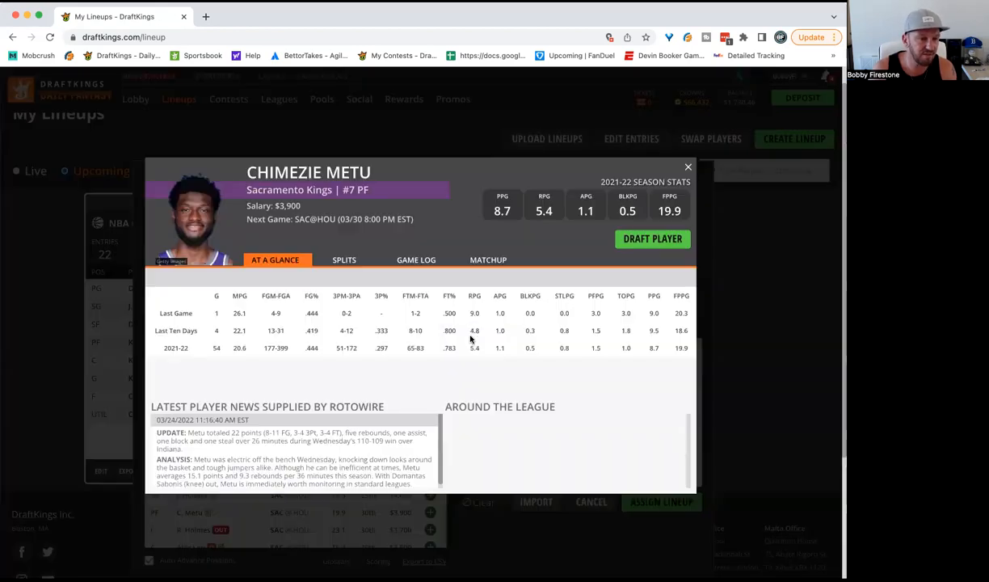
{"action": "left_click", "coordinate": [416, 259]}
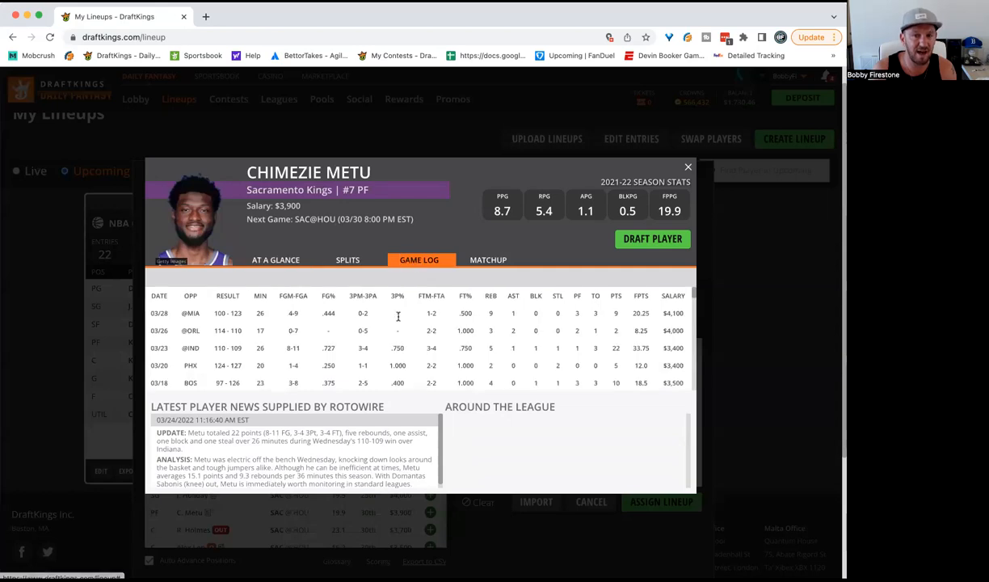
{"action": "left_click", "coordinate": [688, 167]}
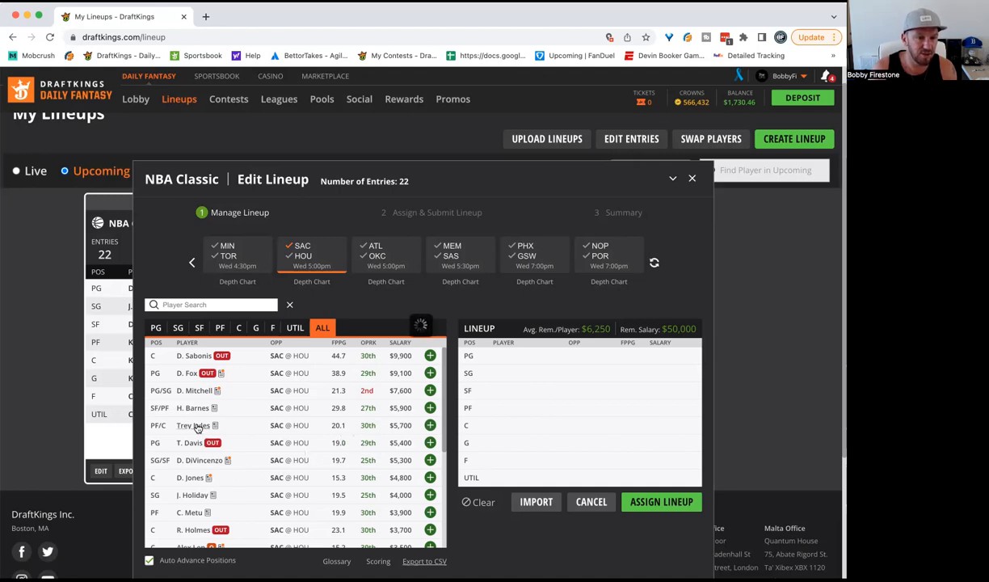
{"action": "left_click", "coordinate": [191, 425]}
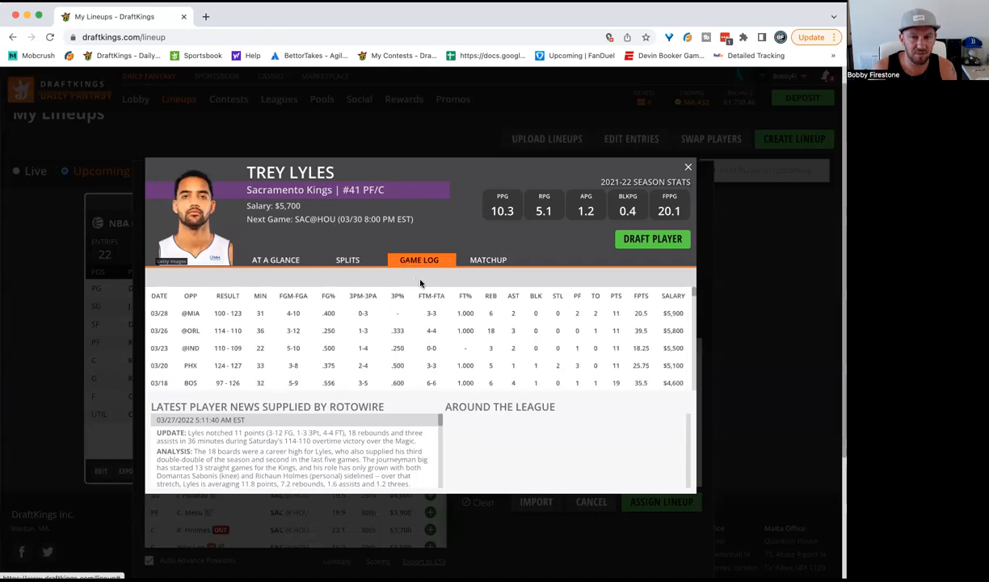
{"action": "mouse_move", "coordinate": [614, 253]}
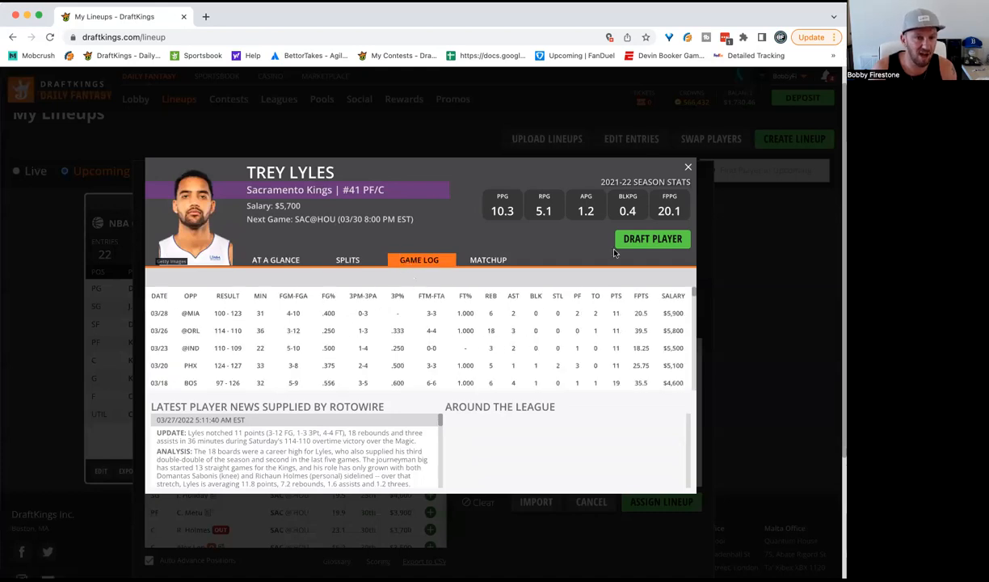
{"action": "left_click", "coordinate": [687, 166]}
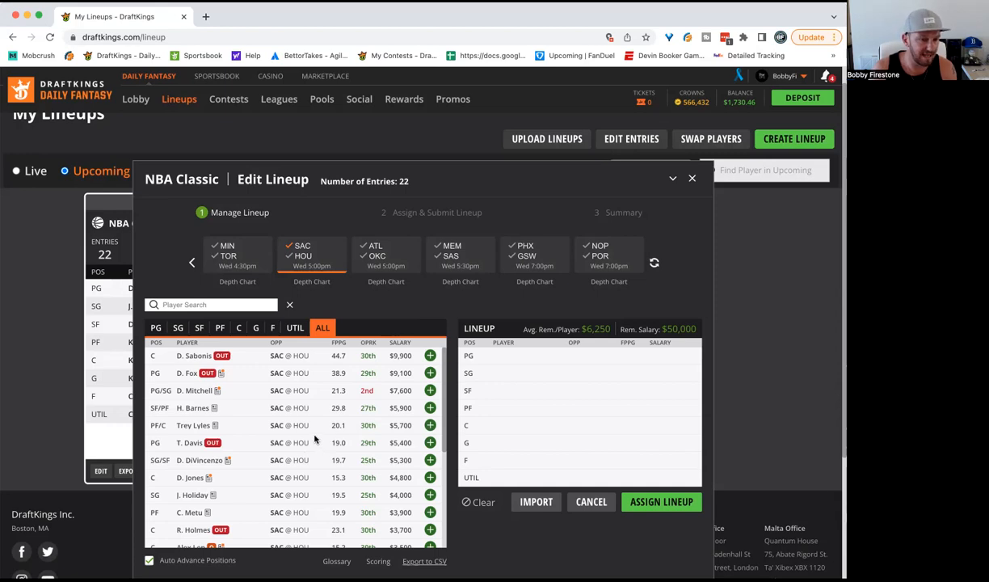
{"action": "scroll", "scroll_direction": "down", "scroll_amount": 3}
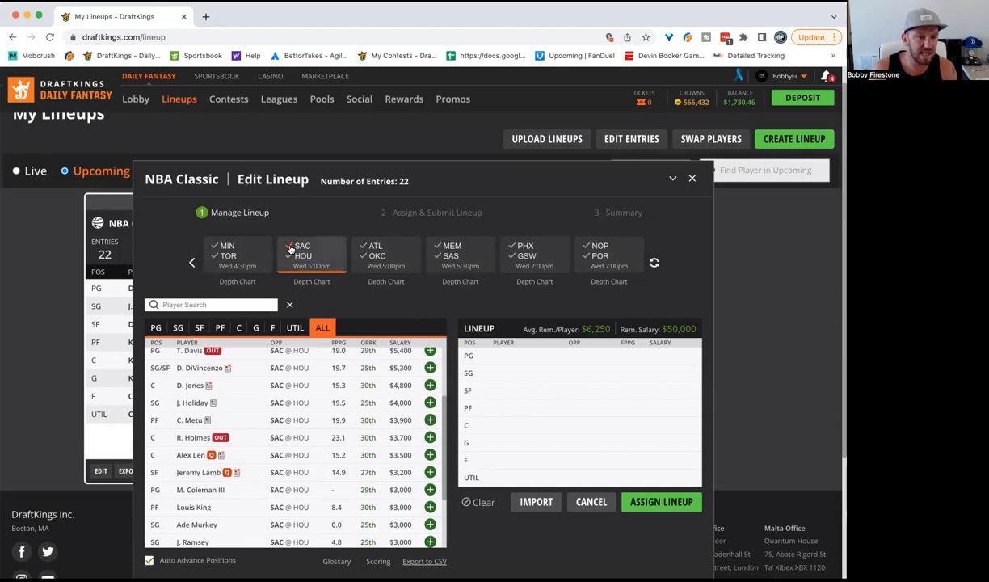
{"action": "left_click", "coordinate": [311, 256]}
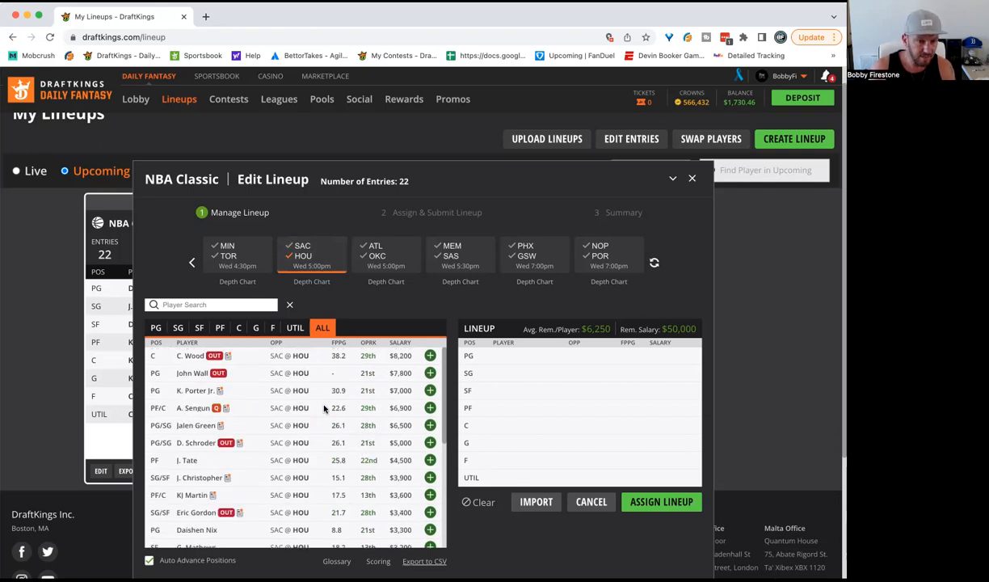
{"action": "left_click", "coordinate": [193, 408]}
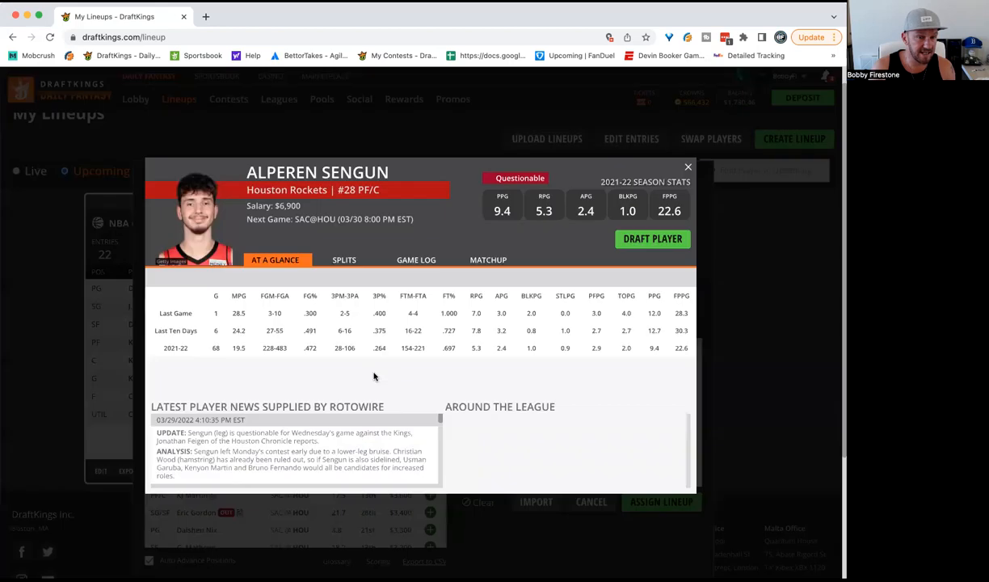
{"action": "left_click", "coordinate": [419, 259]}
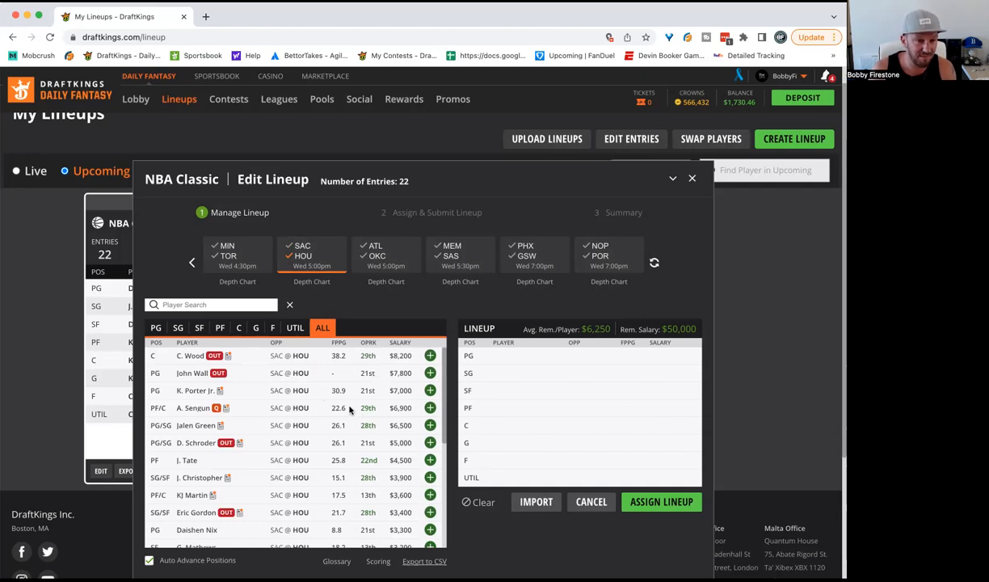
{"action": "mouse_move", "coordinate": [321, 414]}
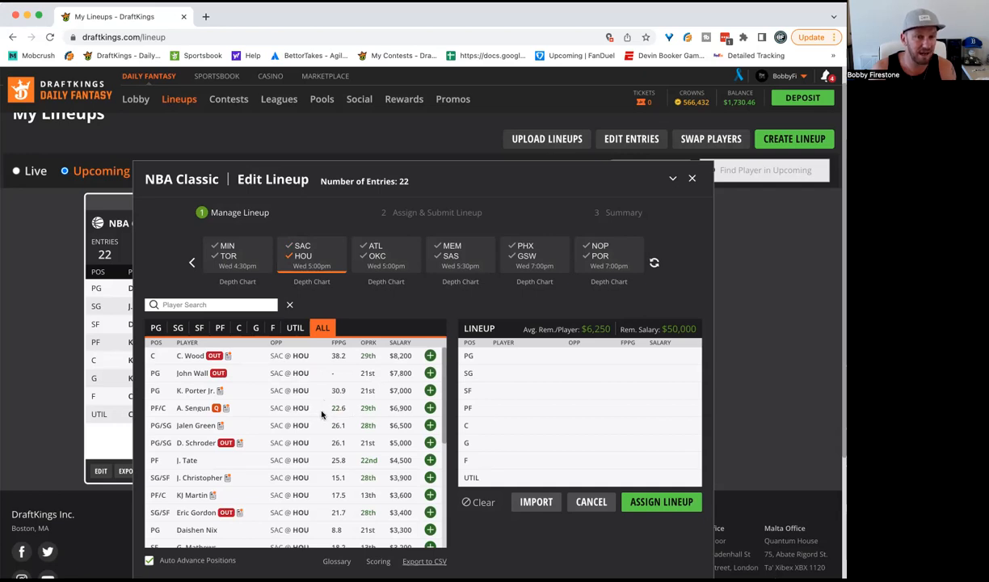
{"action": "mouse_move", "coordinate": [295, 455]}
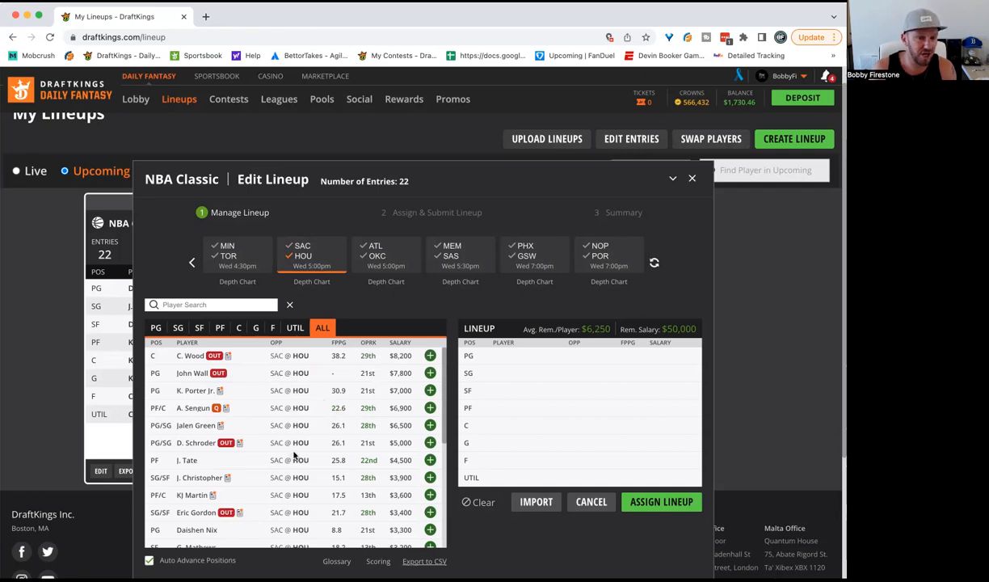
{"action": "scroll", "scroll_direction": "down", "scroll_amount": 3}
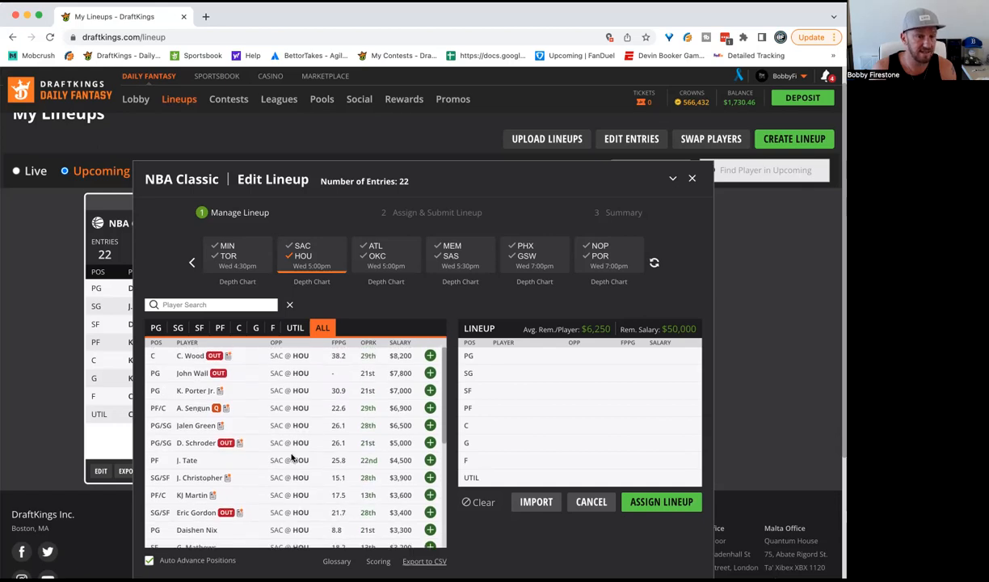
{"action": "scroll", "scroll_direction": "down", "scroll_amount": 3}
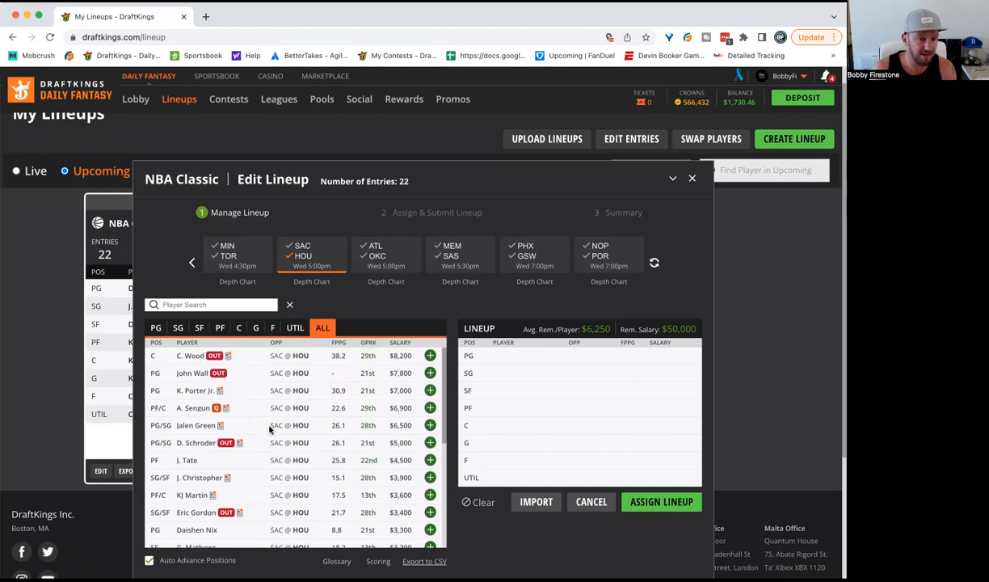
{"action": "scroll", "scroll_direction": "down", "scroll_amount": 3}
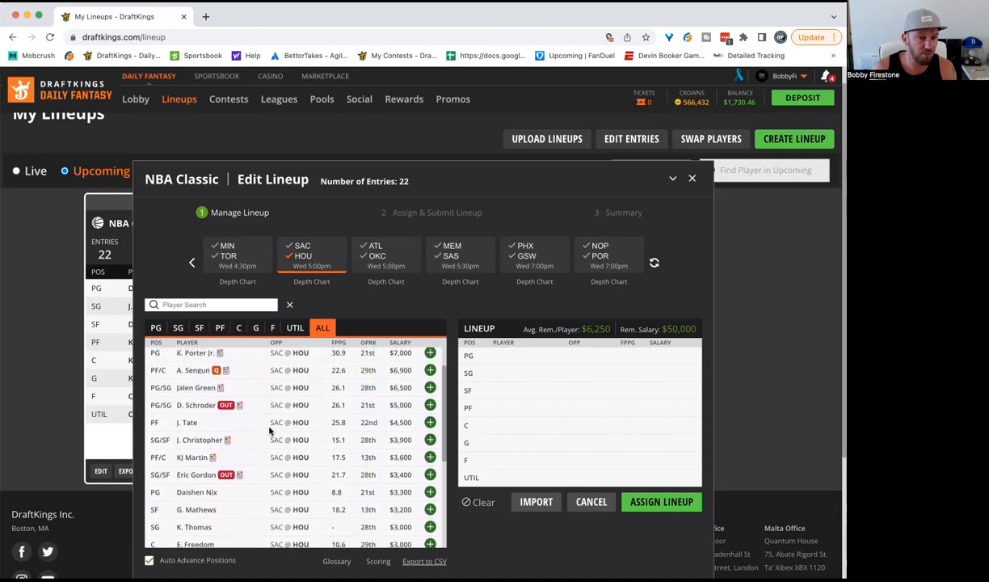
Step: Open Josh Christopher's player card, view his game log, and close it
{"action": "left_click", "coordinate": [203, 439]}
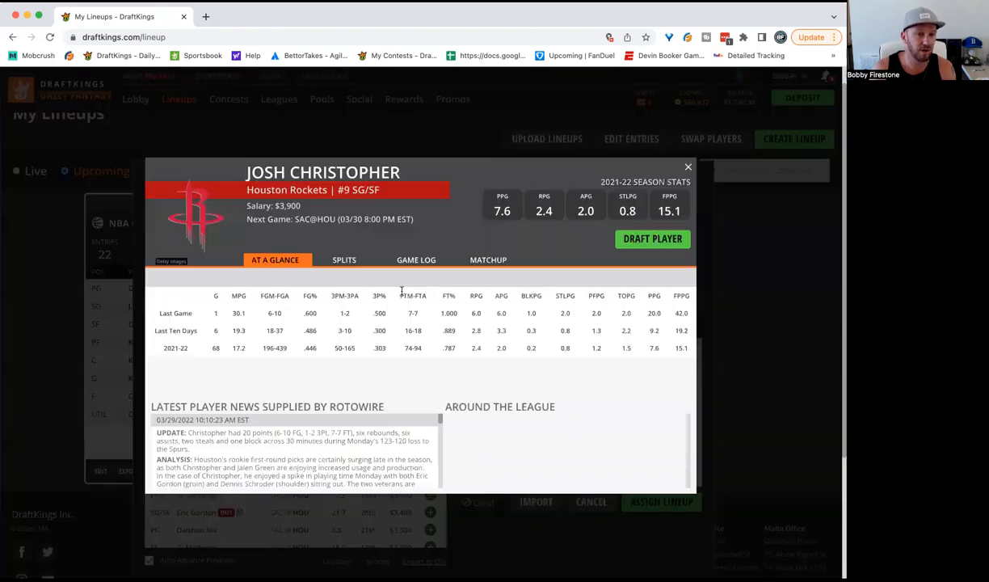
{"action": "left_click", "coordinate": [418, 259]}
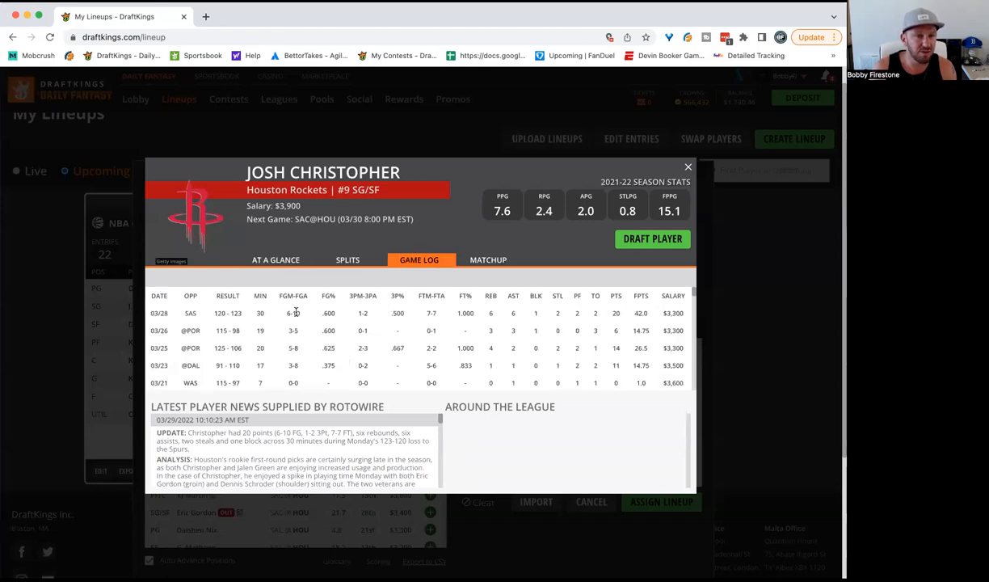
{"action": "mouse_move", "coordinate": [379, 326]}
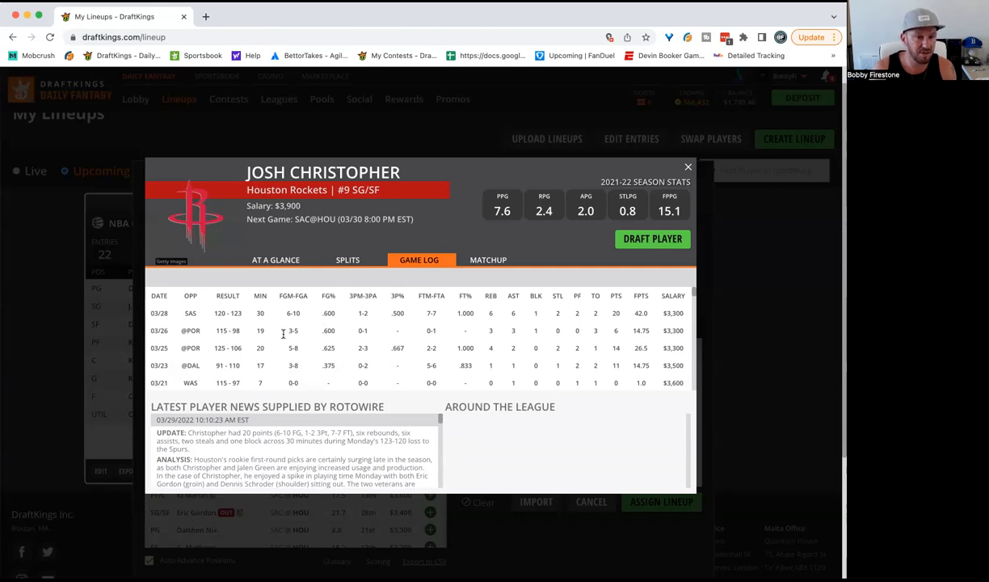
{"action": "mouse_move", "coordinate": [679, 173]}
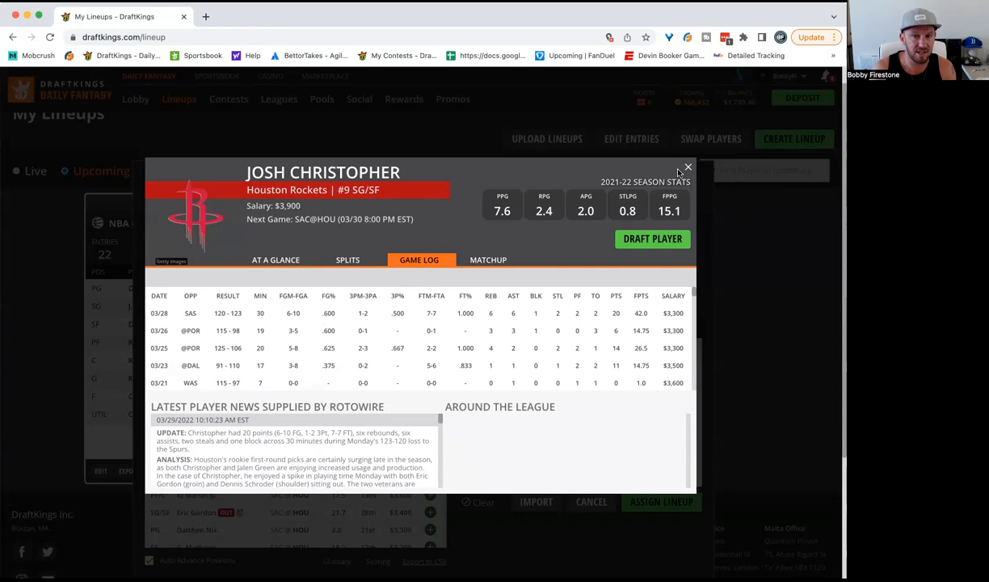
{"action": "left_click", "coordinate": [688, 167]}
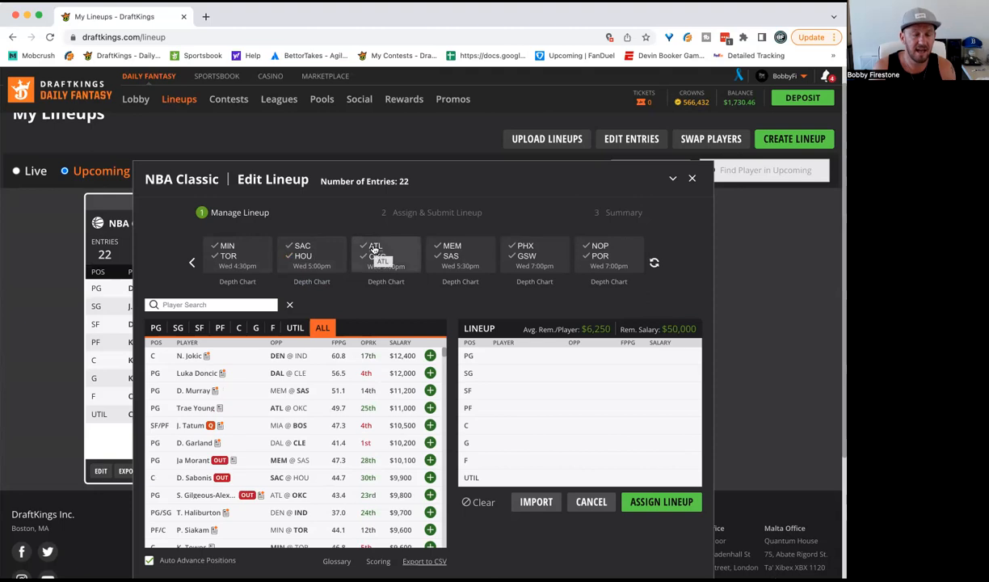
Step: Filter to the ATL–OKC game and review Clint Capela's game log, then close his card
{"action": "left_click", "coordinate": [385, 255]}
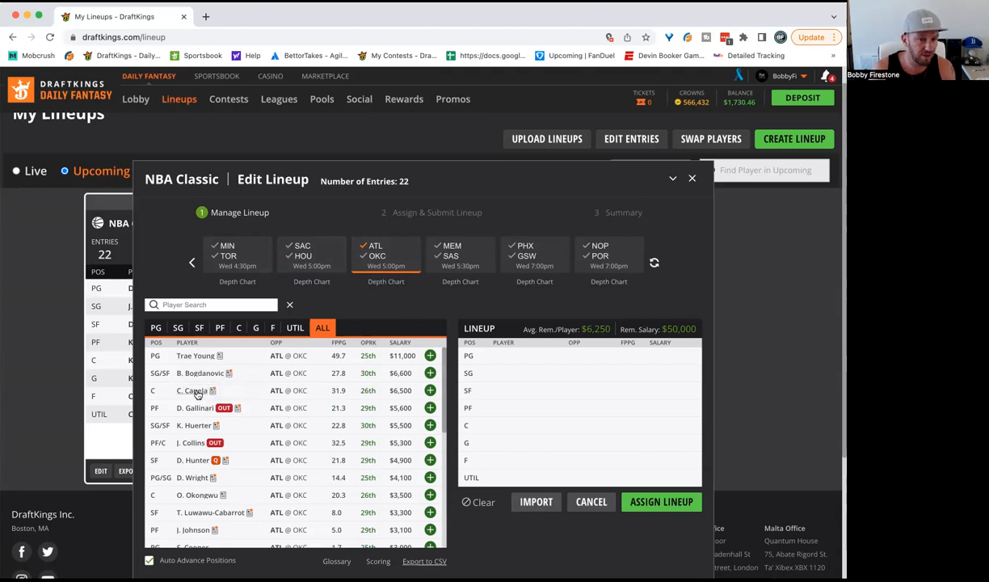
{"action": "left_click", "coordinate": [192, 391]}
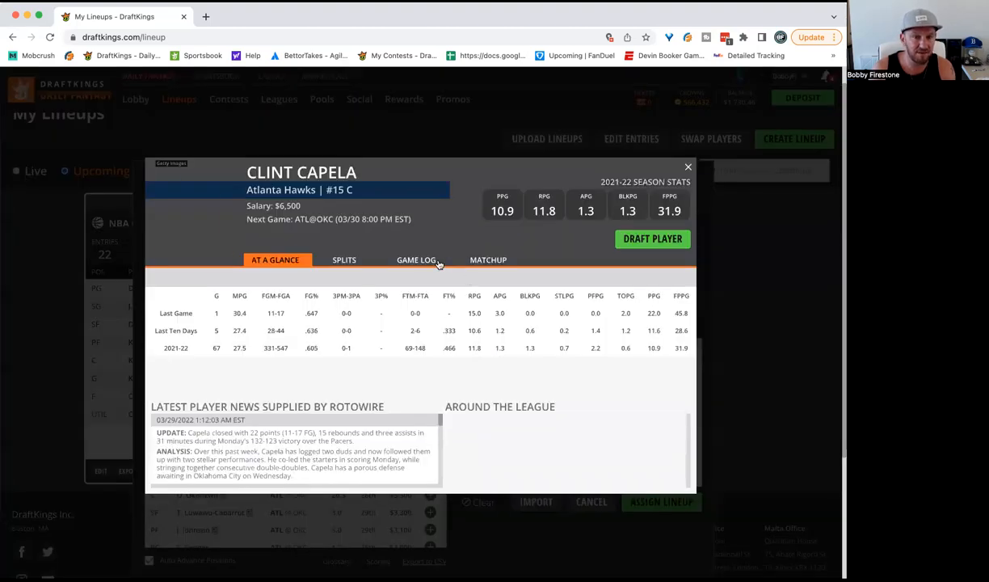
{"action": "left_click", "coordinate": [416, 260]}
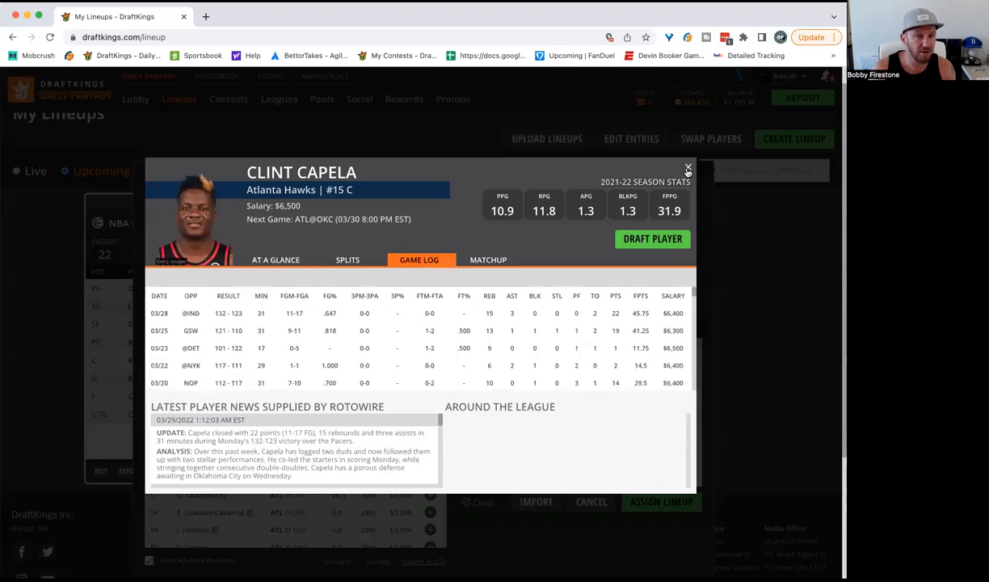
{"action": "left_click", "coordinate": [688, 168]}
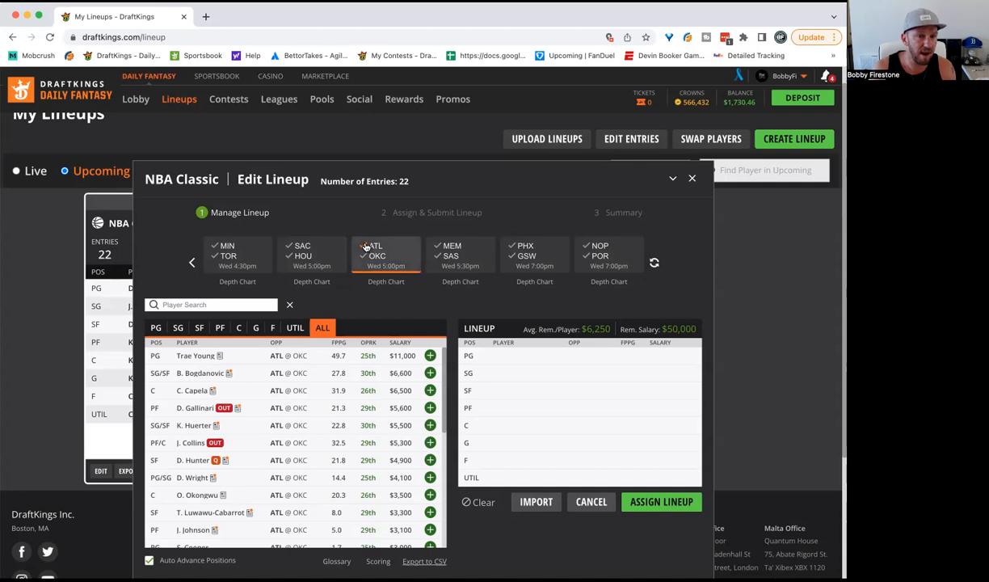
{"action": "mouse_move", "coordinate": [368, 248]}
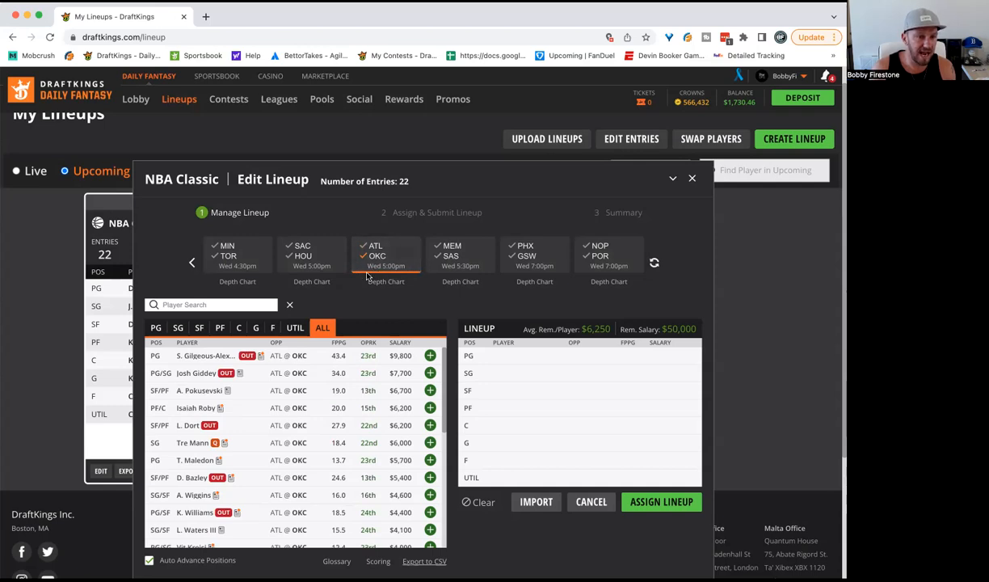
{"action": "mouse_move", "coordinate": [333, 451]}
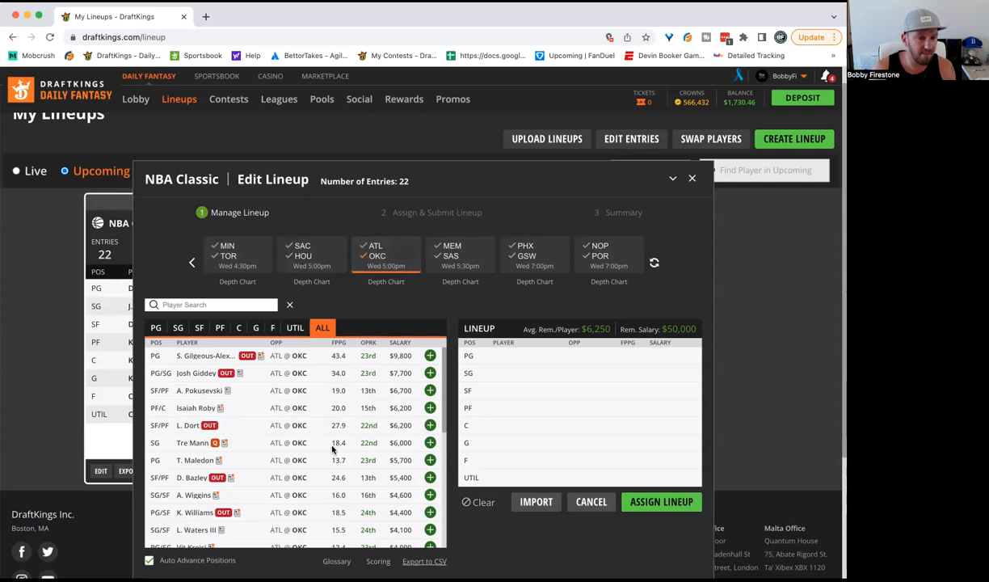
Step: Review Isaiah Roby's player card and recent game log, then close it
{"action": "left_click", "coordinate": [196, 408]}
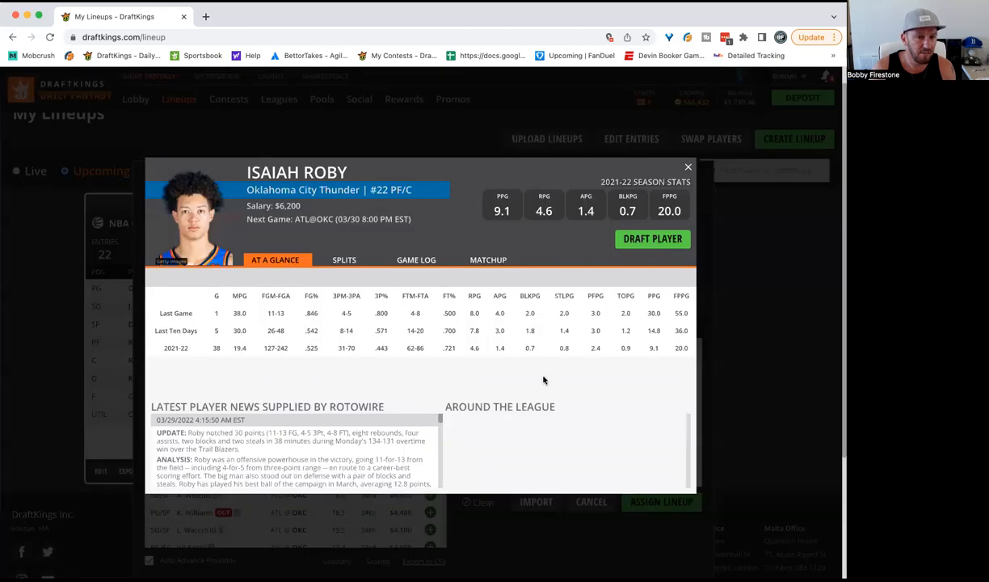
{"action": "left_click", "coordinate": [416, 260]}
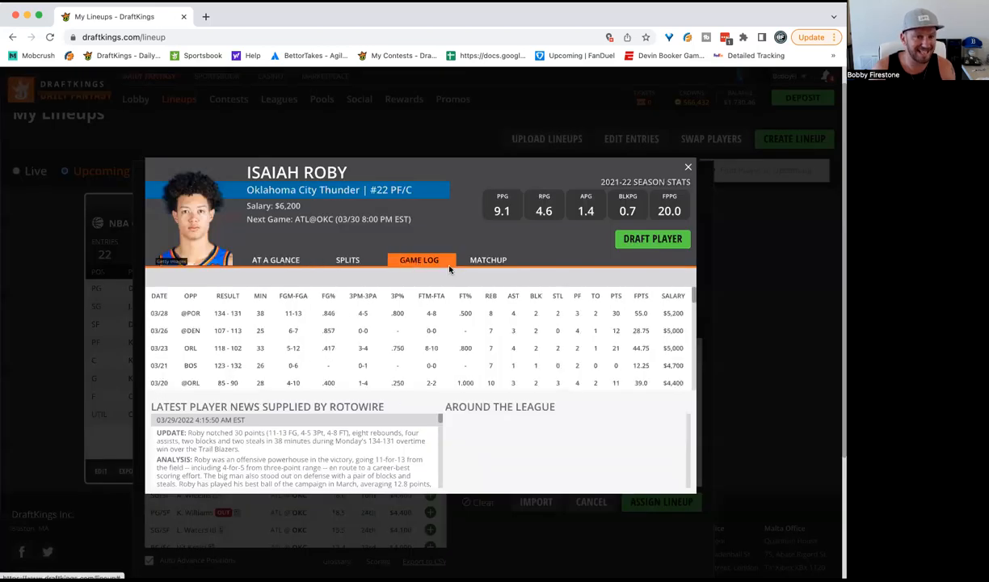
{"action": "mouse_move", "coordinate": [560, 347]}
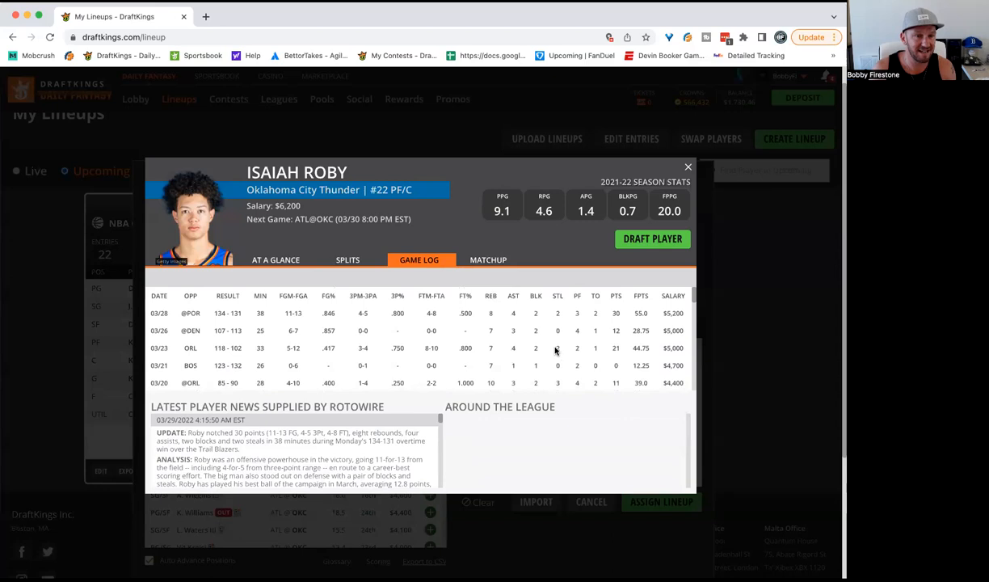
{"action": "mouse_move", "coordinate": [555, 349]}
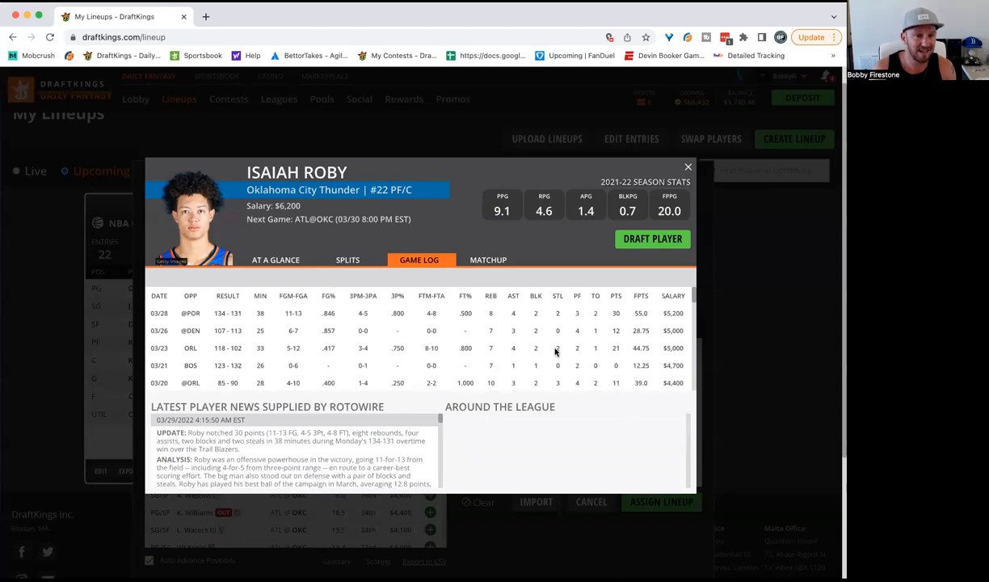
{"action": "left_click", "coordinate": [688, 167]}
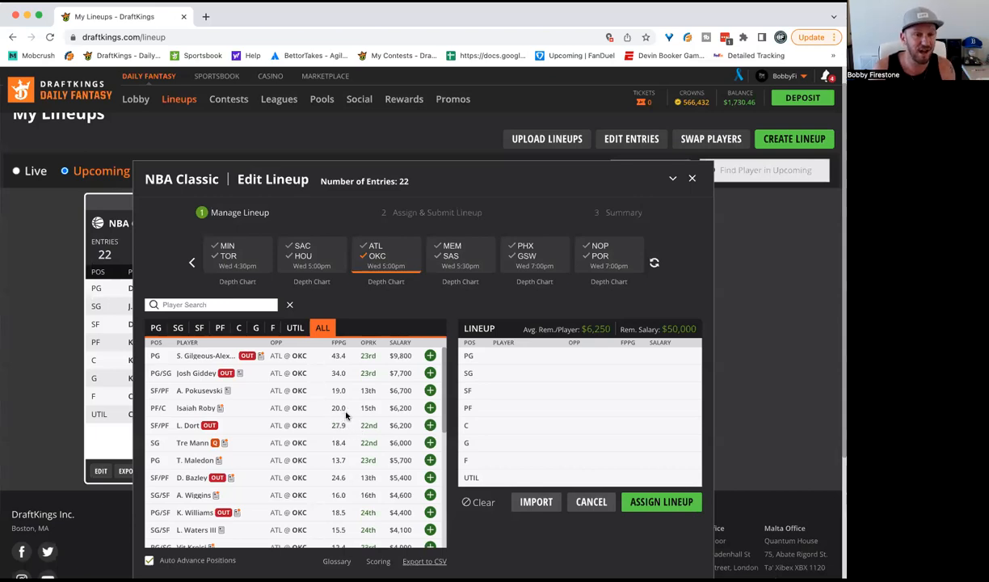
{"action": "mouse_move", "coordinate": [218, 413]}
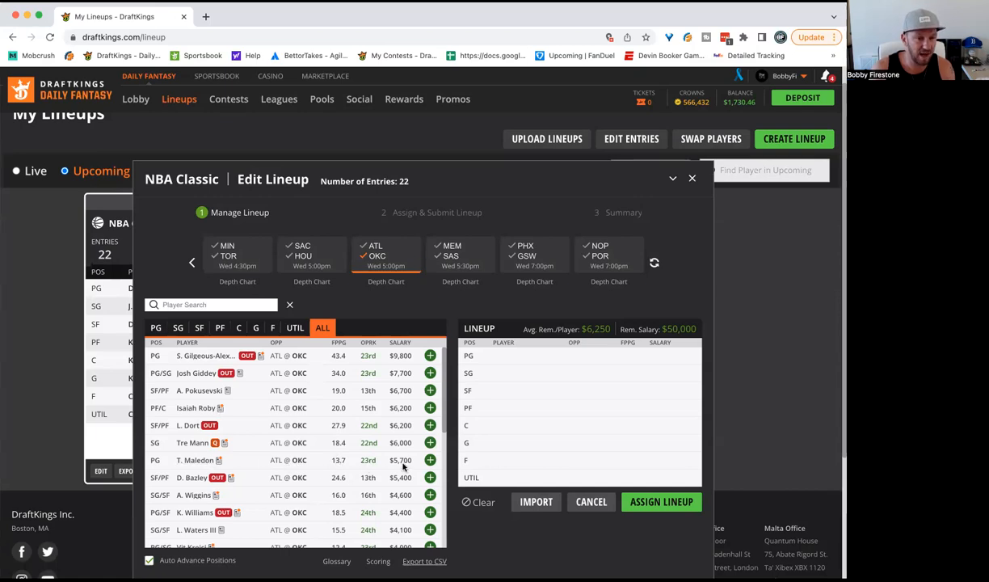
{"action": "mouse_move", "coordinate": [353, 251]}
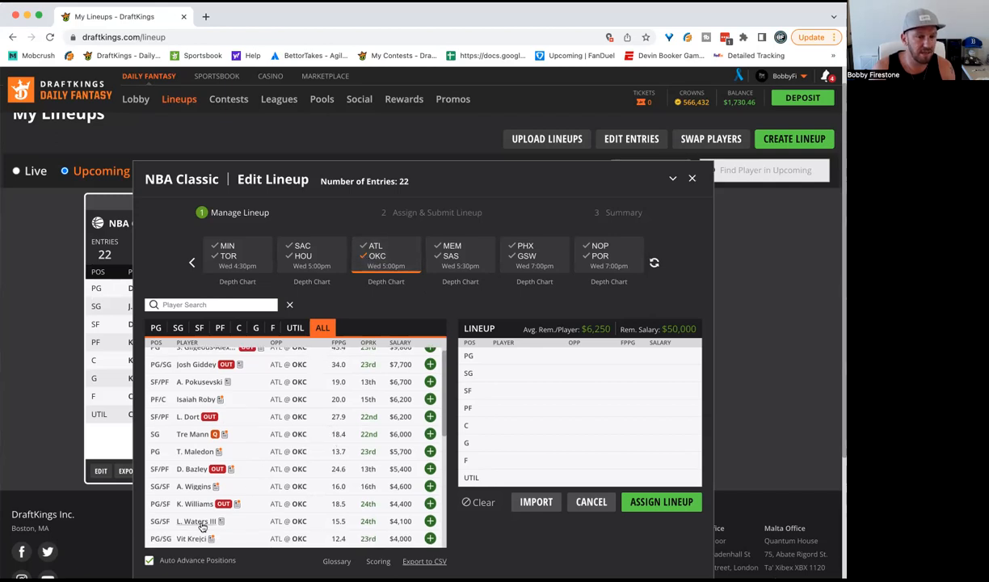
Step: Review Lindy Waters III's player card and recent game log, then close it
{"action": "left_click", "coordinate": [196, 521]}
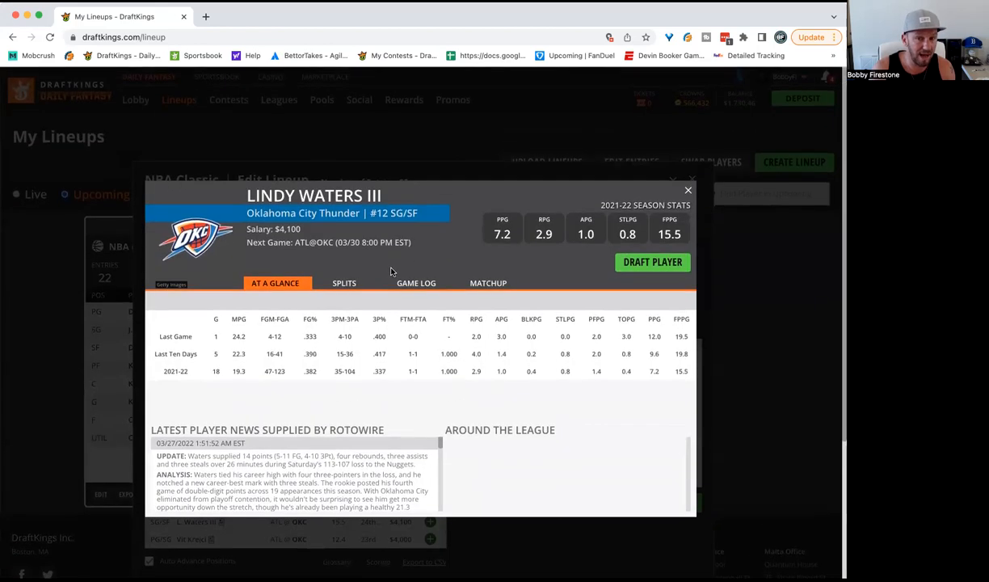
{"action": "left_click", "coordinate": [419, 282]}
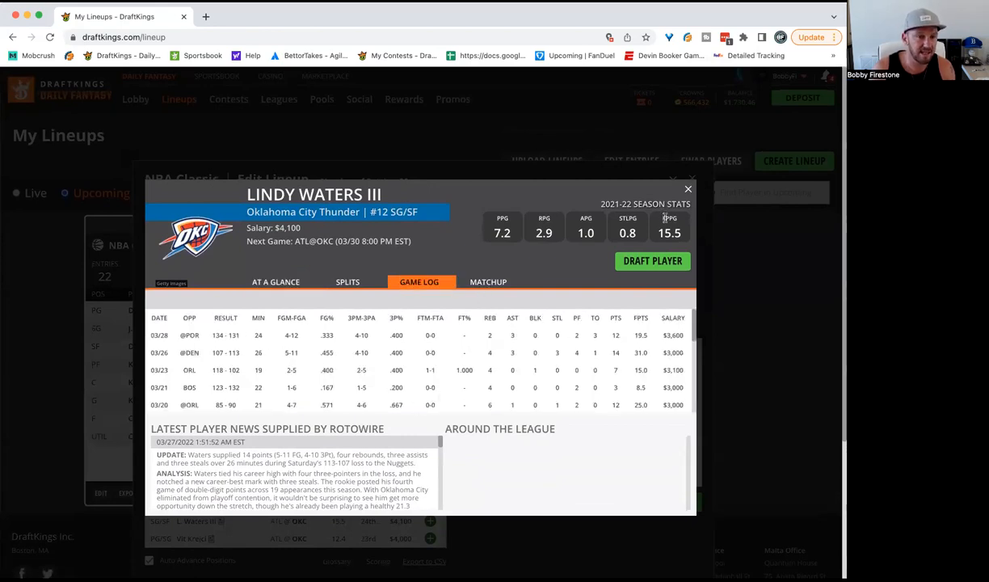
{"action": "left_click", "coordinate": [687, 188]}
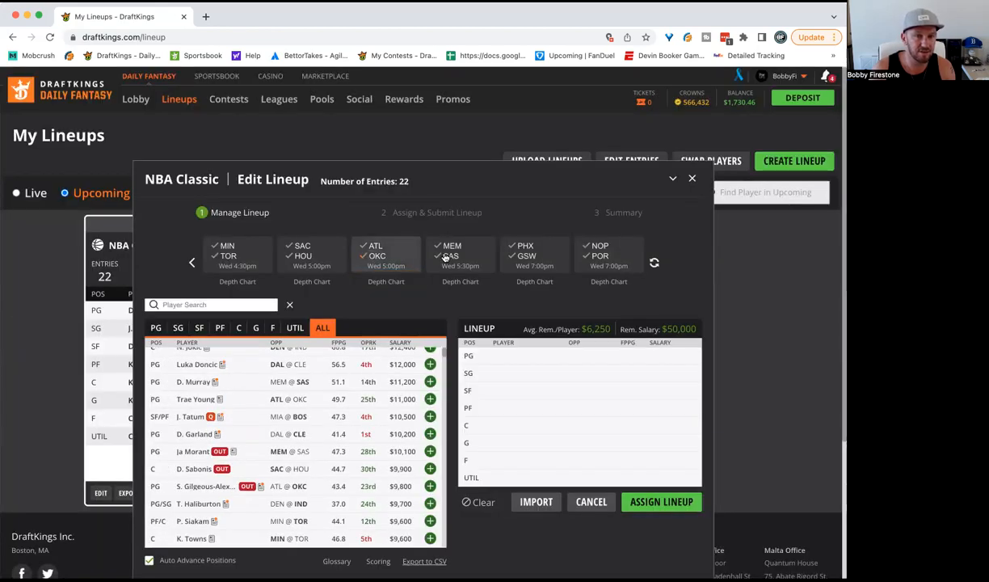
{"action": "left_click", "coordinate": [460, 255]}
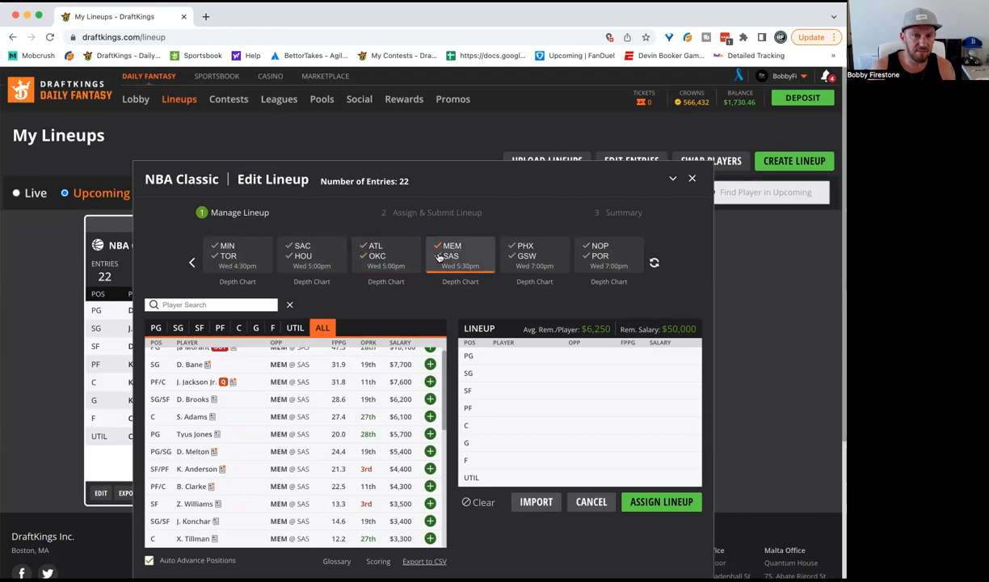
{"action": "mouse_move", "coordinate": [339, 436]}
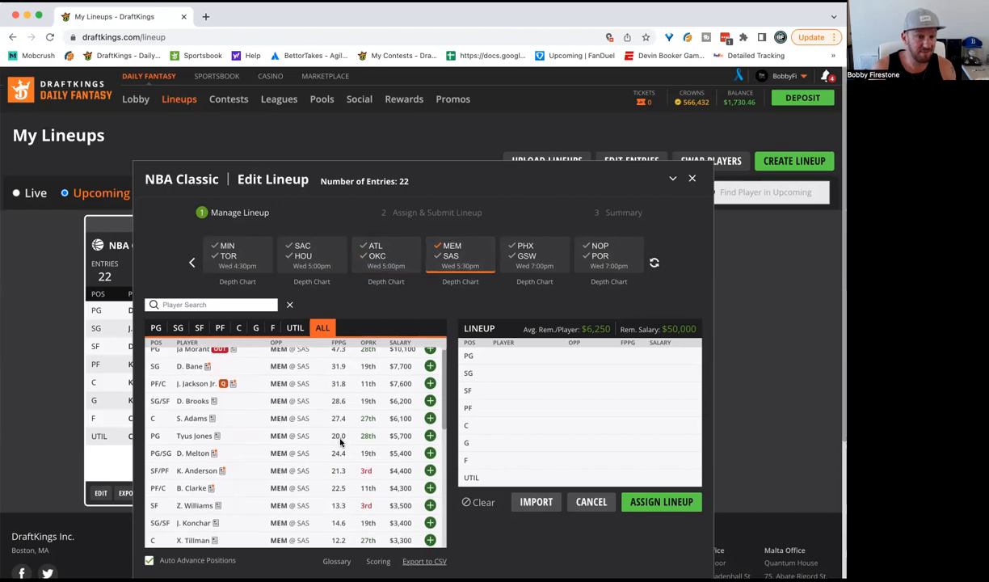
{"action": "scroll", "scroll_direction": "down", "scroll_amount": 3}
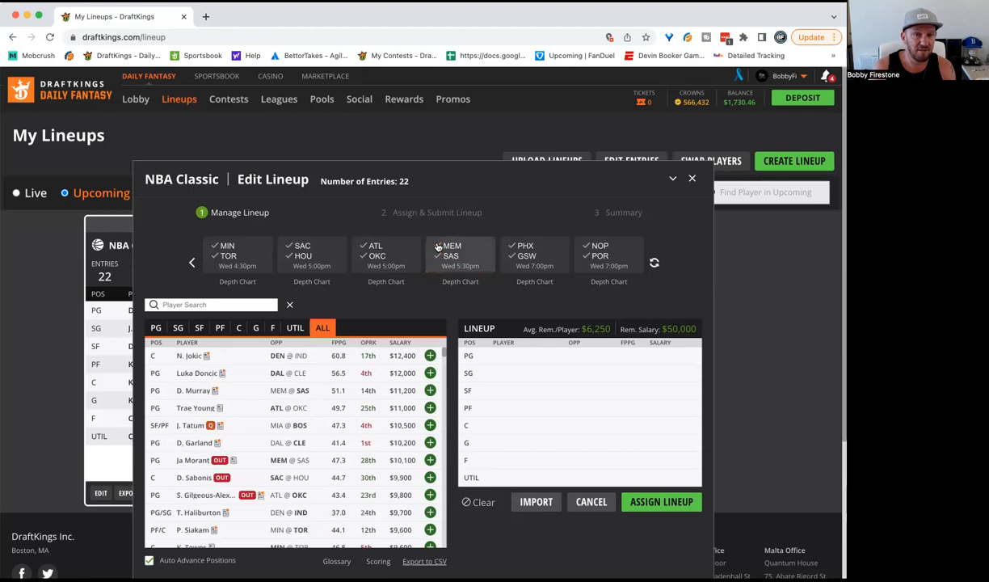
{"action": "left_click", "coordinate": [460, 256]}
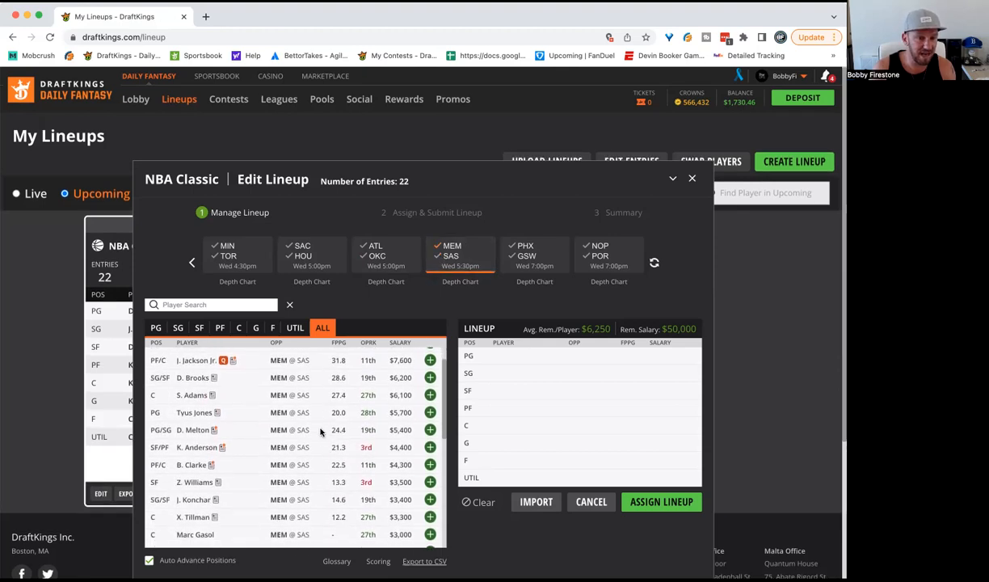
{"action": "scroll", "scroll_direction": "down", "scroll_amount": 3}
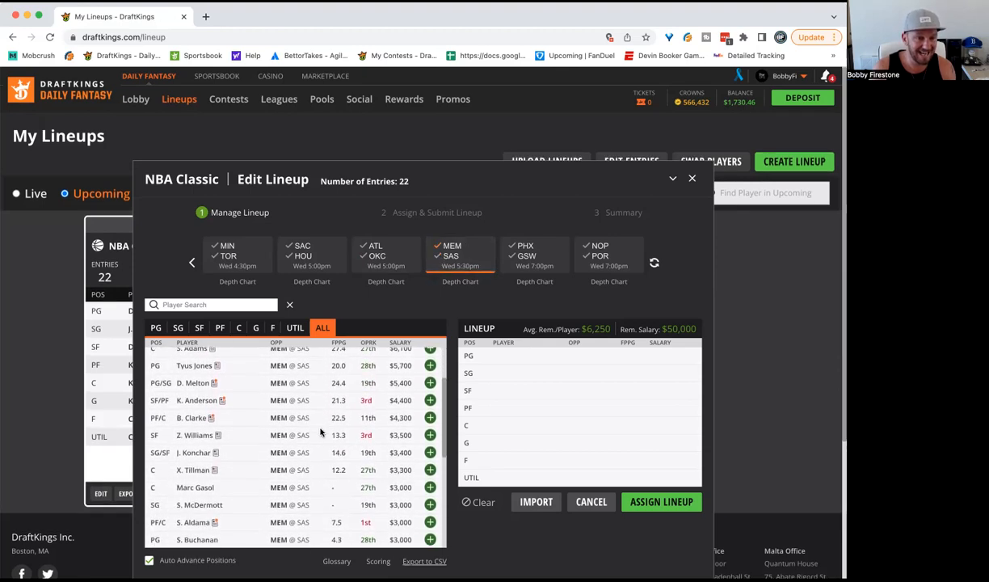
{"action": "scroll", "scroll_direction": "down", "scroll_amount": 3}
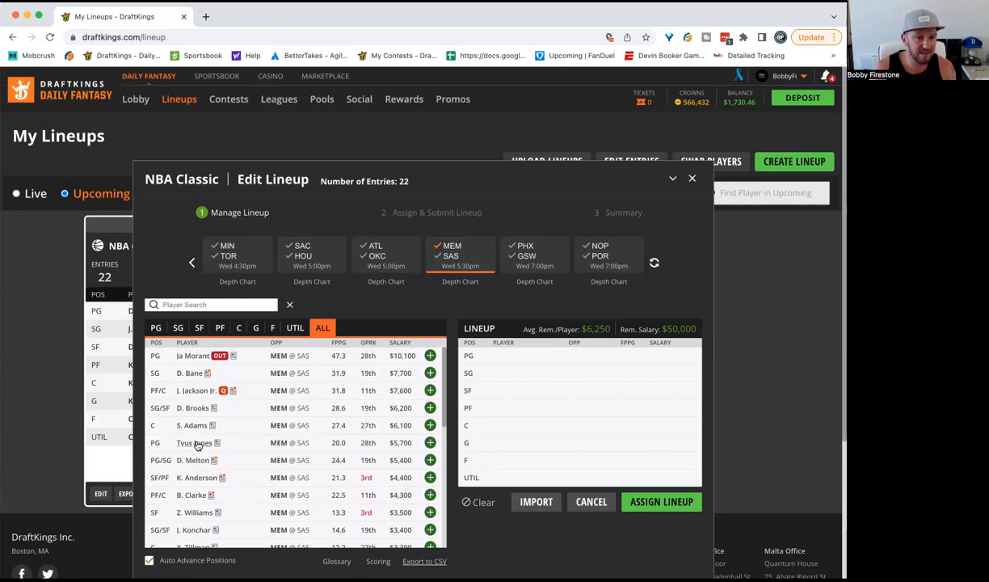
{"action": "left_click", "coordinate": [194, 442]}
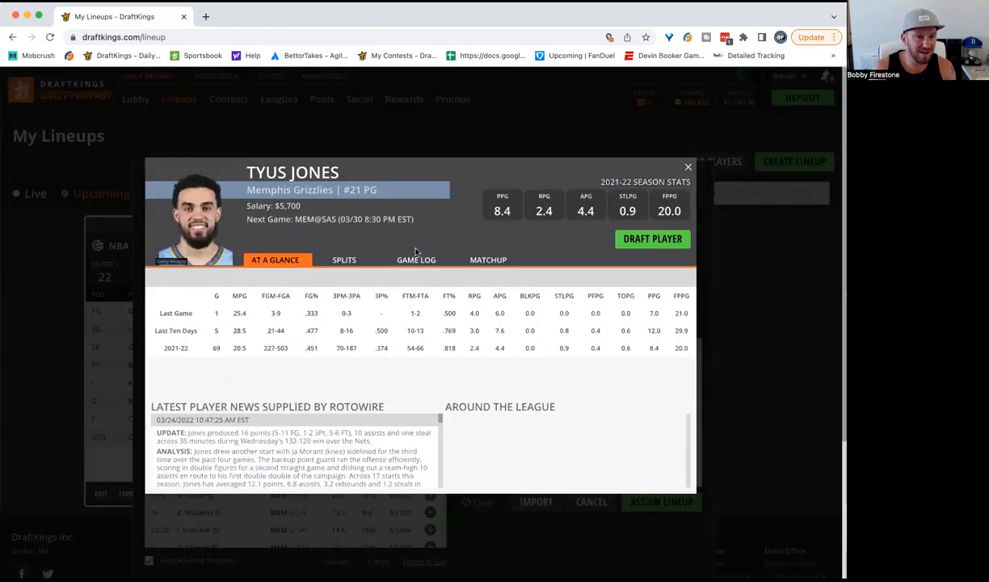
{"action": "left_click", "coordinate": [416, 260]}
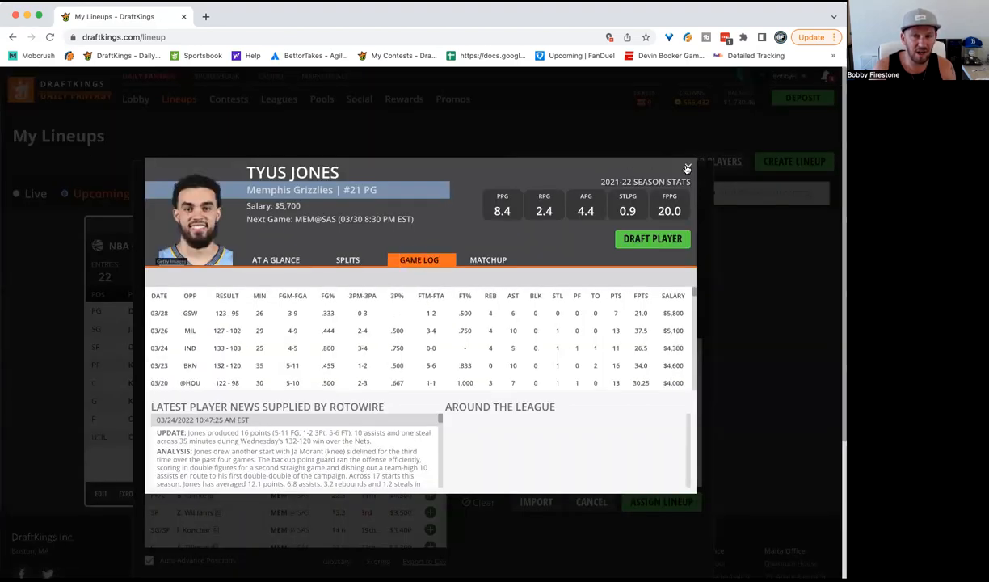
{"action": "left_click", "coordinate": [687, 168]}
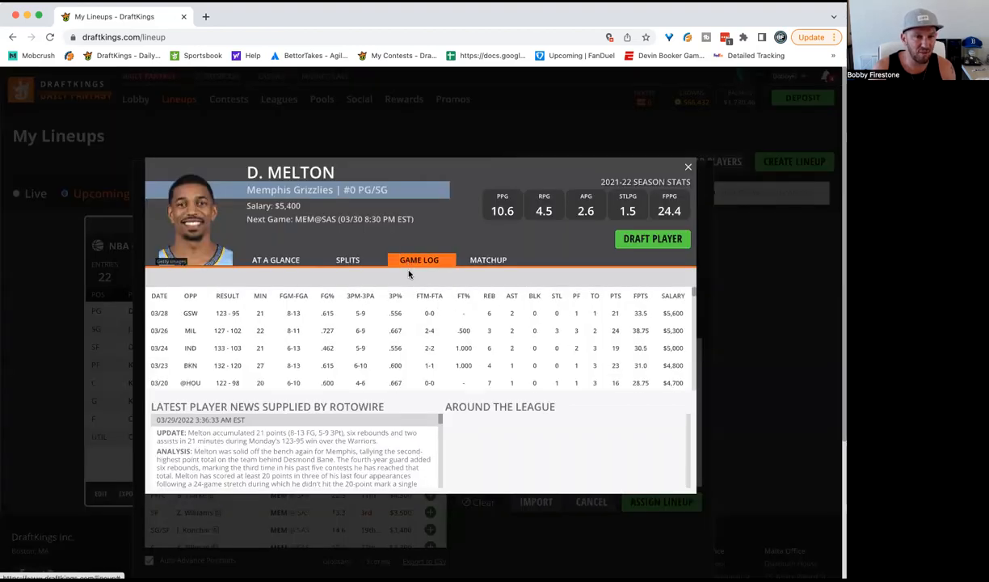
{"action": "mouse_move", "coordinate": [390, 328]}
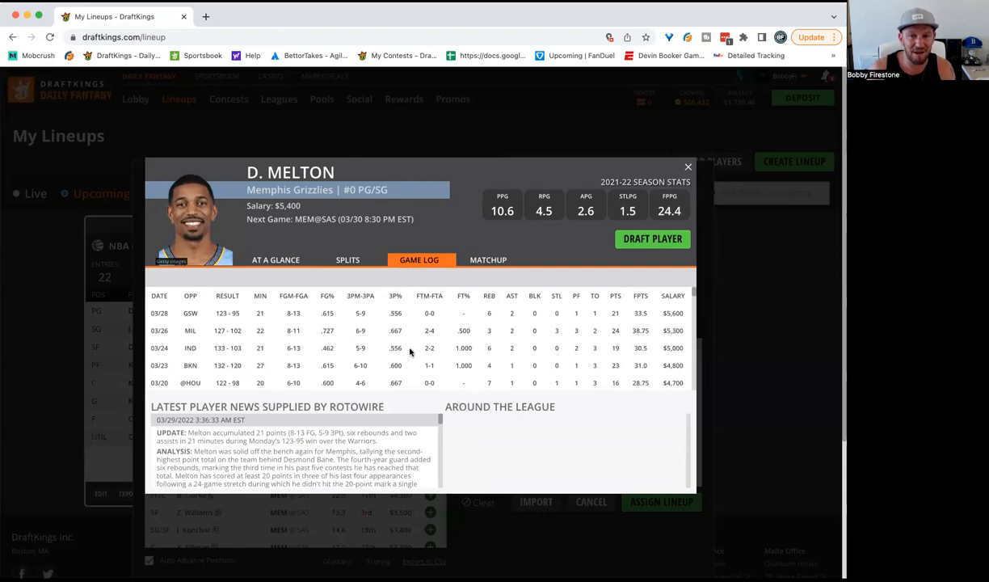
{"action": "mouse_move", "coordinate": [588, 342]}
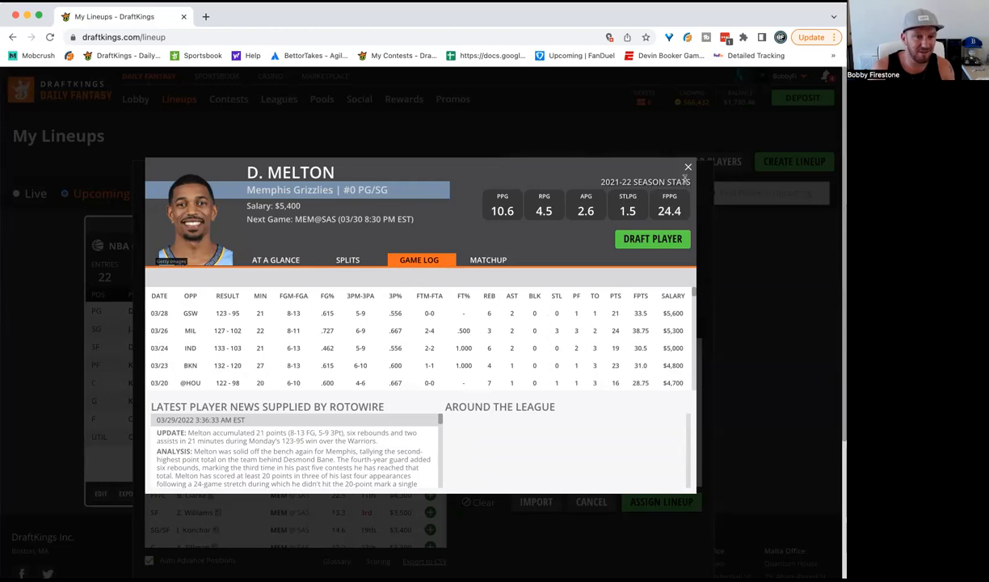
{"action": "left_click", "coordinate": [688, 166]}
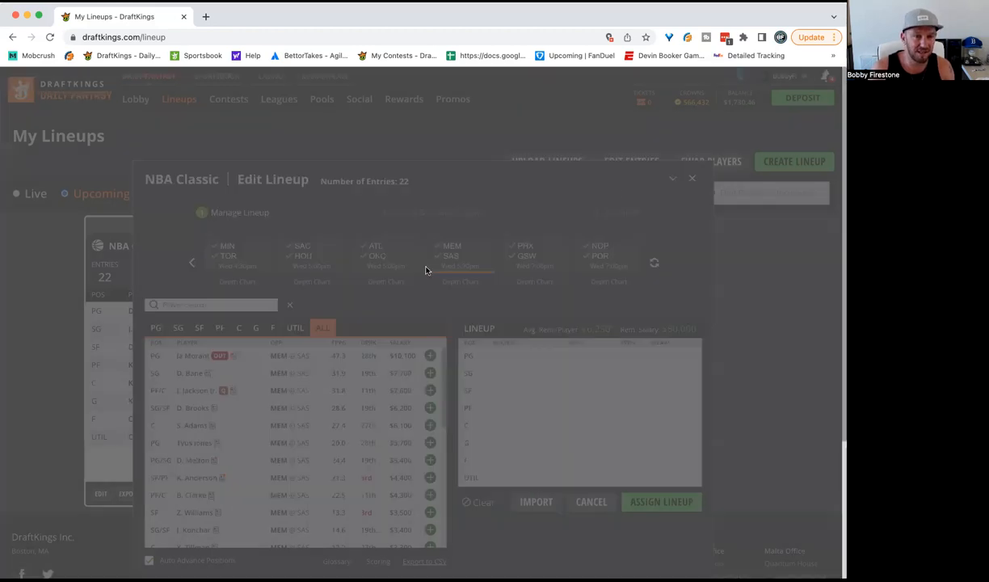
Step: Filter to San Antonio, review Dejounte Murray's card and game log, then clear the filter
{"action": "left_click", "coordinate": [460, 256]}
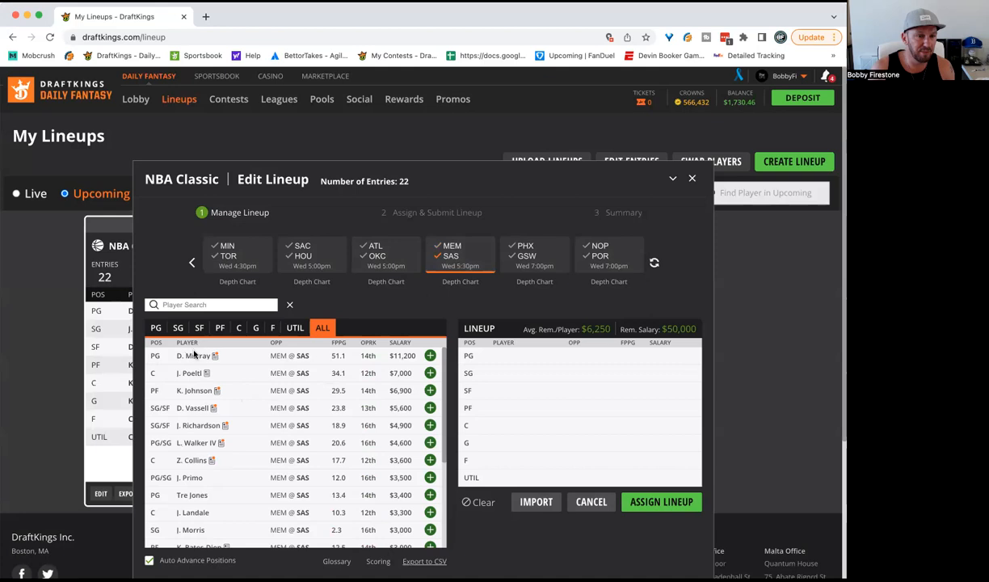
{"action": "left_click", "coordinate": [193, 355]}
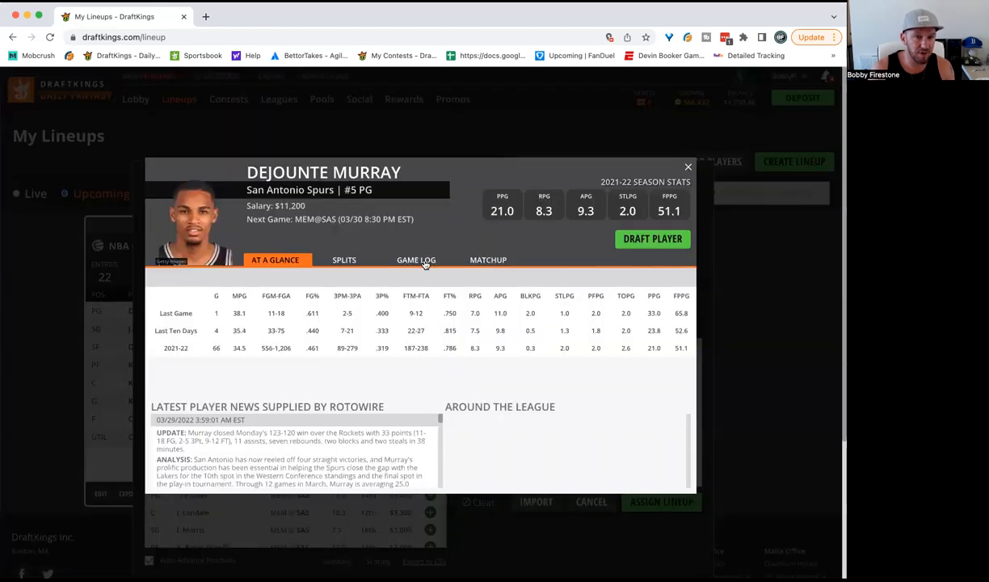
{"action": "left_click", "coordinate": [416, 260]}
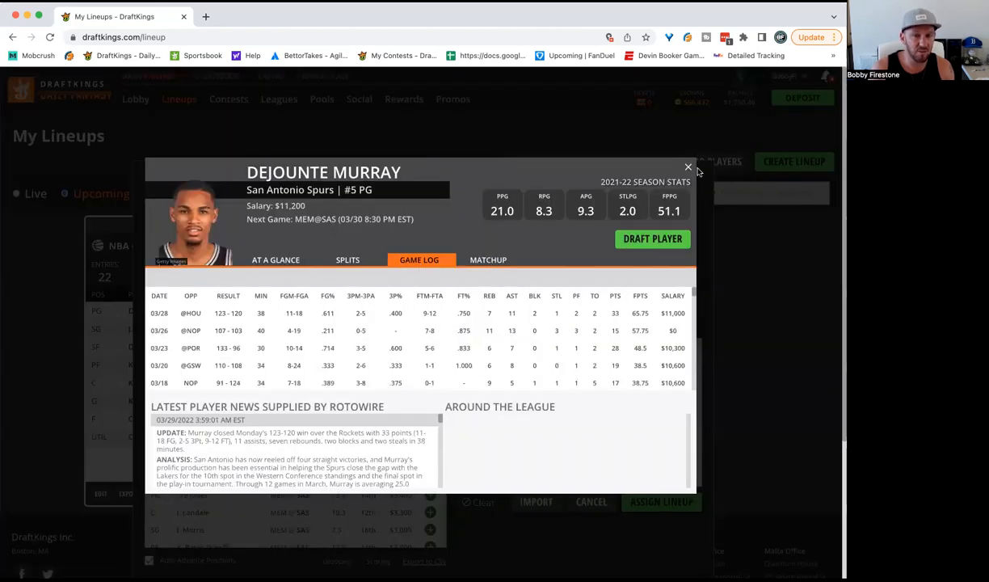
{"action": "left_click", "coordinate": [688, 167]}
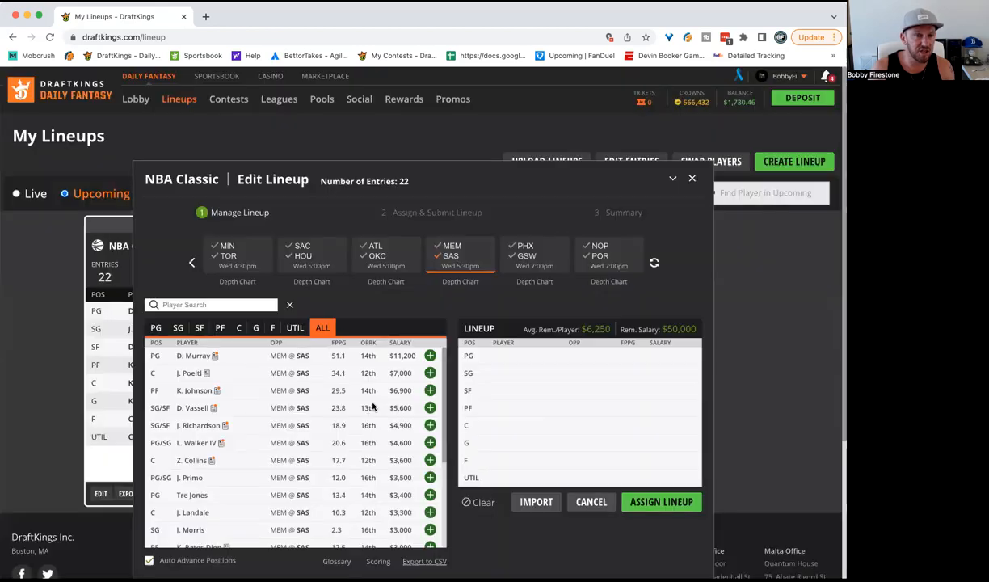
{"action": "mouse_move", "coordinate": [379, 414]}
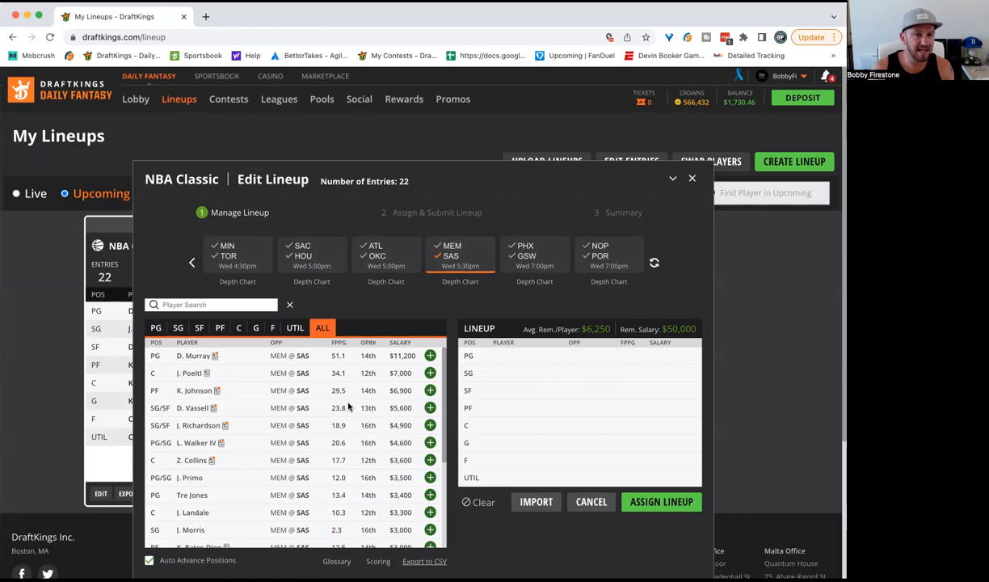
{"action": "mouse_move", "coordinate": [348, 406]}
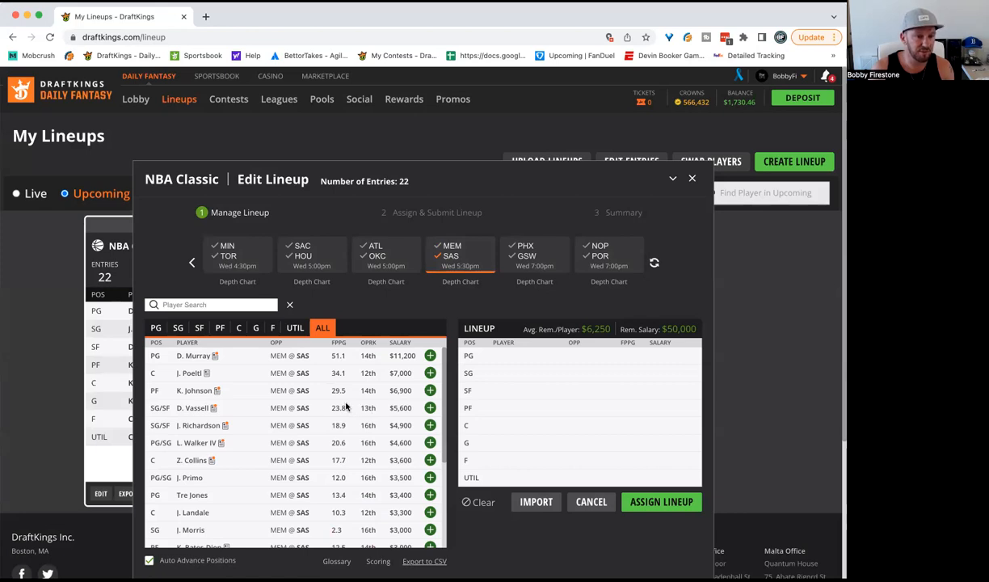
{"action": "mouse_move", "coordinate": [409, 344]}
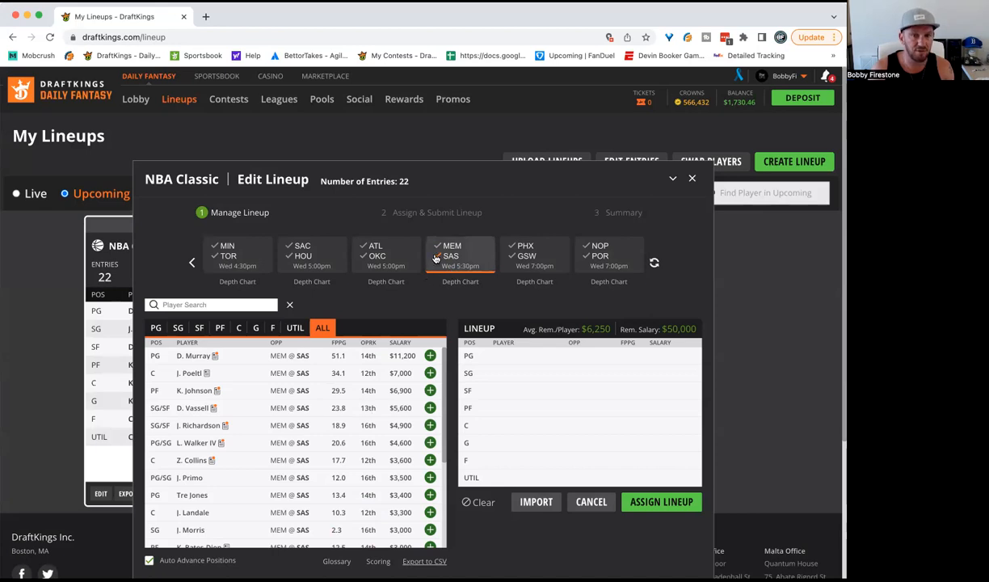
{"action": "left_click", "coordinate": [534, 255]}
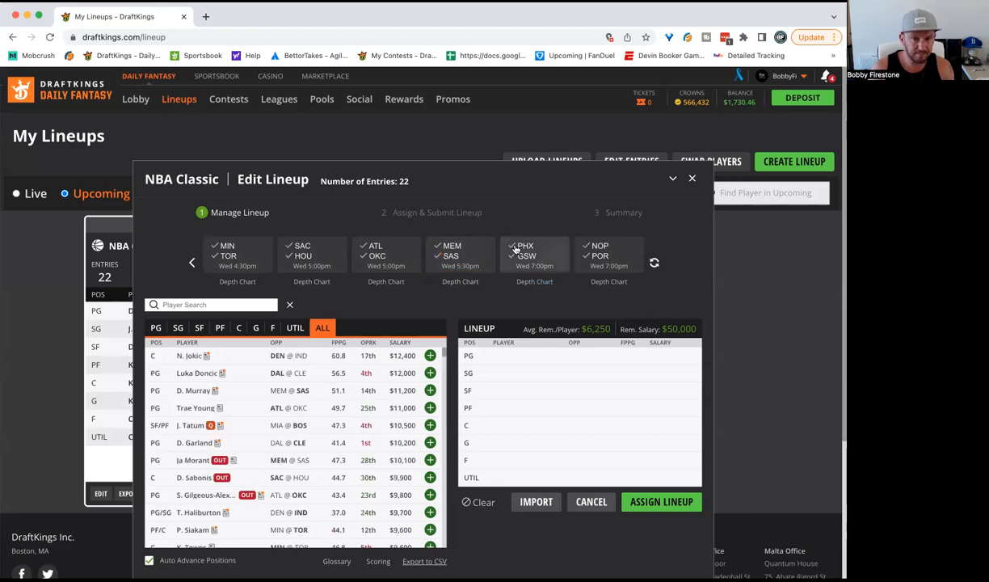
Step: Filter to Phoenix and review Chris Paul's player card and recent game log
{"action": "left_click", "coordinate": [534, 256]}
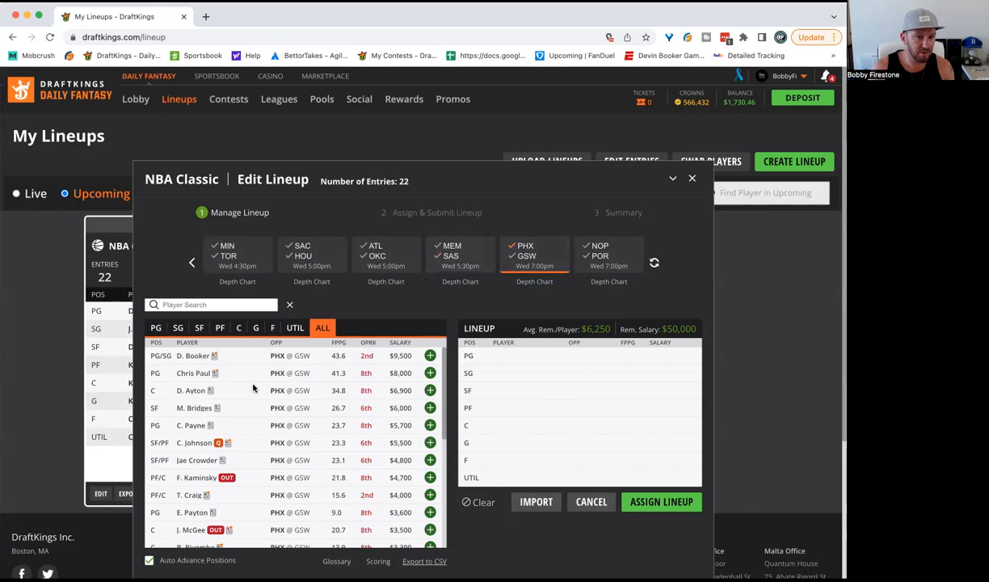
{"action": "left_click", "coordinate": [192, 373]}
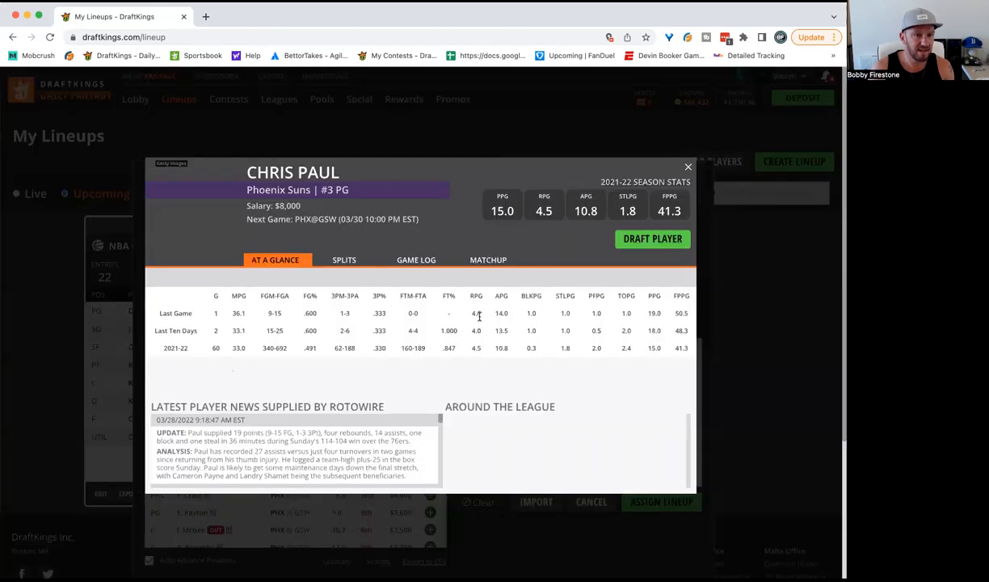
{"action": "left_click", "coordinate": [416, 260]}
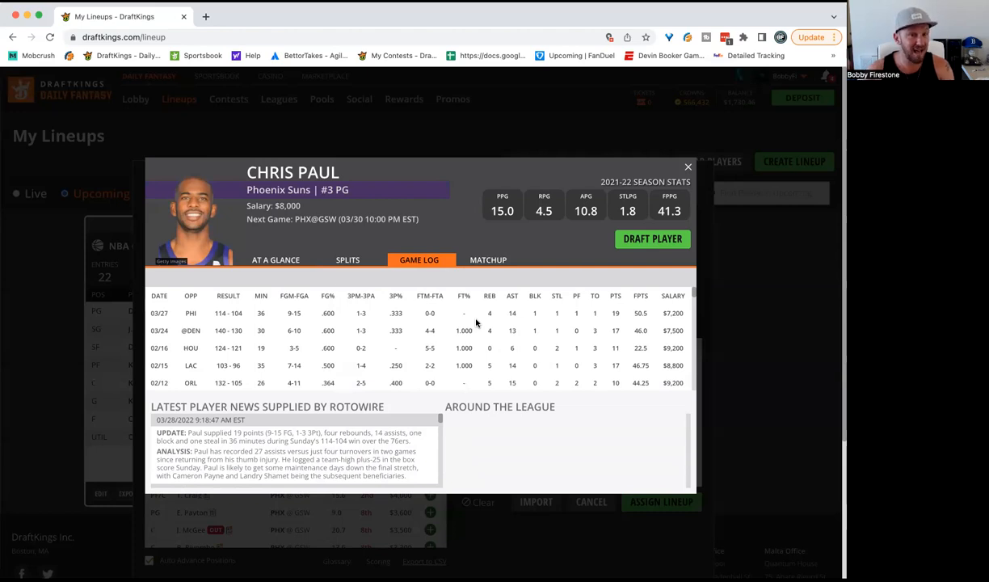
{"action": "mouse_move", "coordinate": [729, 221]}
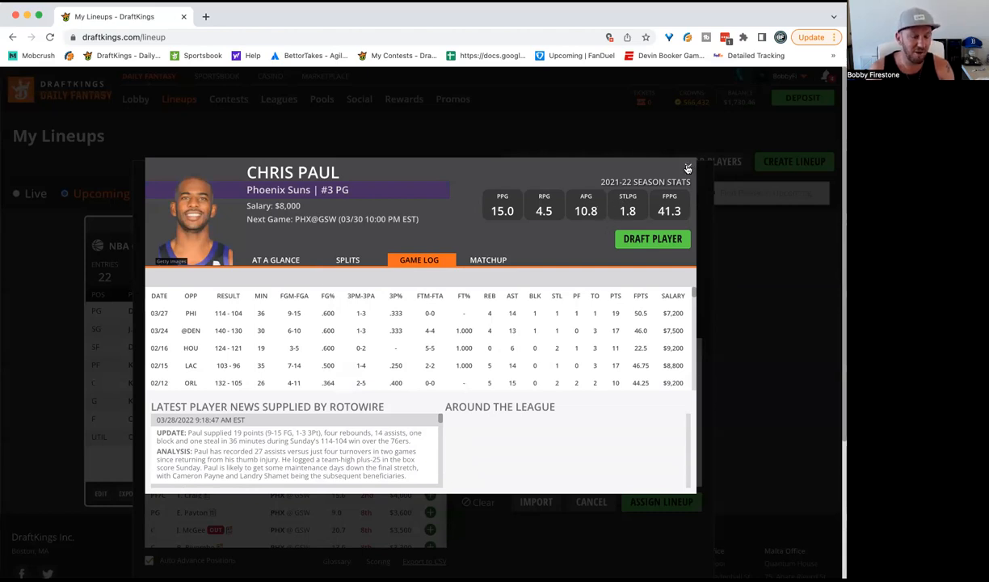
{"action": "mouse_move", "coordinate": [659, 175]}
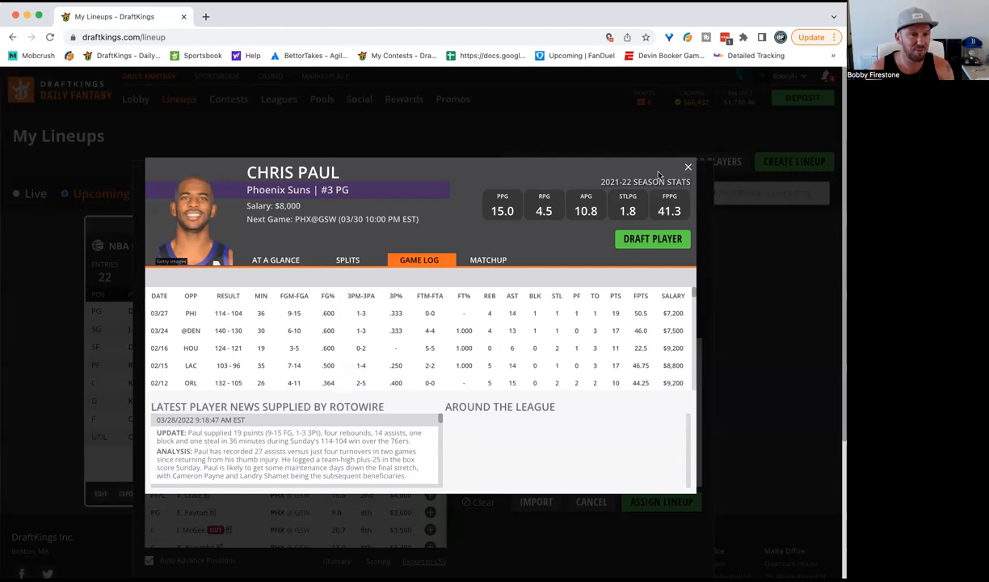
{"action": "left_click", "coordinate": [687, 167]}
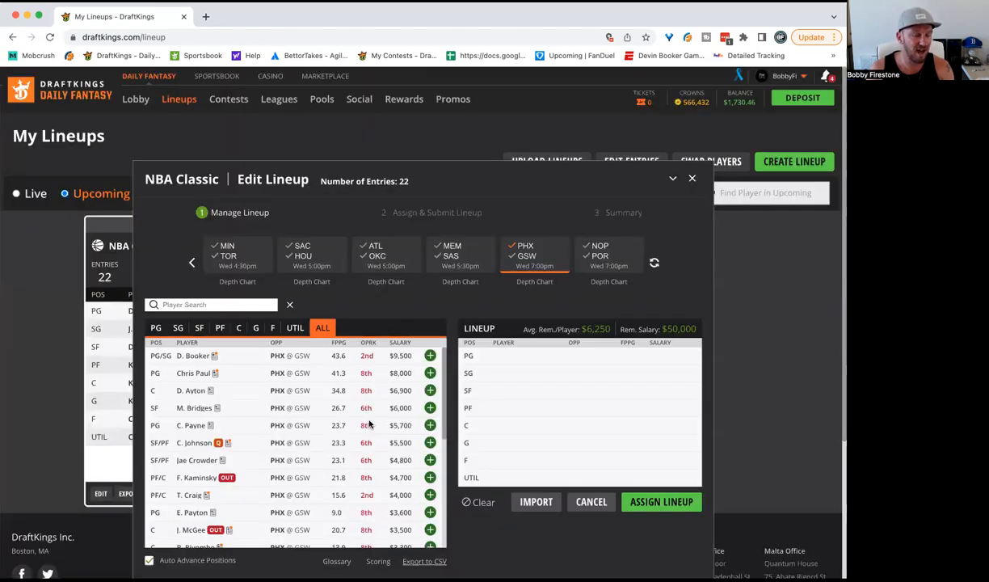
{"action": "mouse_move", "coordinate": [373, 420]}
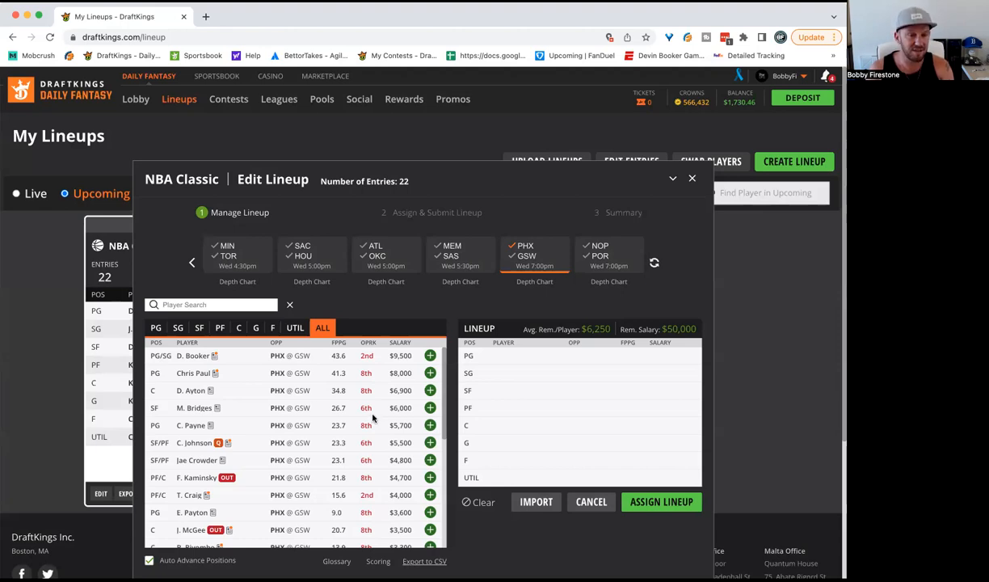
{"action": "mouse_move", "coordinate": [369, 410]}
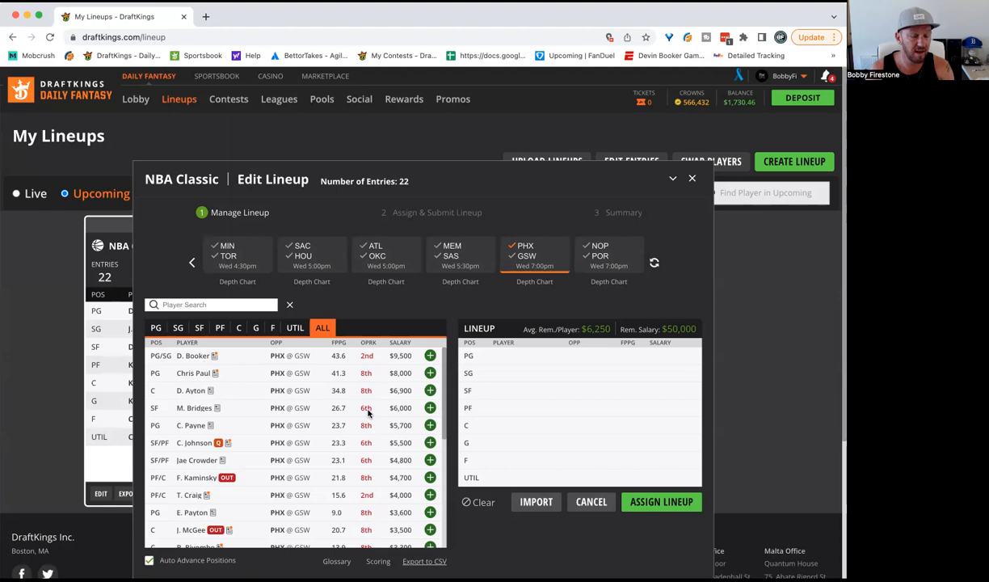
{"action": "mouse_move", "coordinate": [376, 403]}
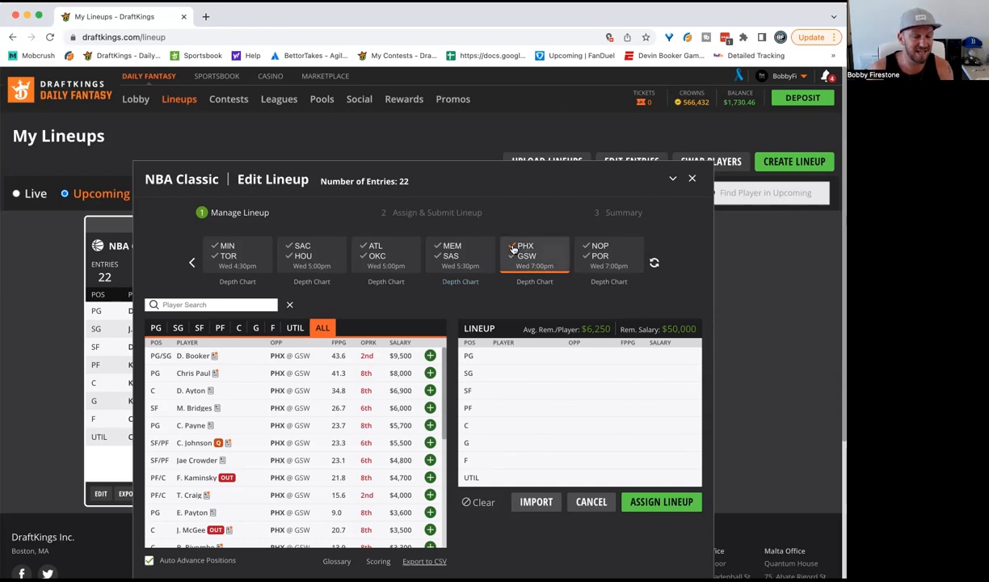
Step: Filter to Golden State and review Draymond Green's player card and recent game log
{"action": "left_click", "coordinate": [535, 254]}
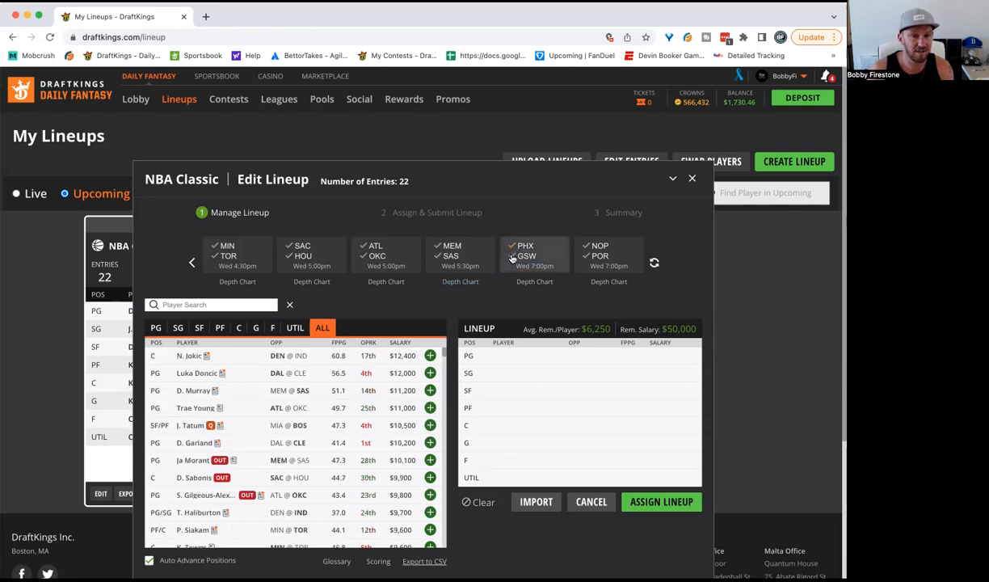
{"action": "left_click", "coordinate": [535, 254]}
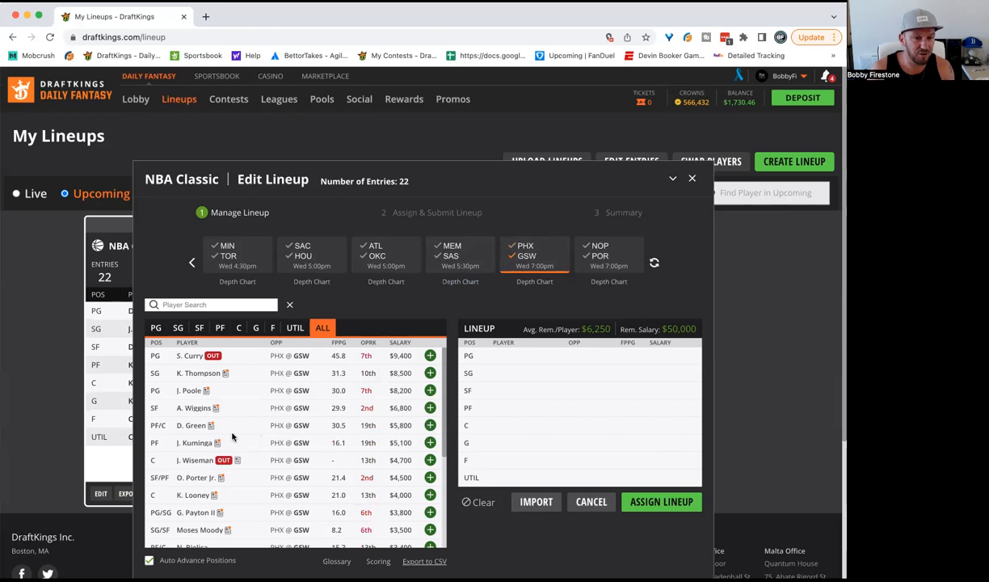
{"action": "left_click", "coordinate": [194, 425]}
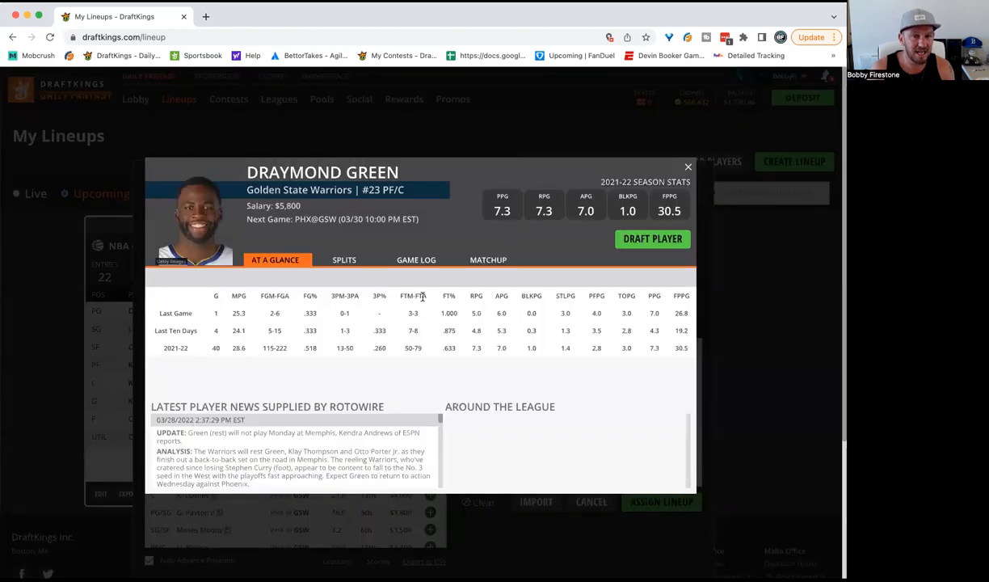
{"action": "left_click", "coordinate": [416, 259]}
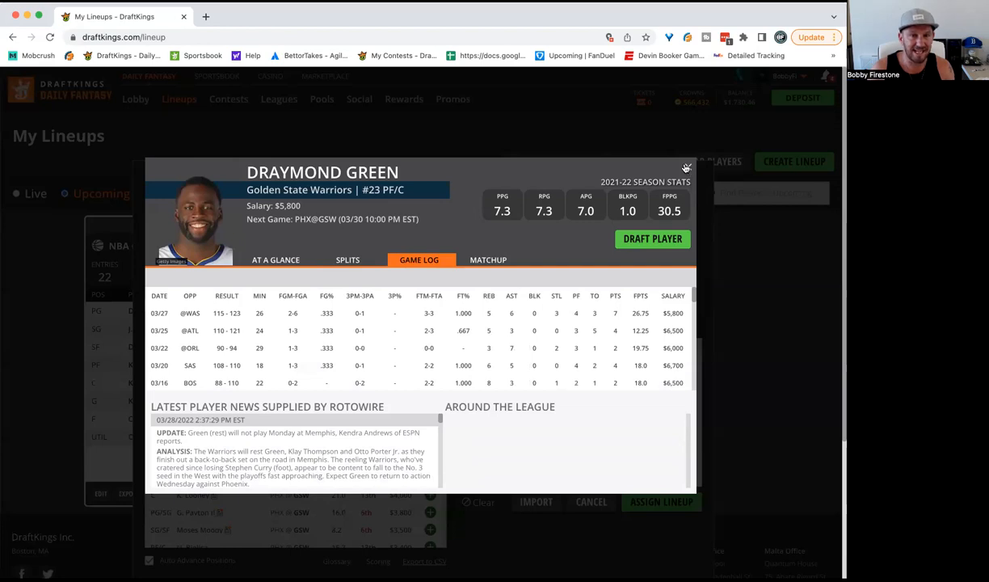
{"action": "left_click", "coordinate": [686, 168]}
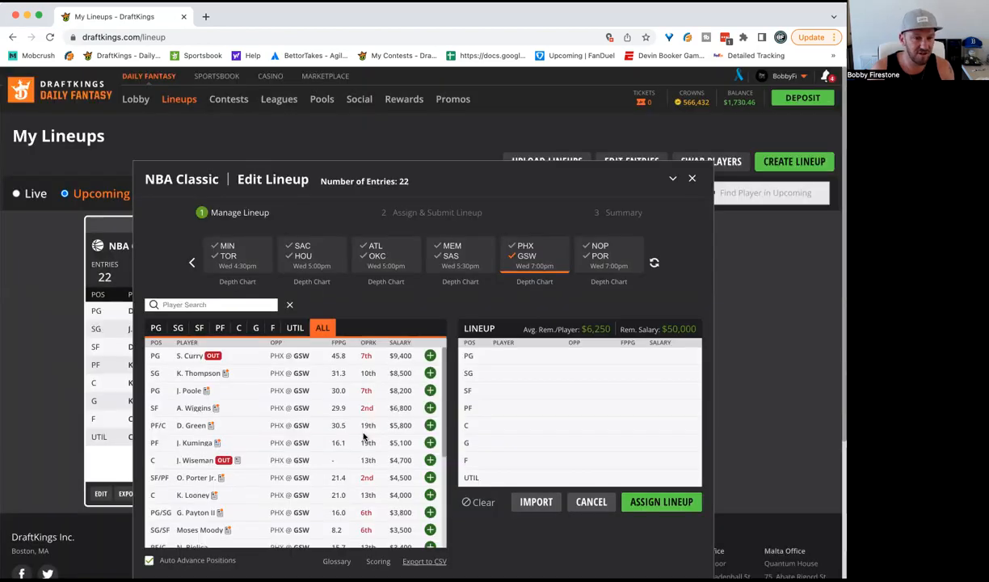
{"action": "mouse_move", "coordinate": [396, 421]}
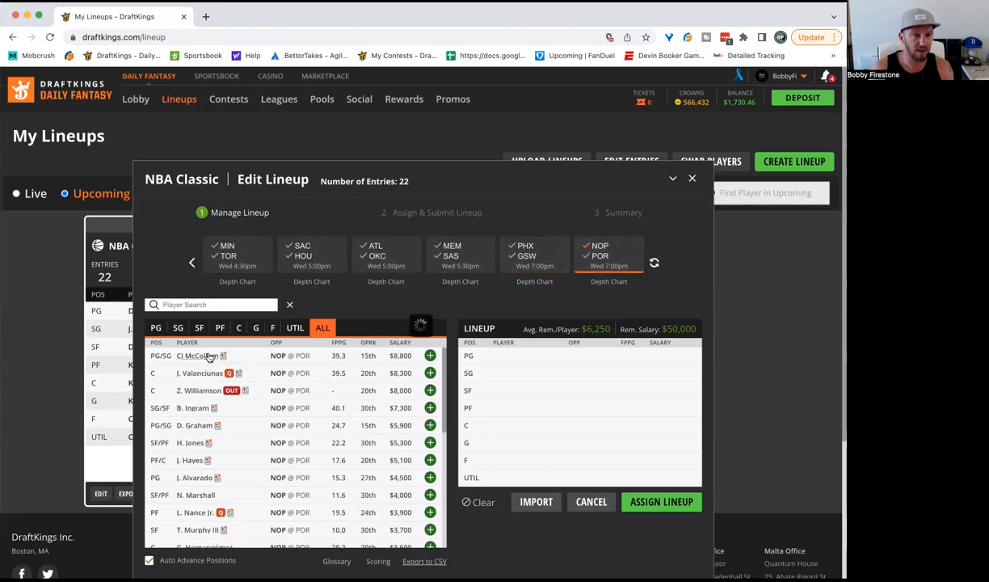
{"action": "left_click", "coordinate": [191, 355]}
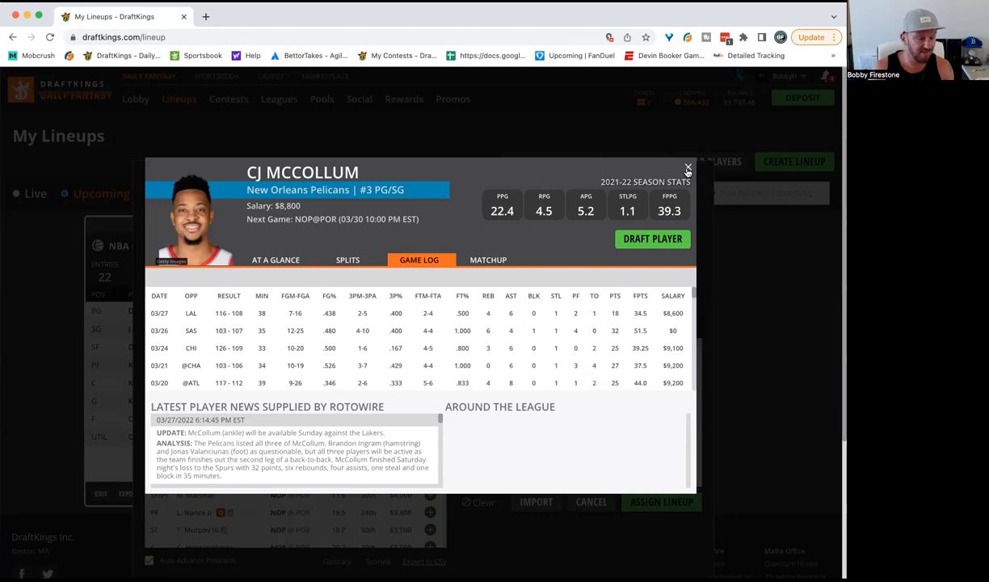
{"action": "mouse_move", "coordinate": [688, 173]}
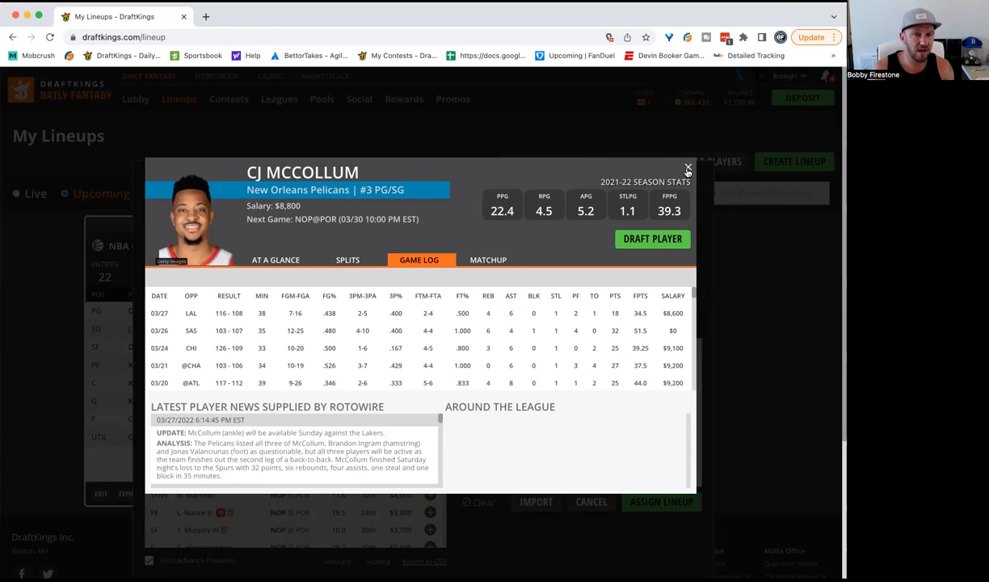
{"action": "left_click", "coordinate": [689, 167]}
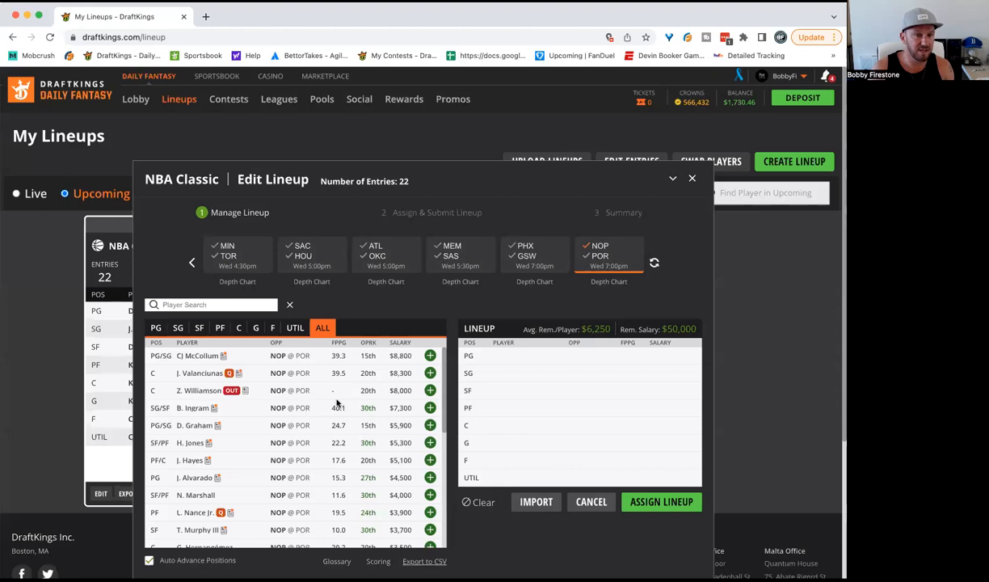
{"action": "mouse_move", "coordinate": [297, 348]}
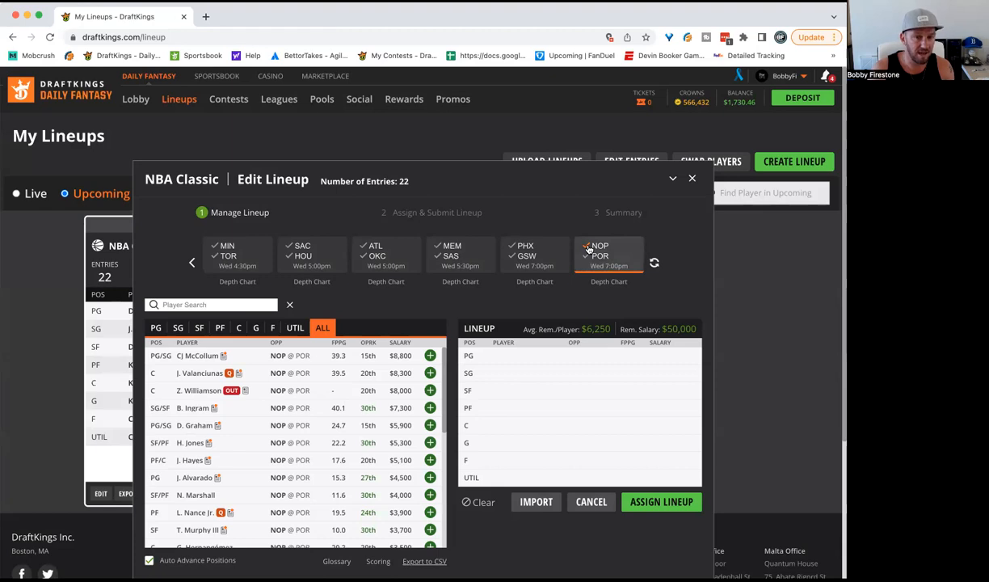
Step: List Portland's players from NOP @ POR and scroll through the Trail Blazers roster
{"action": "left_click", "coordinate": [608, 255]}
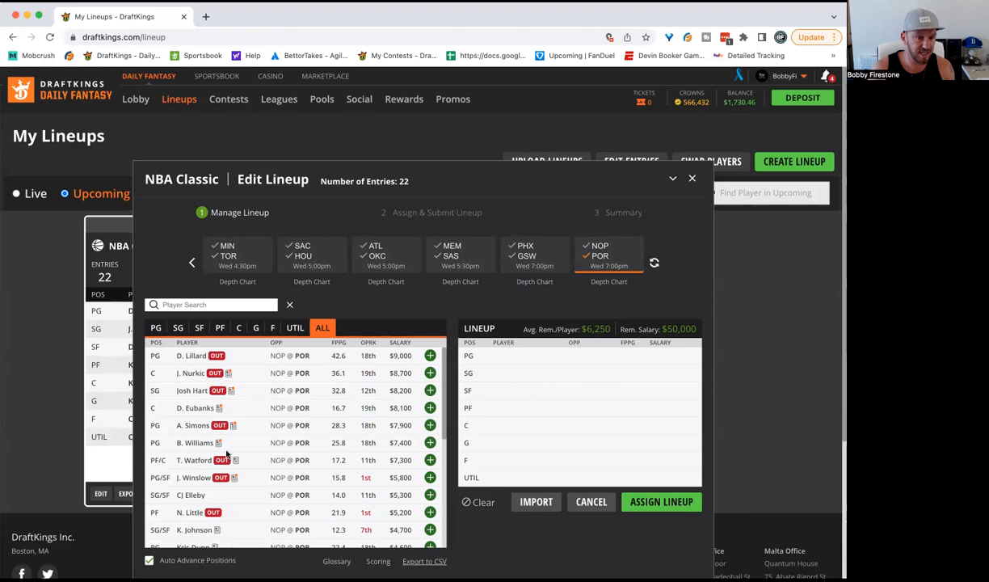
{"action": "scroll", "scroll_direction": "down", "scroll_amount": 3}
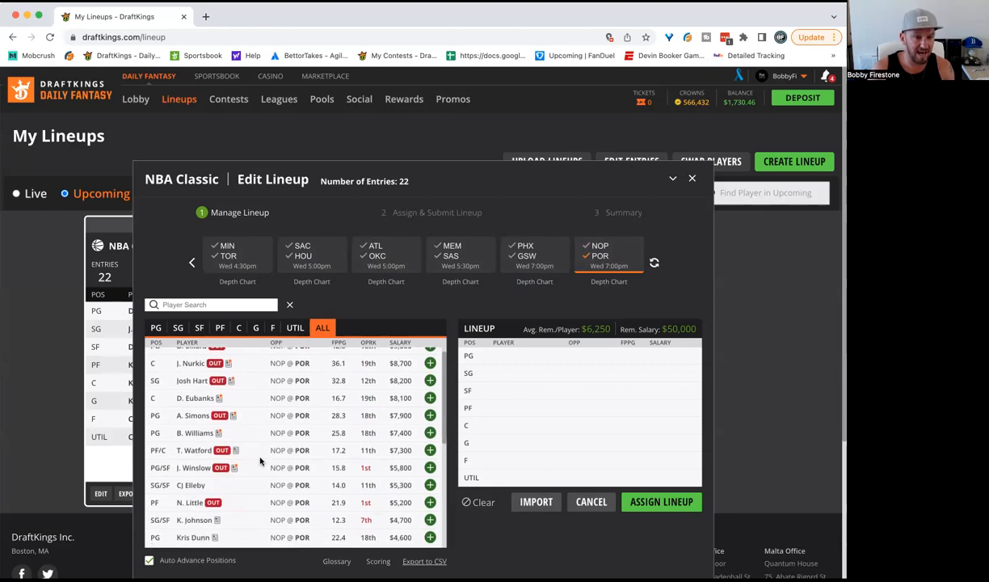
{"action": "scroll", "scroll_direction": "down", "scroll_amount": 3}
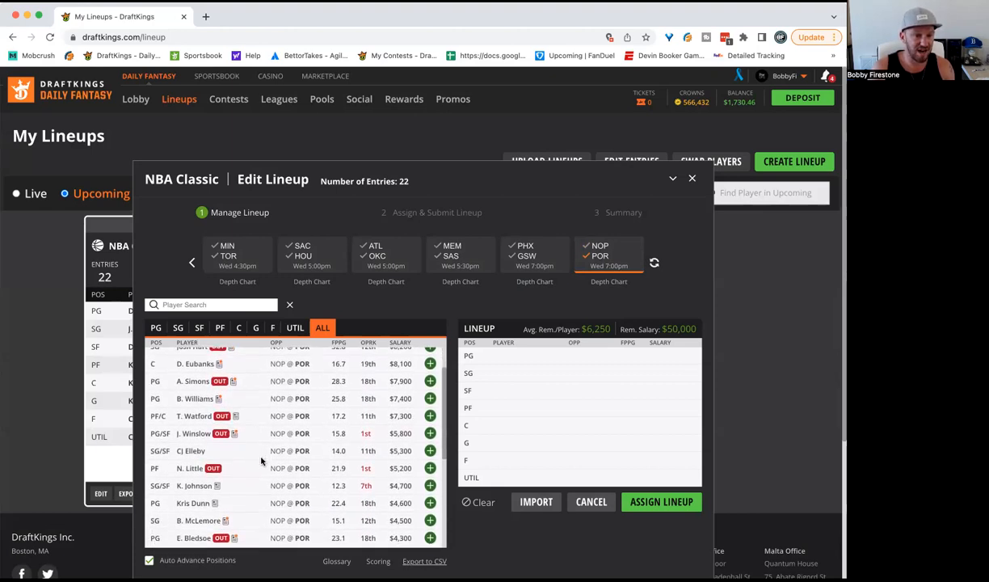
{"action": "scroll", "scroll_direction": "down", "scroll_amount": 3}
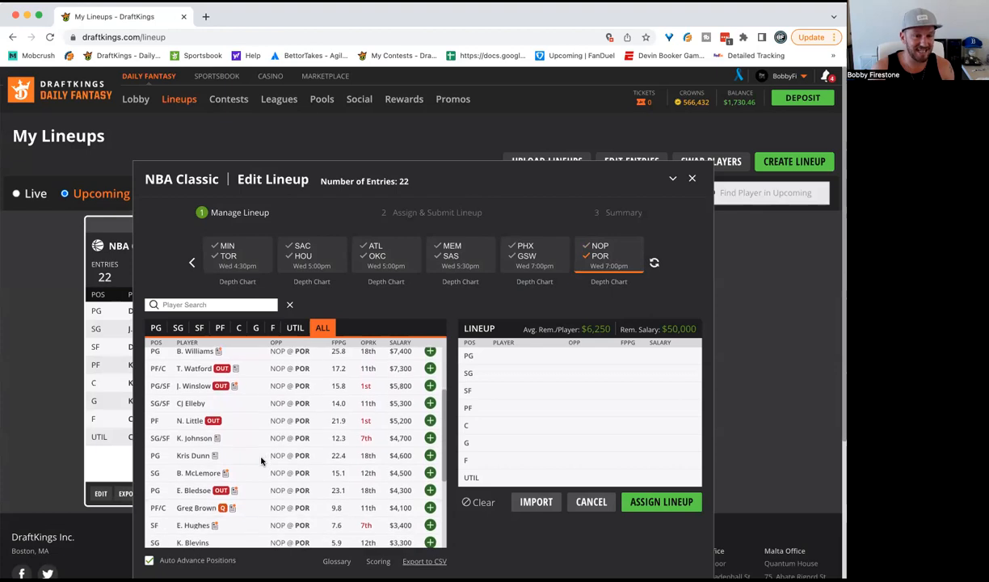
{"action": "scroll", "scroll_direction": "down", "scroll_amount": 3}
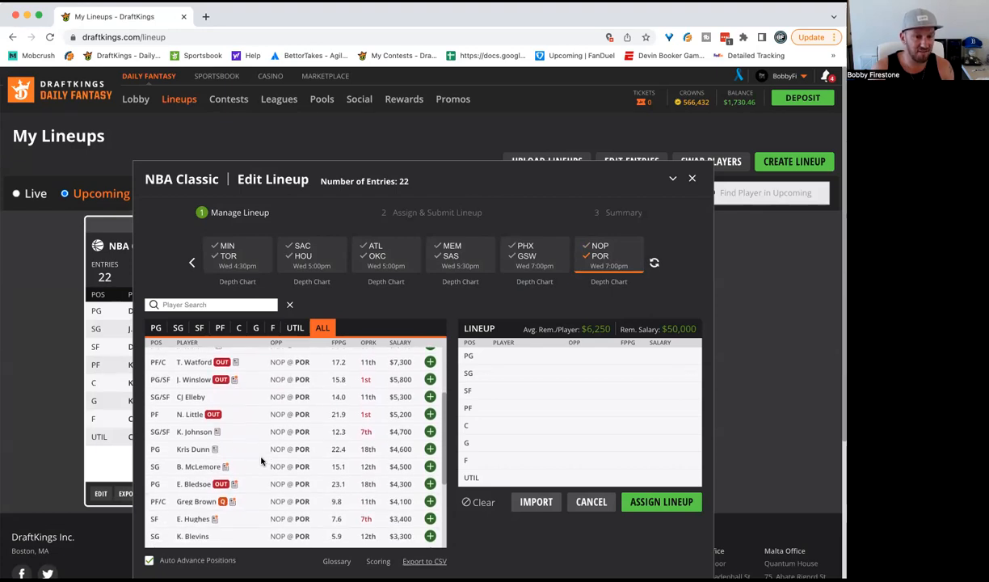
{"action": "scroll", "scroll_direction": "down", "scroll_amount": 3}
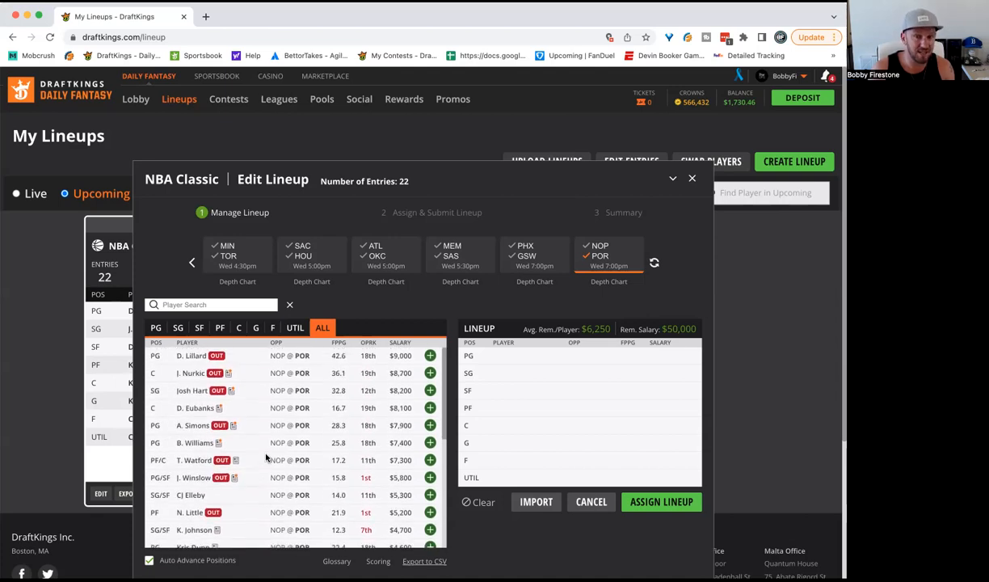
{"action": "mouse_move", "coordinate": [274, 443]}
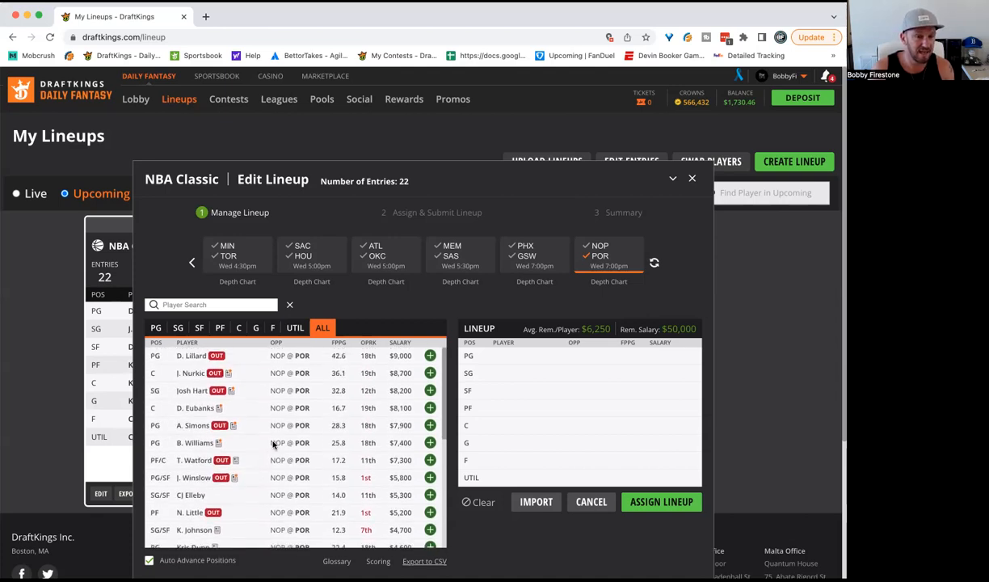
{"action": "mouse_move", "coordinate": [313, 412]}
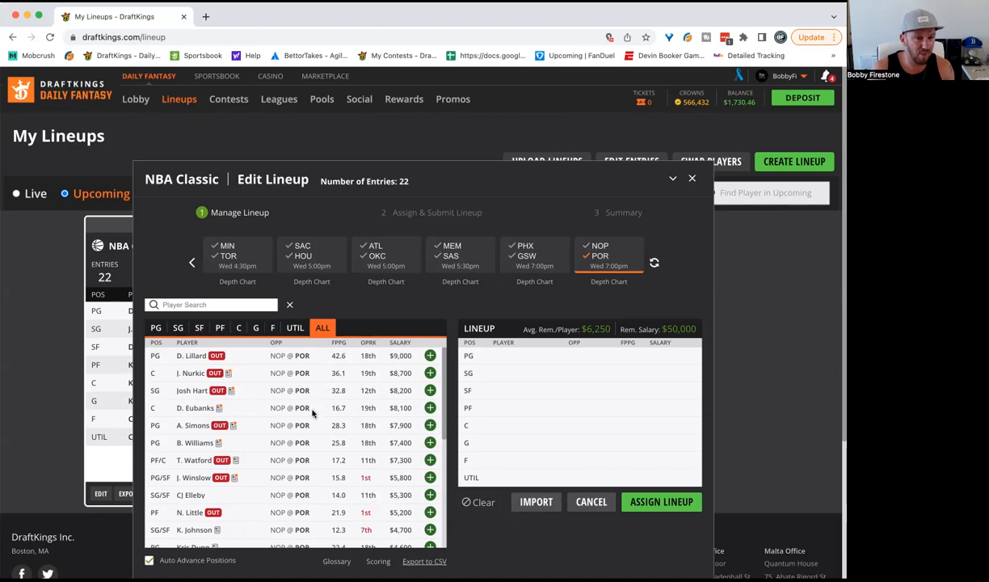
{"action": "mouse_move", "coordinate": [266, 461]}
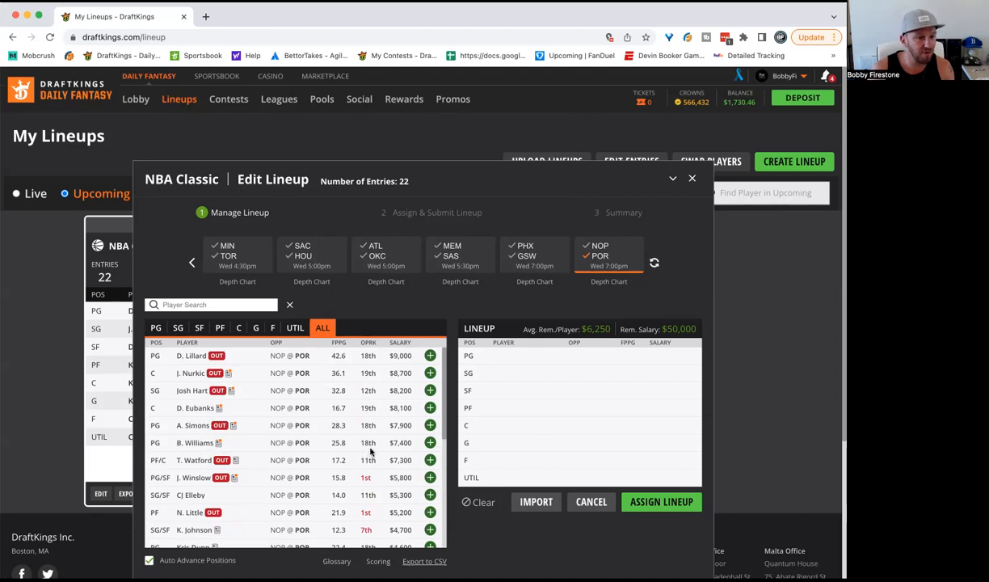
{"action": "mouse_move", "coordinate": [452, 429]}
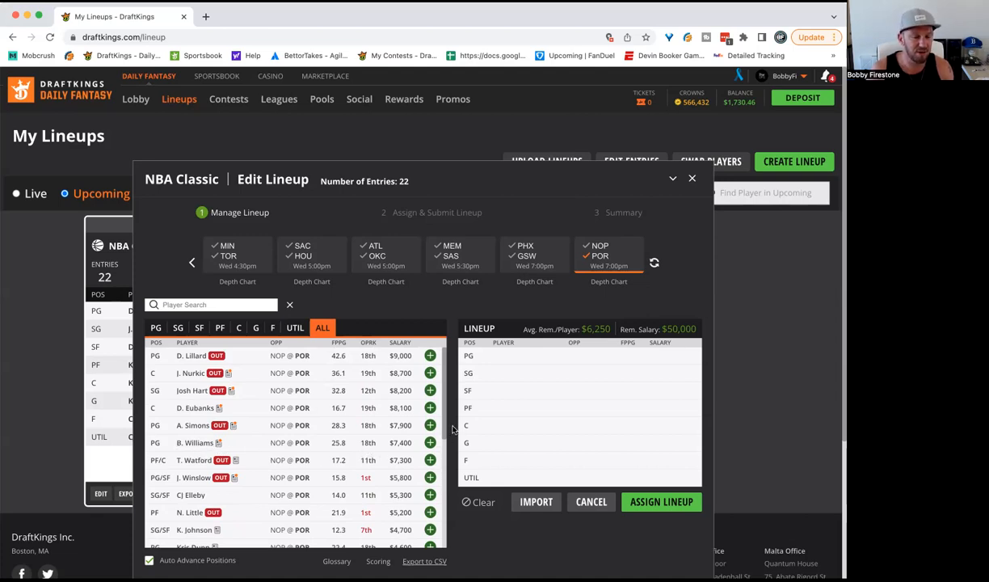
{"action": "scroll", "scroll_direction": "down", "scroll_amount": 3}
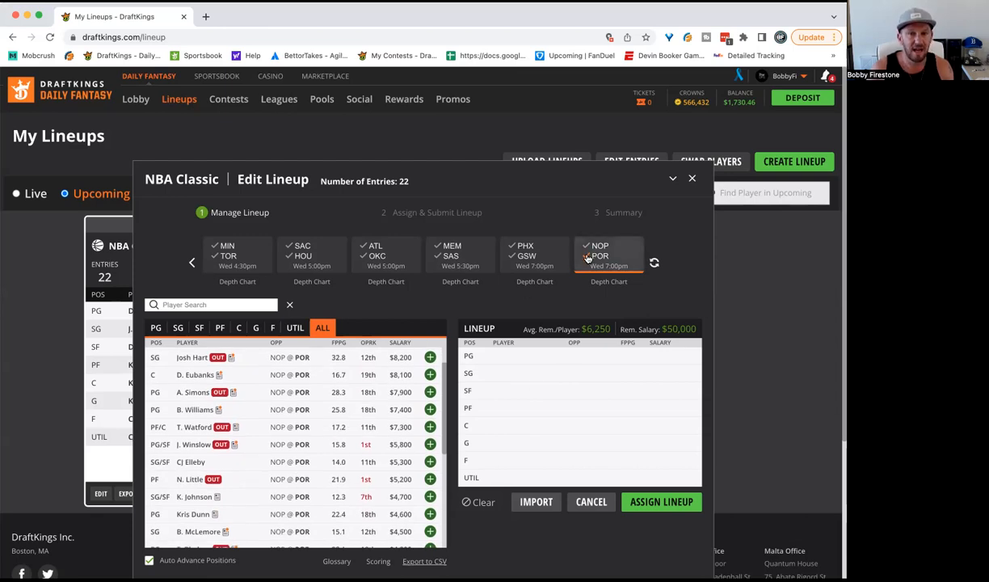
Step: Deselect the POR game tile to show players from every slate game
{"action": "left_click", "coordinate": [608, 255]}
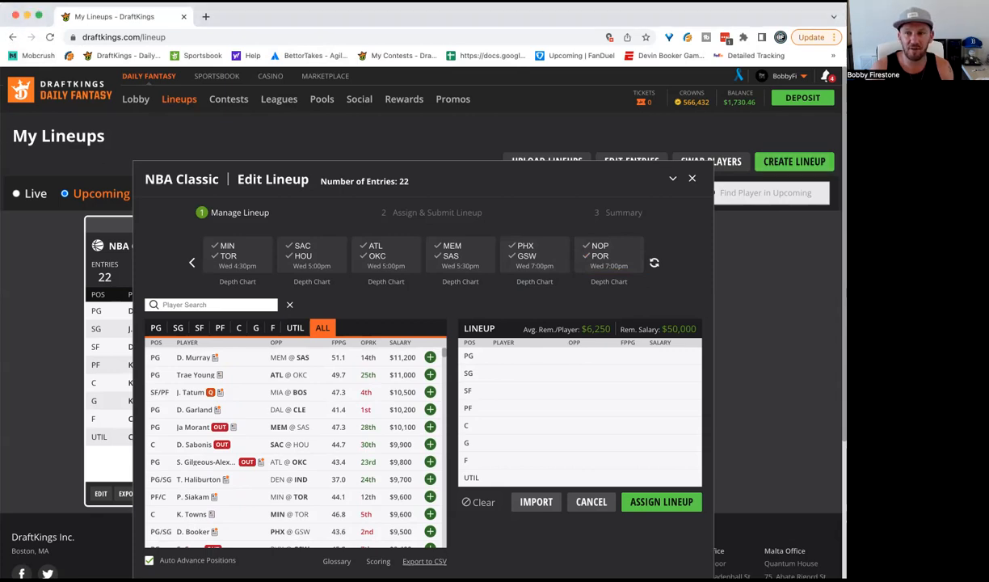
{"action": "mouse_move", "coordinate": [487, 133]}
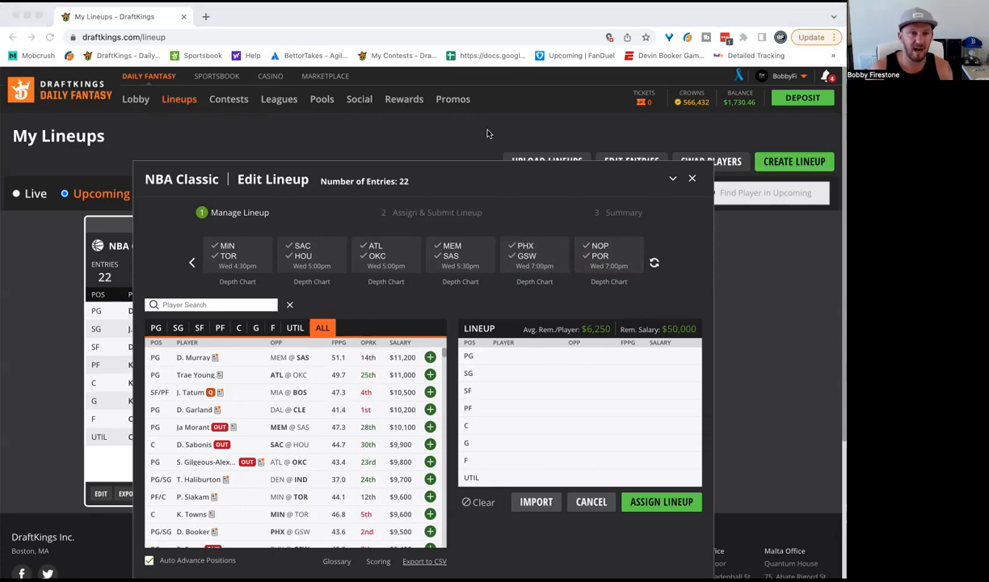
{"action": "mouse_move", "coordinate": [250, 122]}
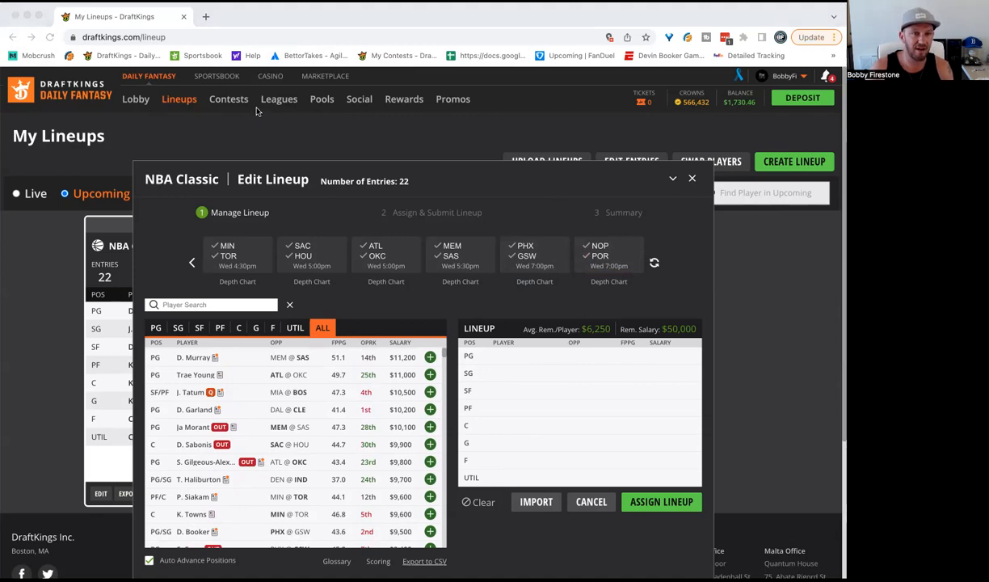
{"action": "left_click", "coordinate": [246, 16]}
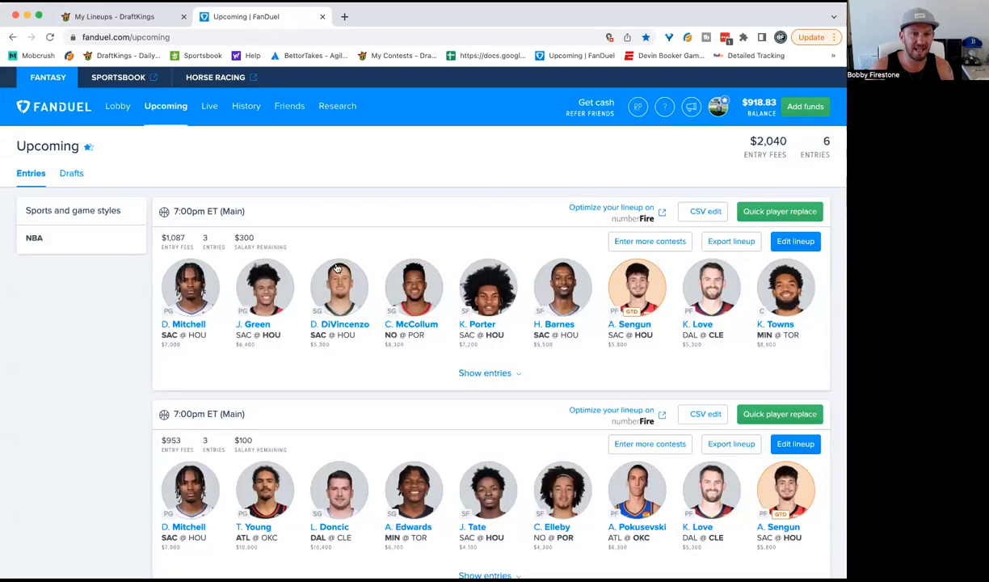
{"action": "scroll", "scroll_direction": "down", "scroll_amount": 3}
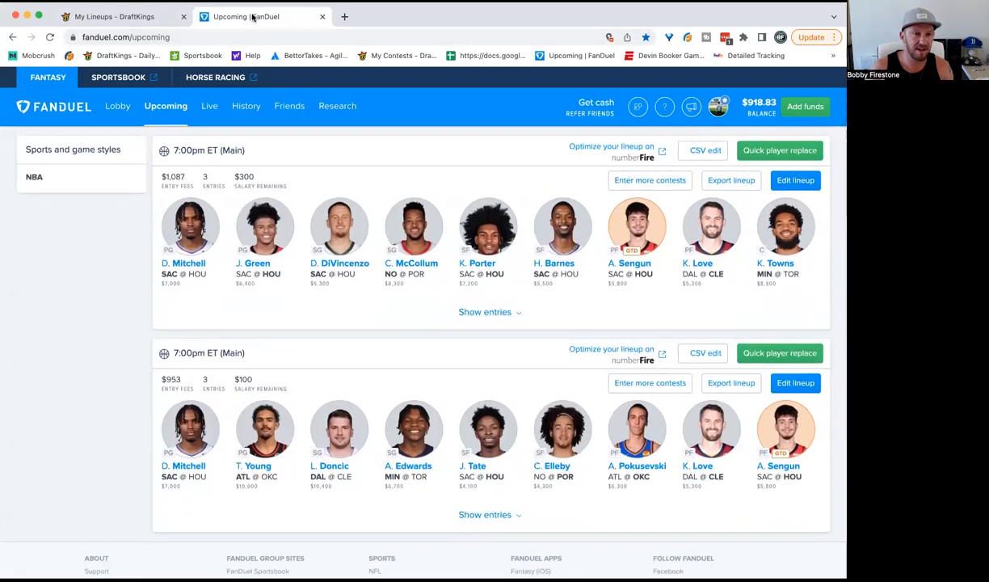
{"action": "mouse_move", "coordinate": [246, 16]}
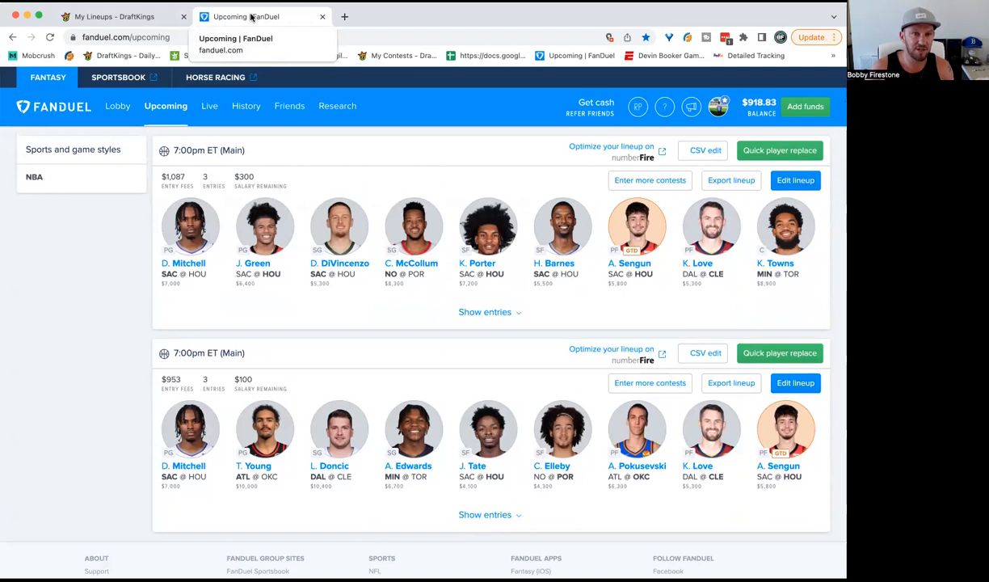
{"action": "left_click", "coordinate": [113, 16]}
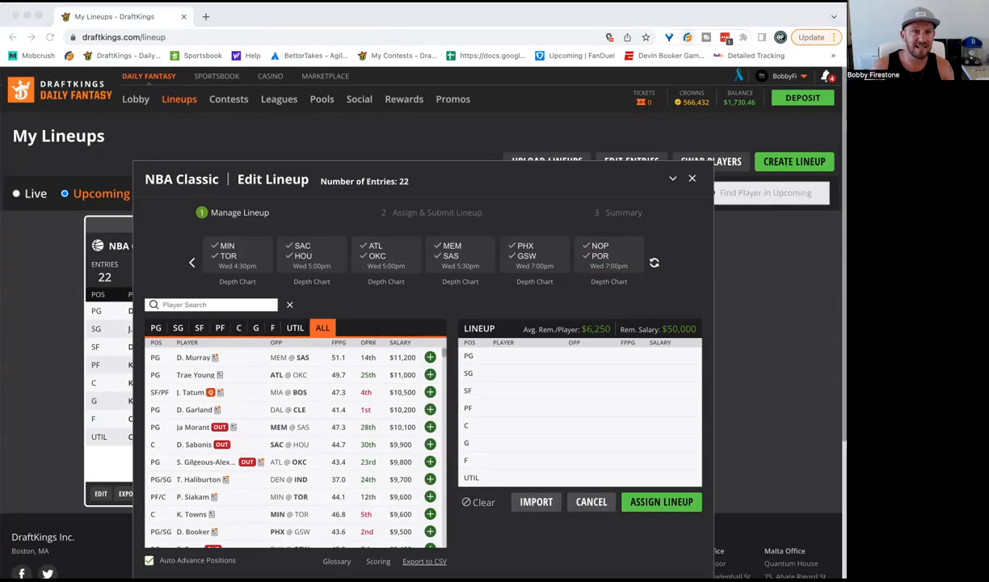
{"action": "mouse_move", "coordinate": [38, 316]}
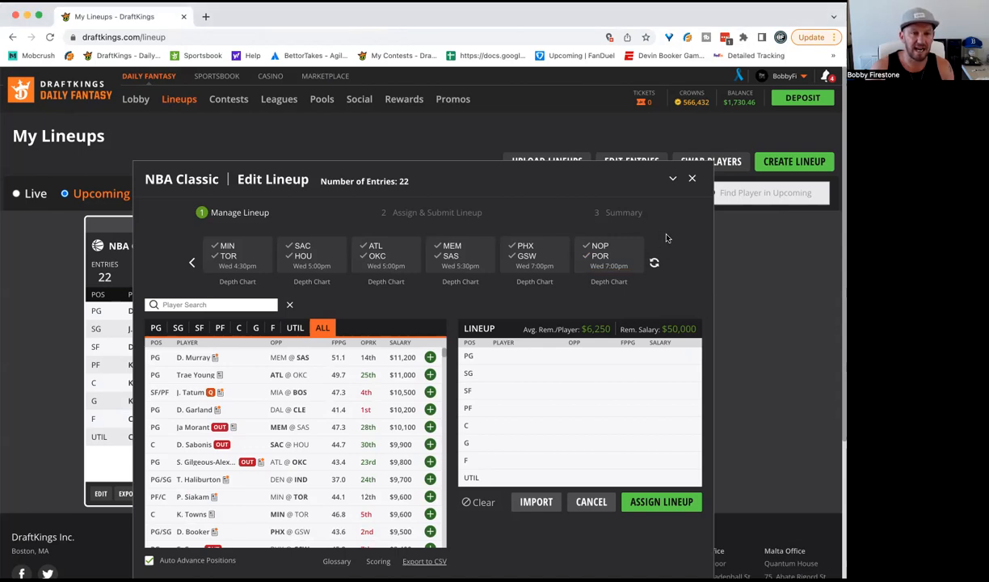
{"action": "mouse_move", "coordinate": [613, 30]}
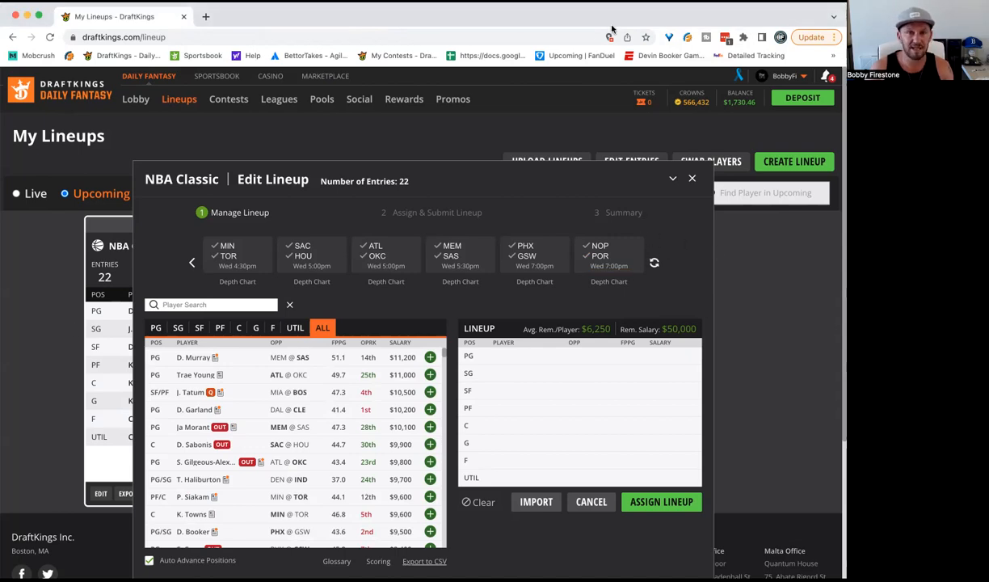